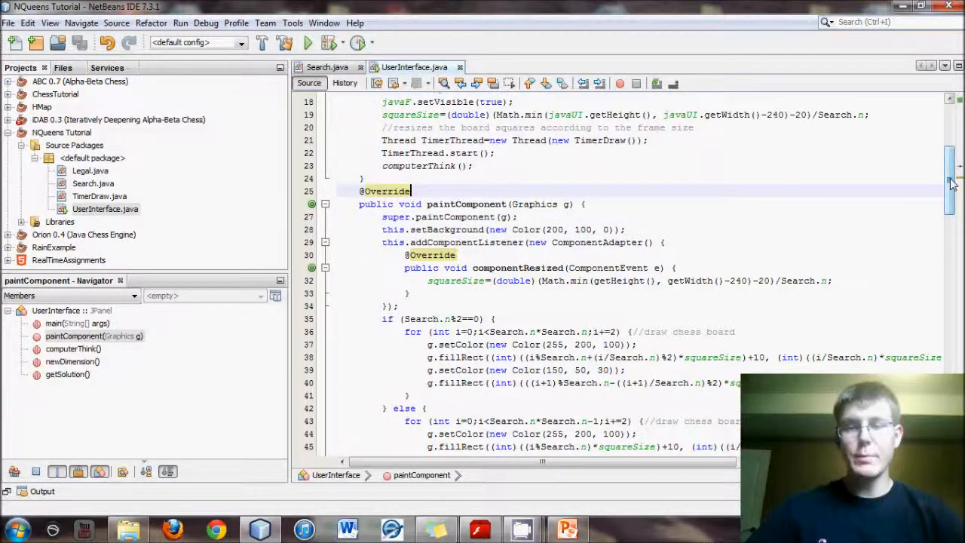
- Review Search.java, scrolling to the run method and placing the caret there
scroll(down, 3)
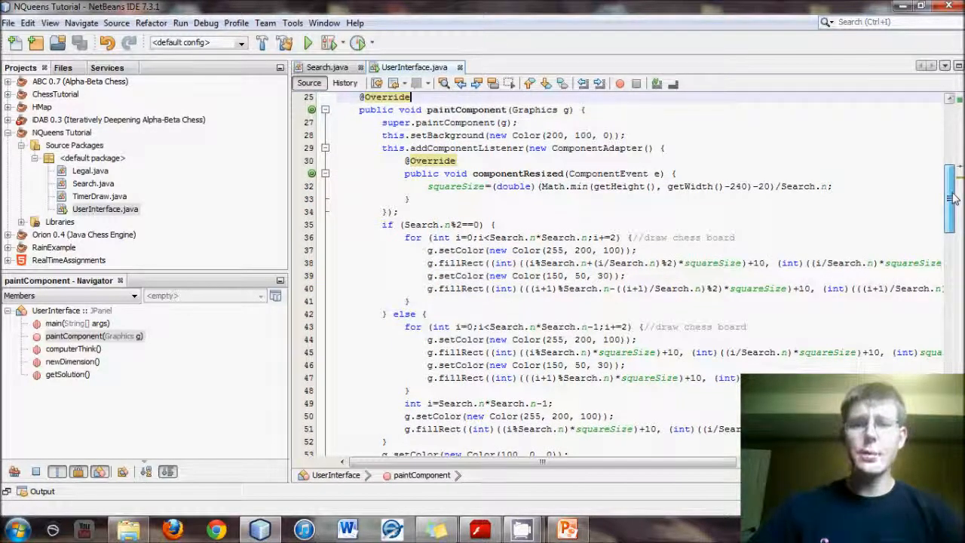
scroll(down, 3)
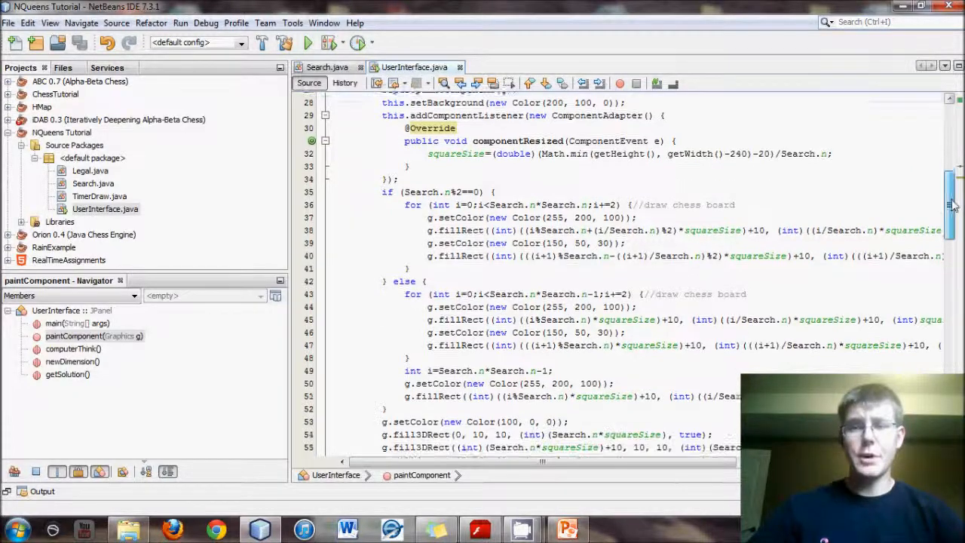
scroll(down, 3)
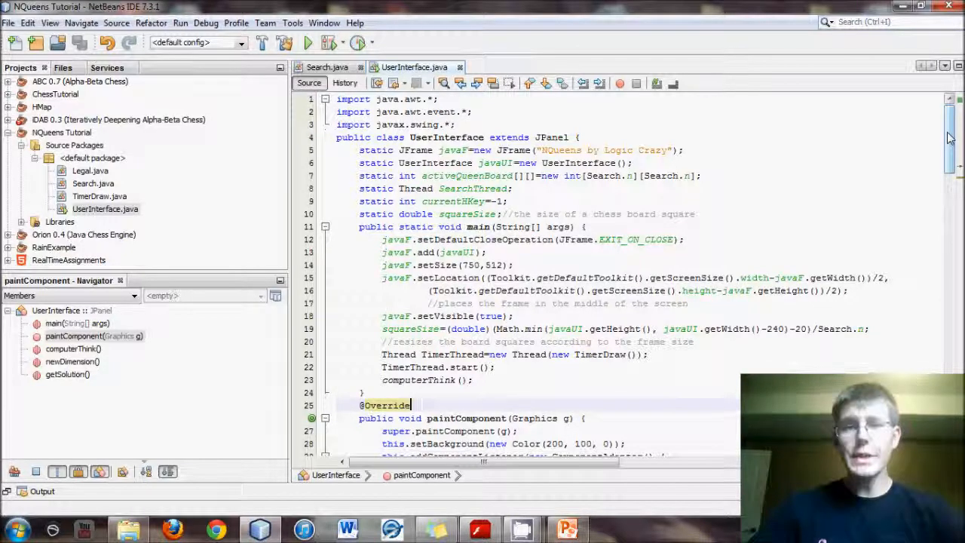
click(328, 67)
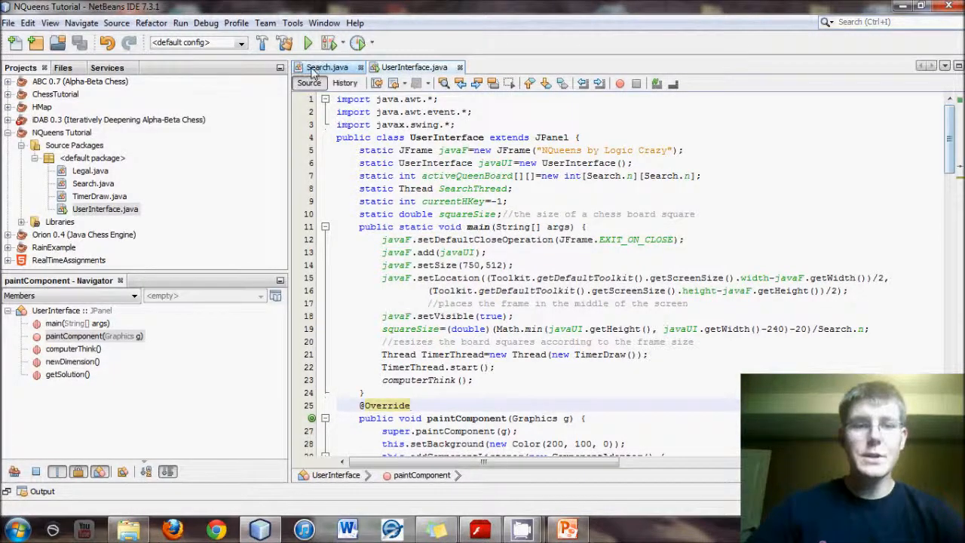
click(327, 67)
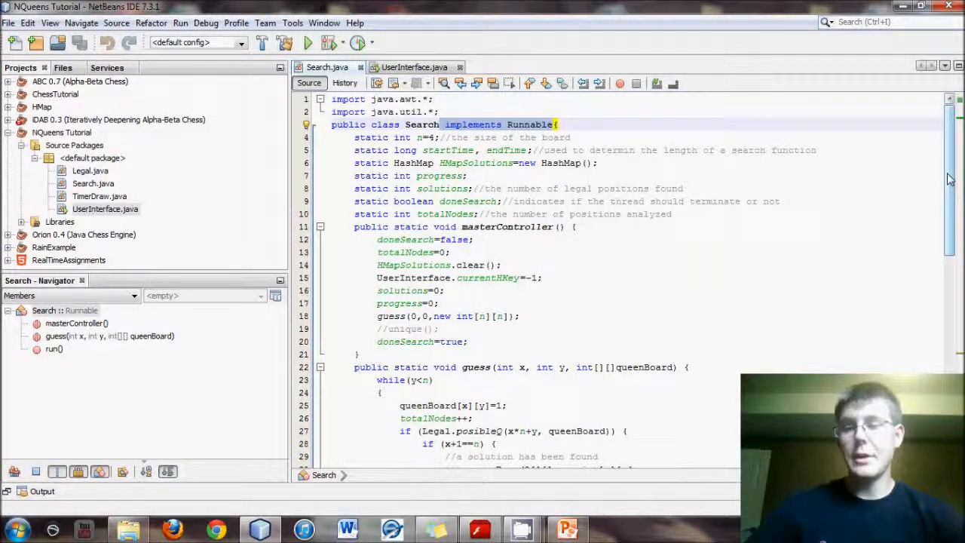
scroll(down, 3)
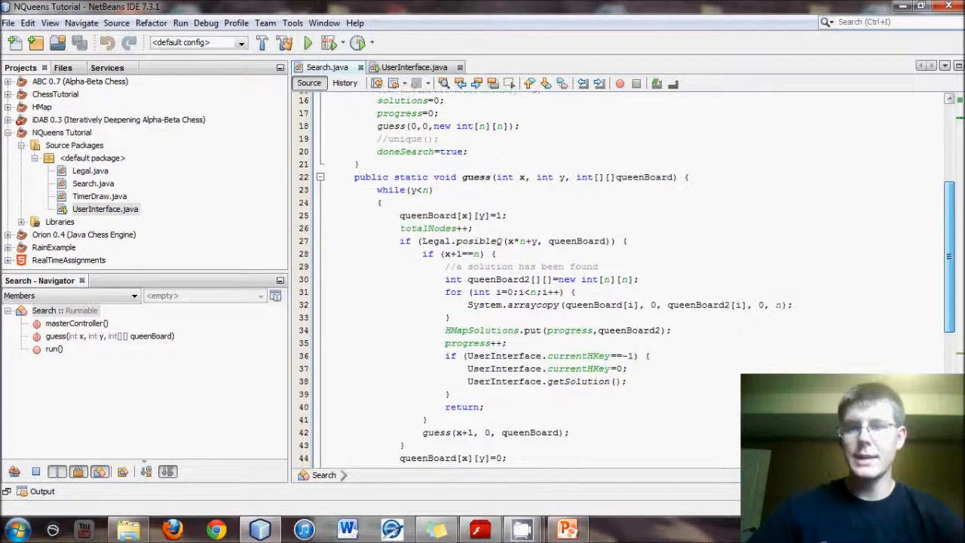
scroll(down, 3)
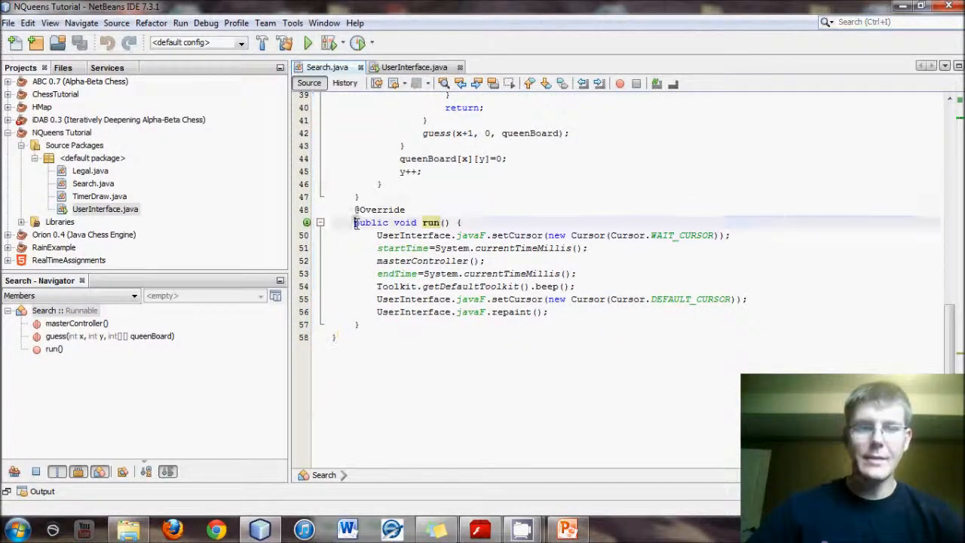
click(357, 323)
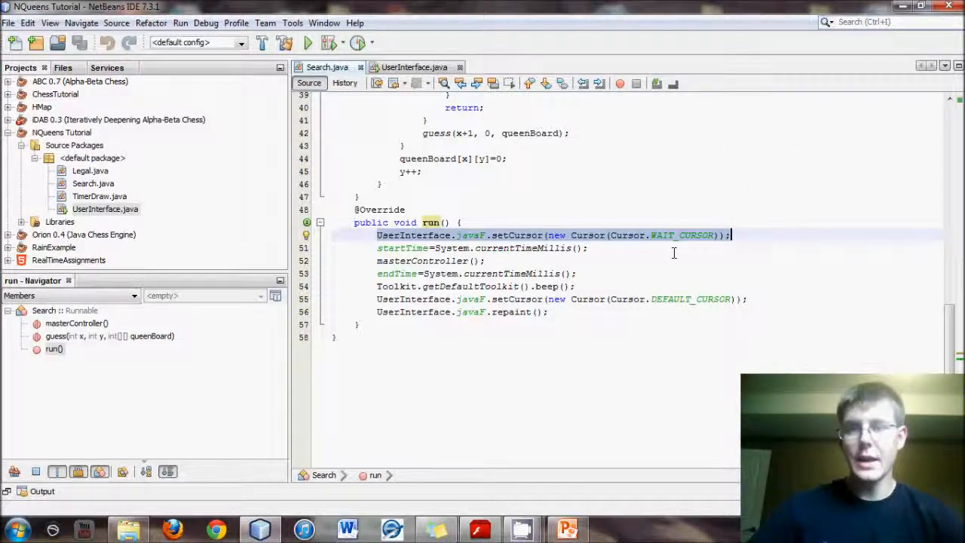
mouse_move(779, 245)
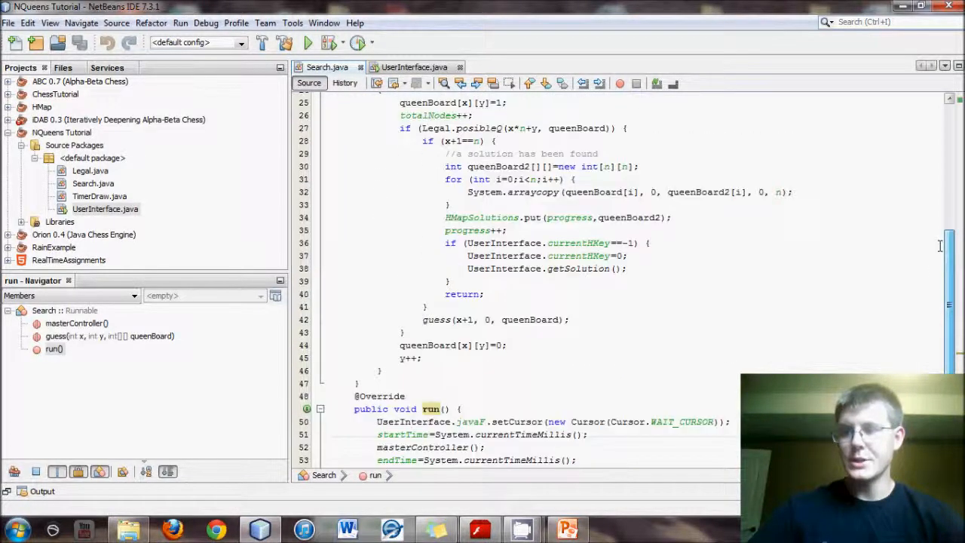
- Highlight the beep line in Search.java, then return to UserInterface.java
scroll(down, 3)
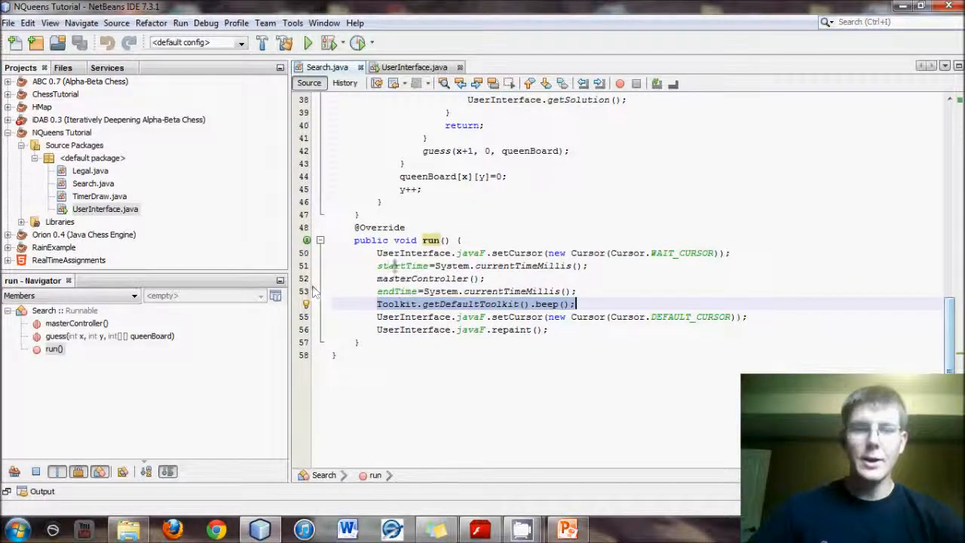
drag(377, 266, 576, 292)
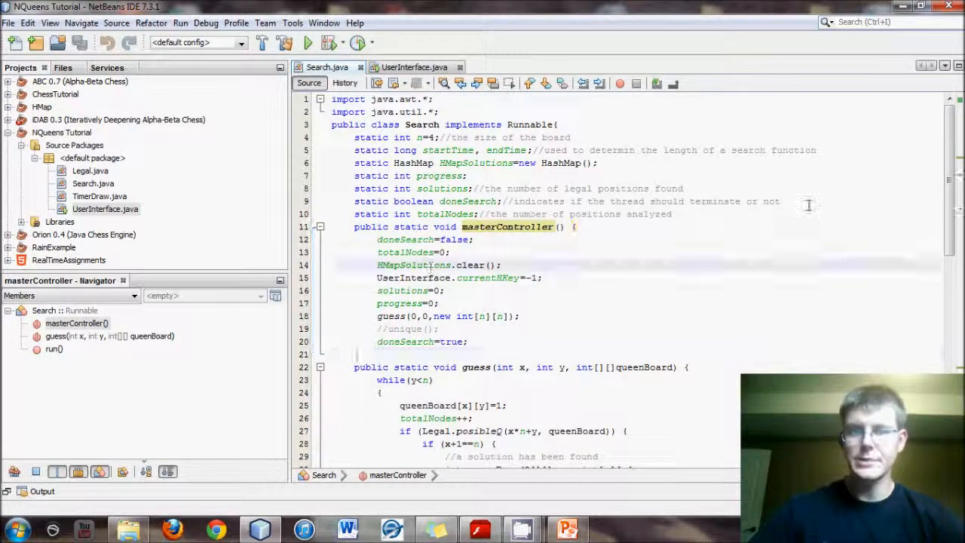
scroll(down, 3)
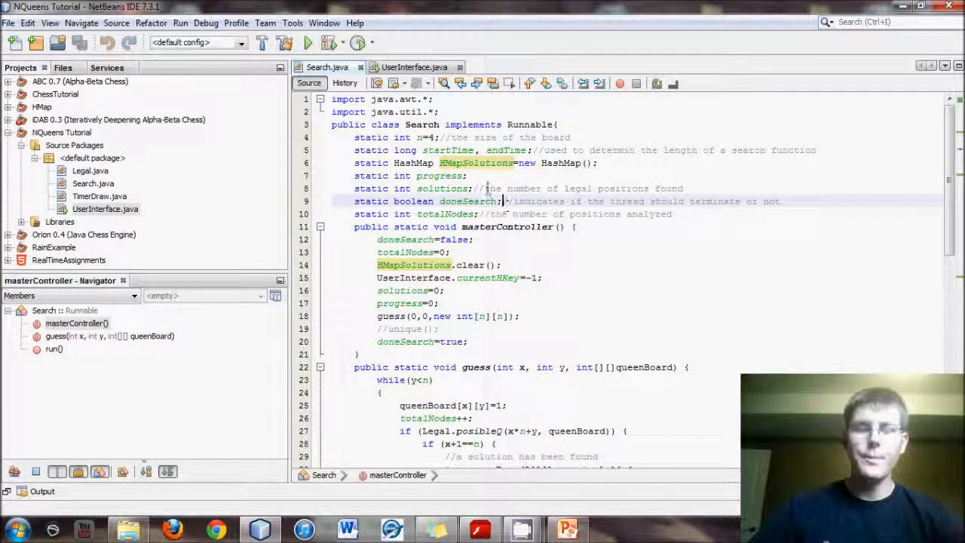
click(413, 66)
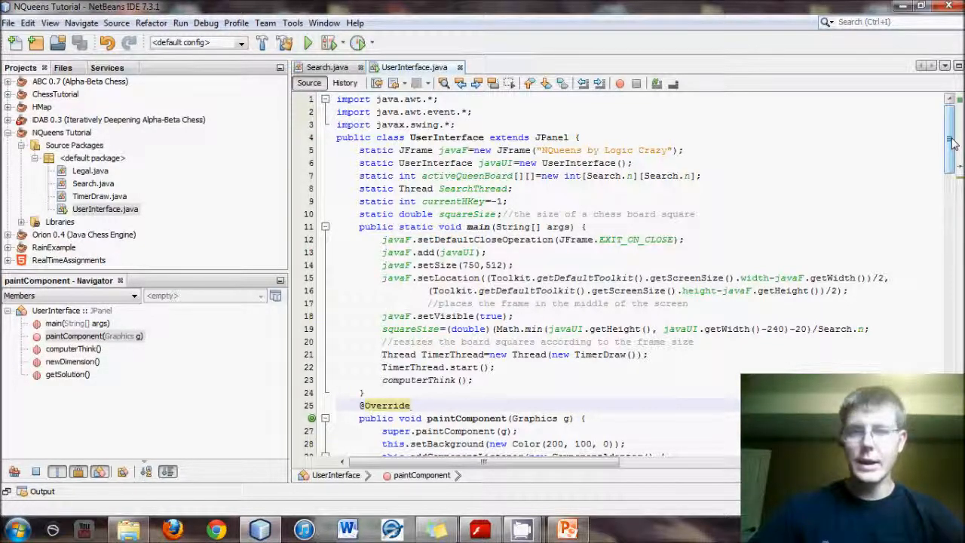
scroll(down, 3)
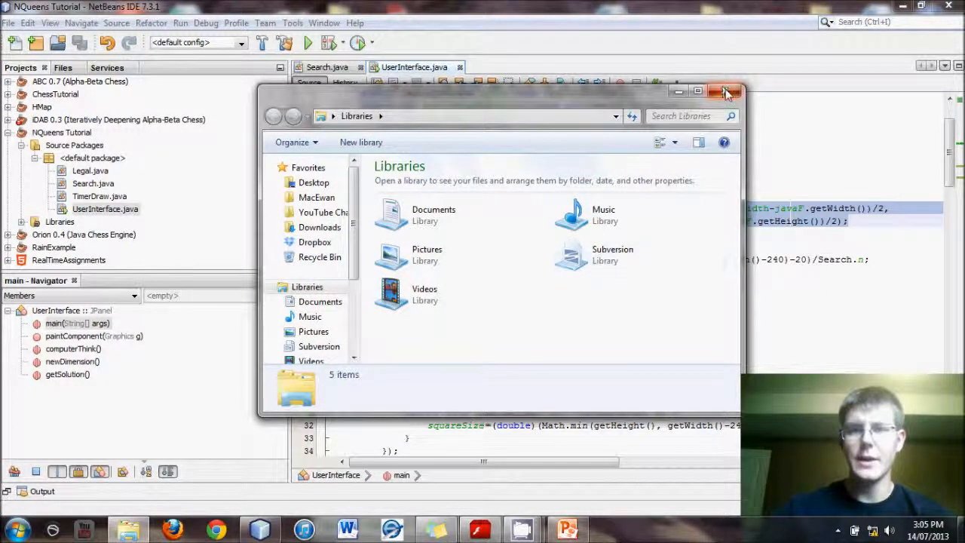
- Close the Explorer Libraries window and dismiss the Start menu, leaving paintComponent in view
click(727, 92)
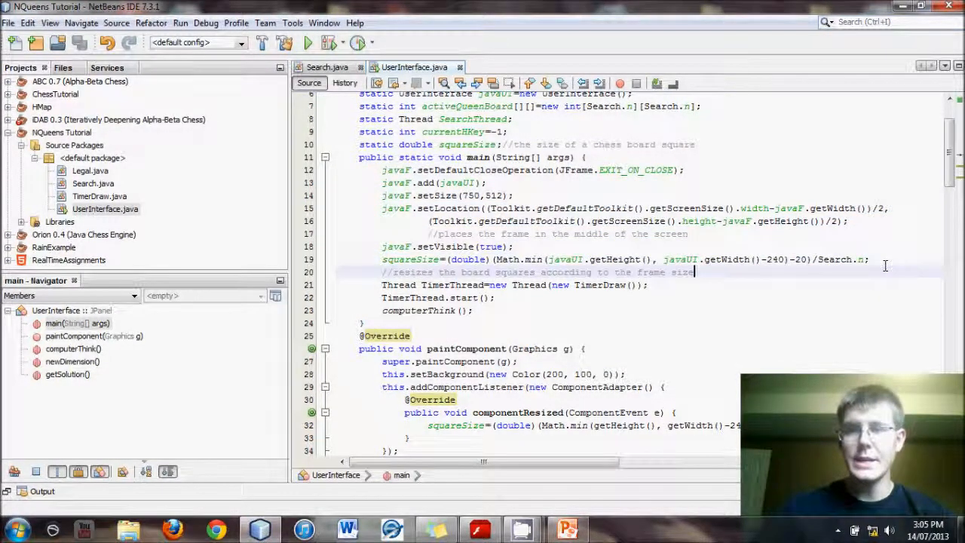
click(14, 528)
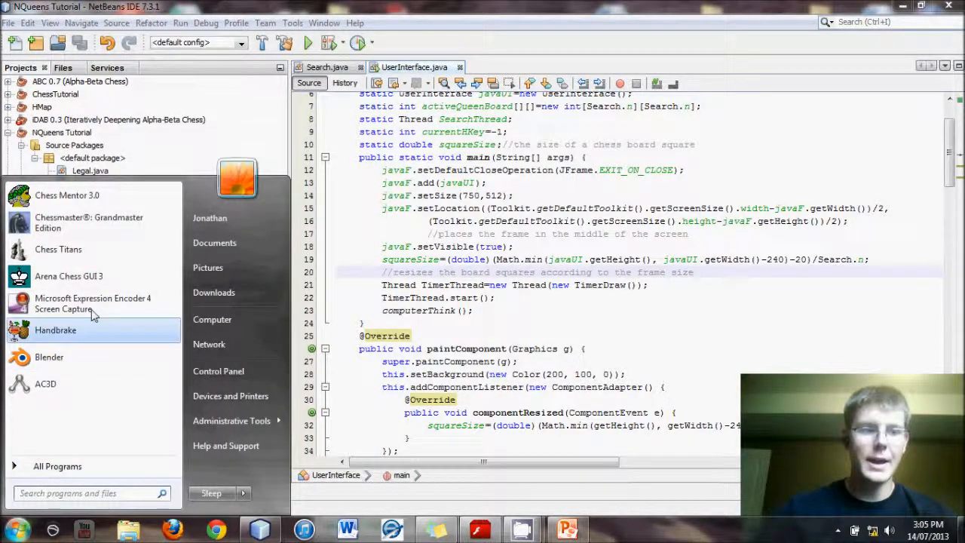
click(70, 276)
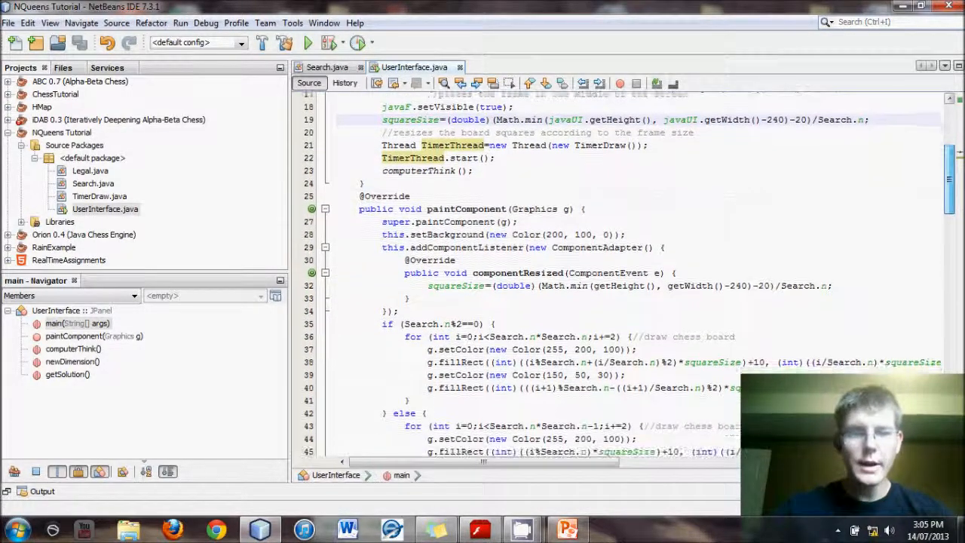
scroll(down, 3)
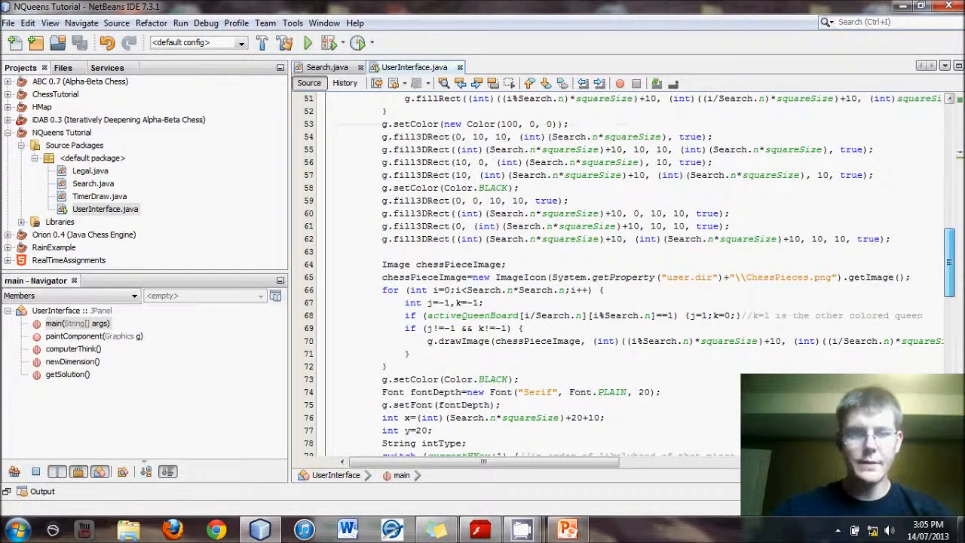
scroll(down, 3)
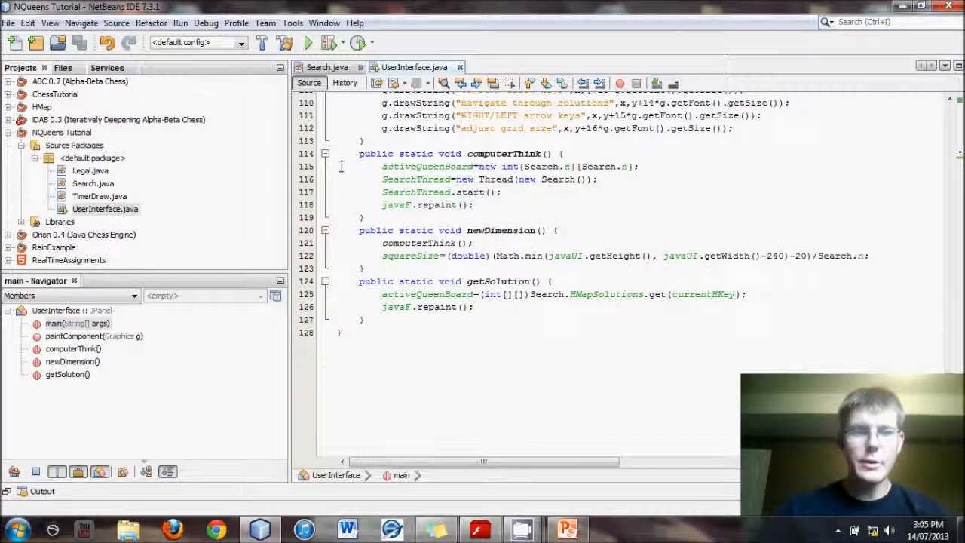
drag(359, 154, 473, 205)
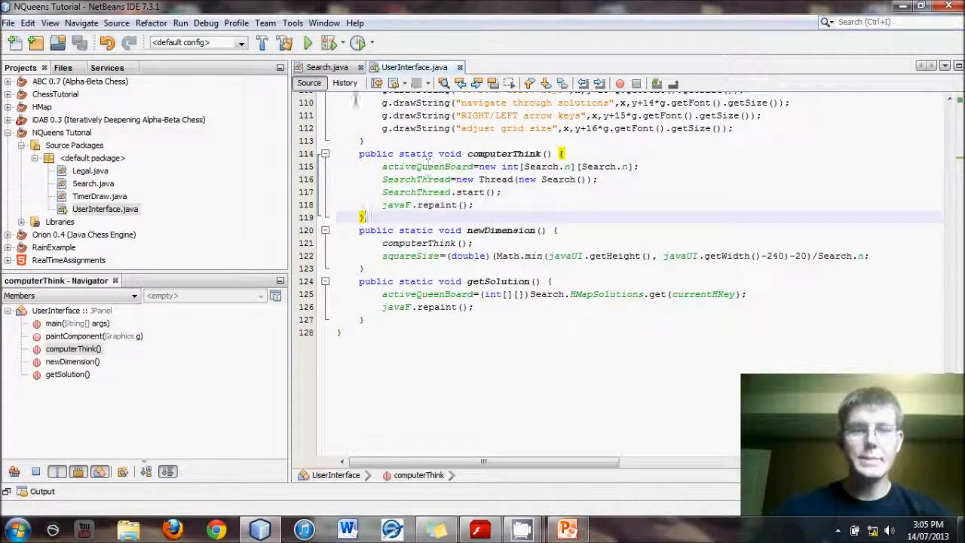
click(327, 66)
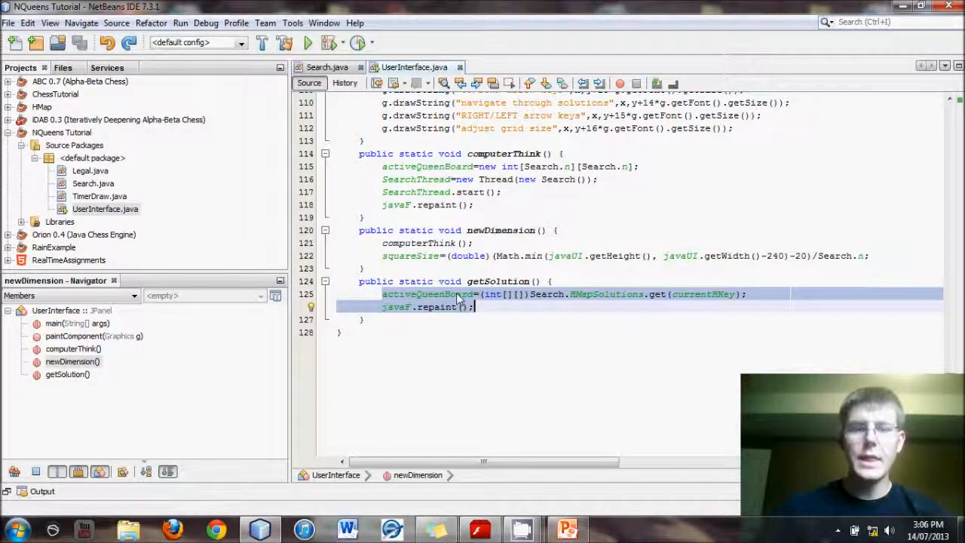
click(365, 282)
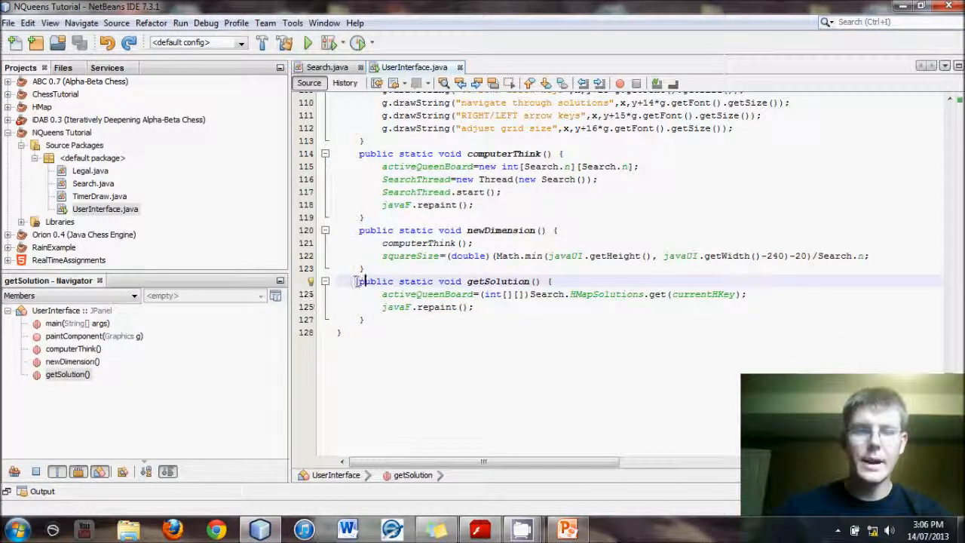
drag(359, 282, 365, 320)
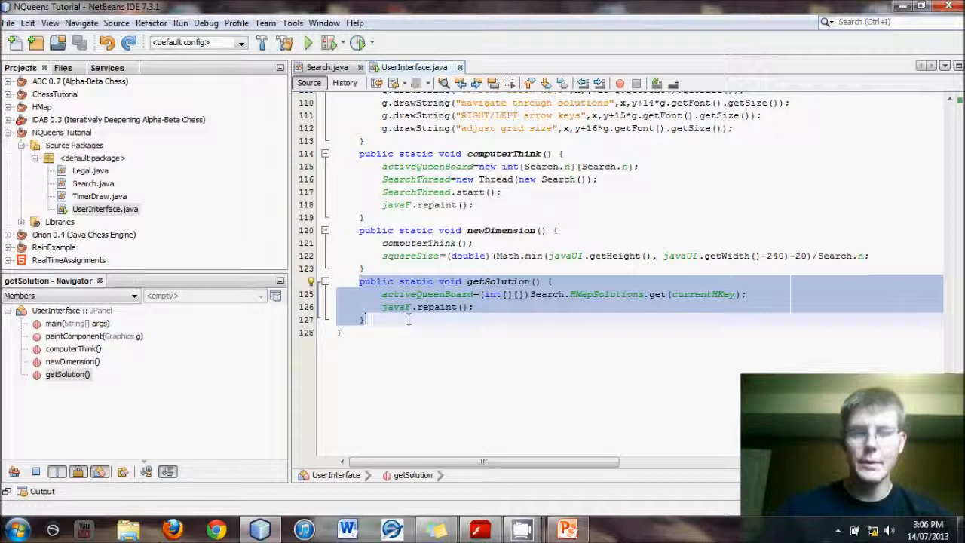
click(552, 282)
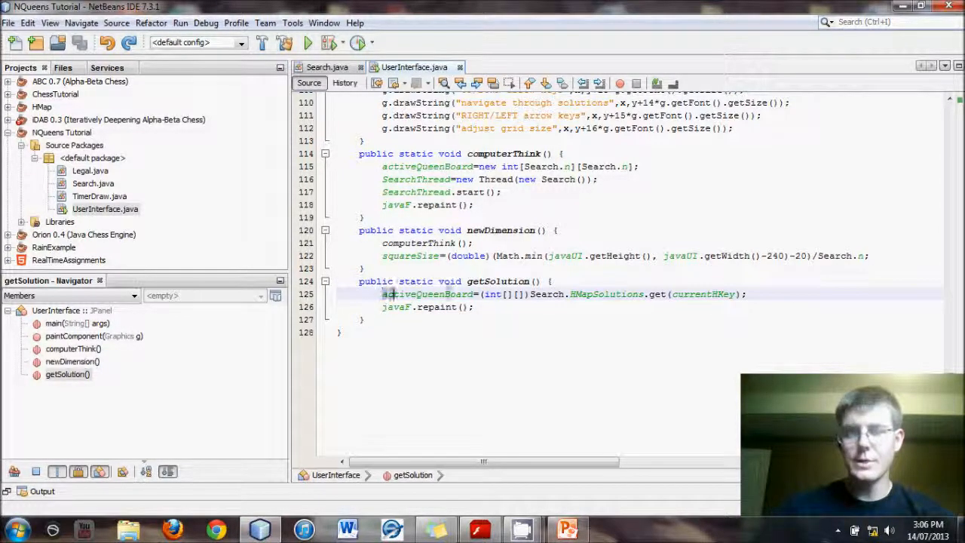
double_click(428, 294)
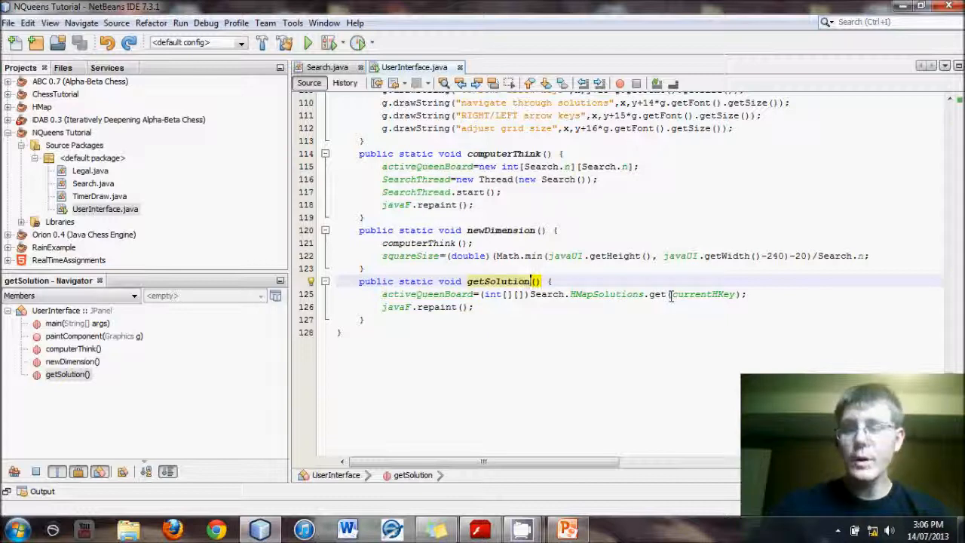
double_click(702, 294)
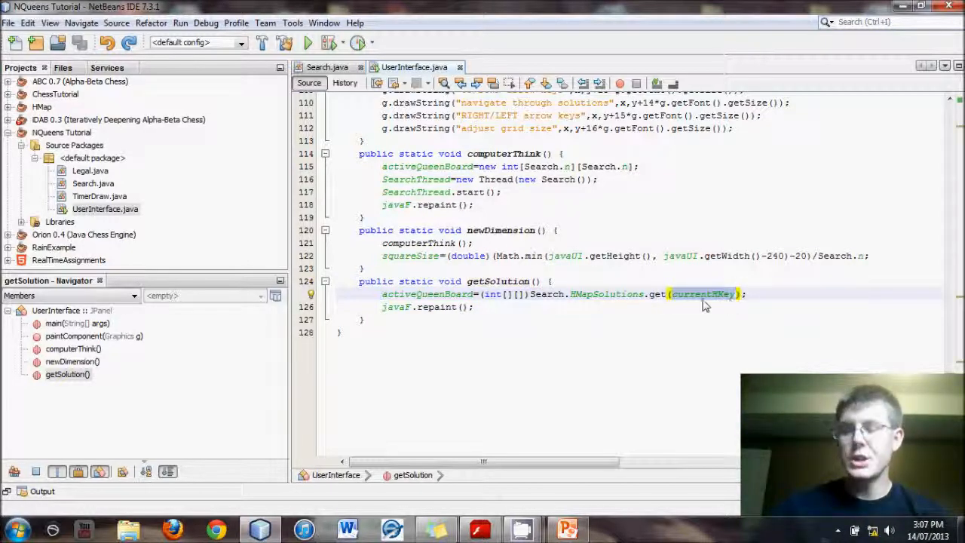
mouse_move(723, 302)
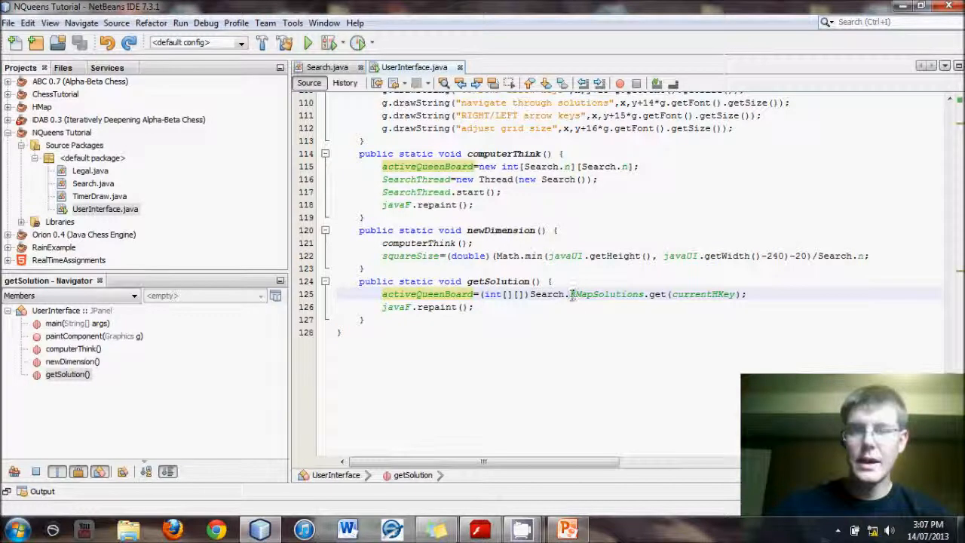
double_click(606, 294)
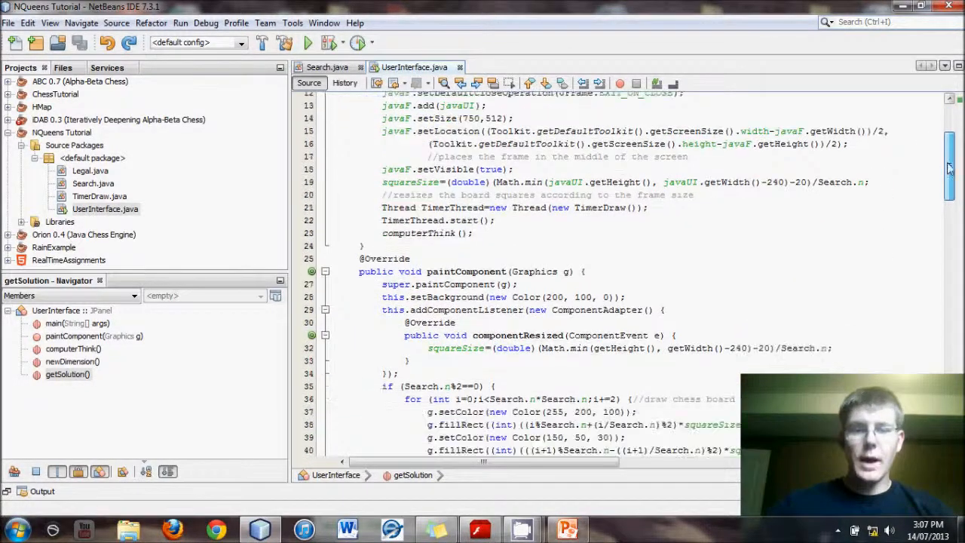
scroll(down, 3)
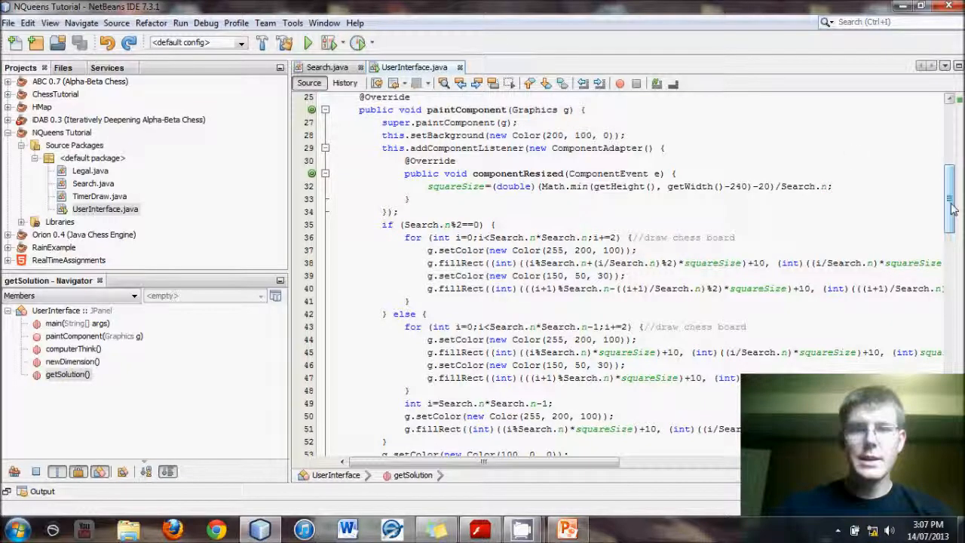
scroll(down, 3)
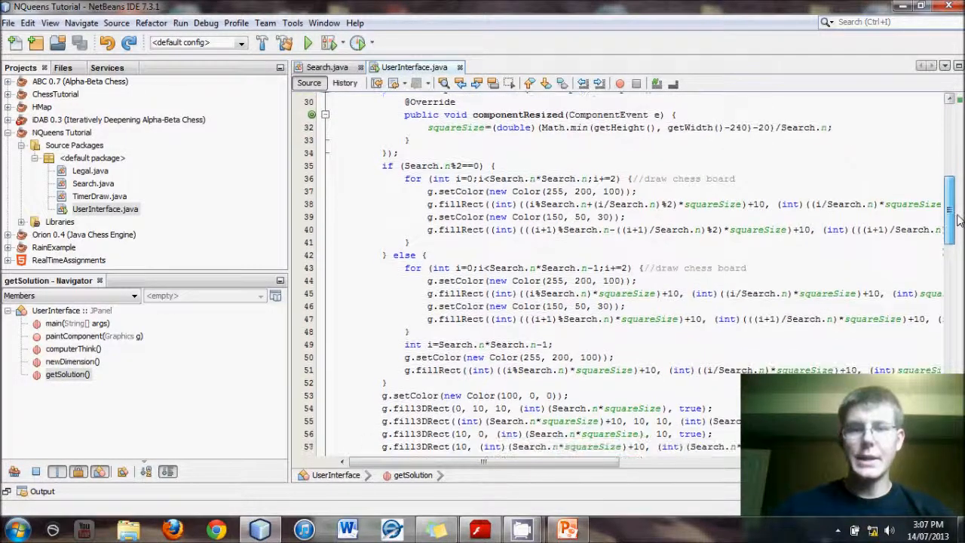
scroll(down, 3)
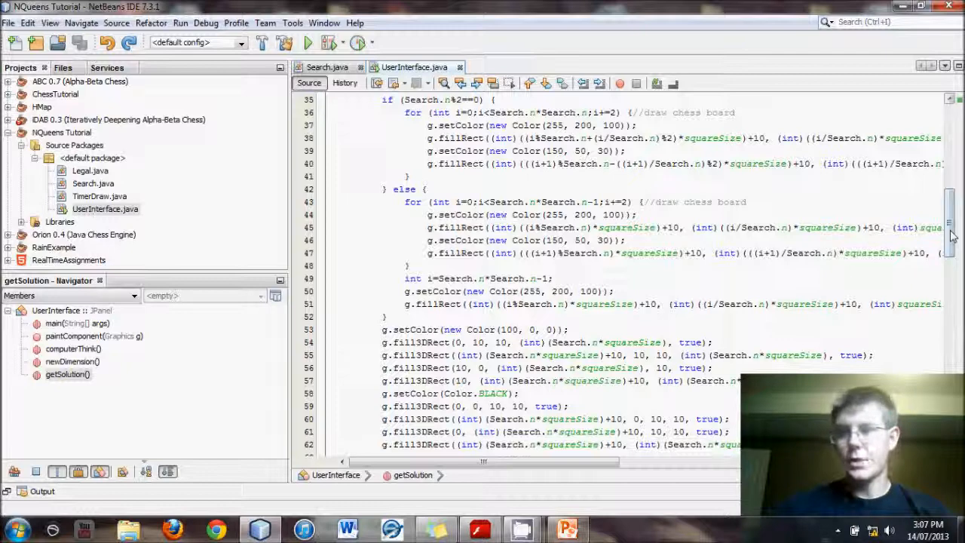
scroll(down, 3)
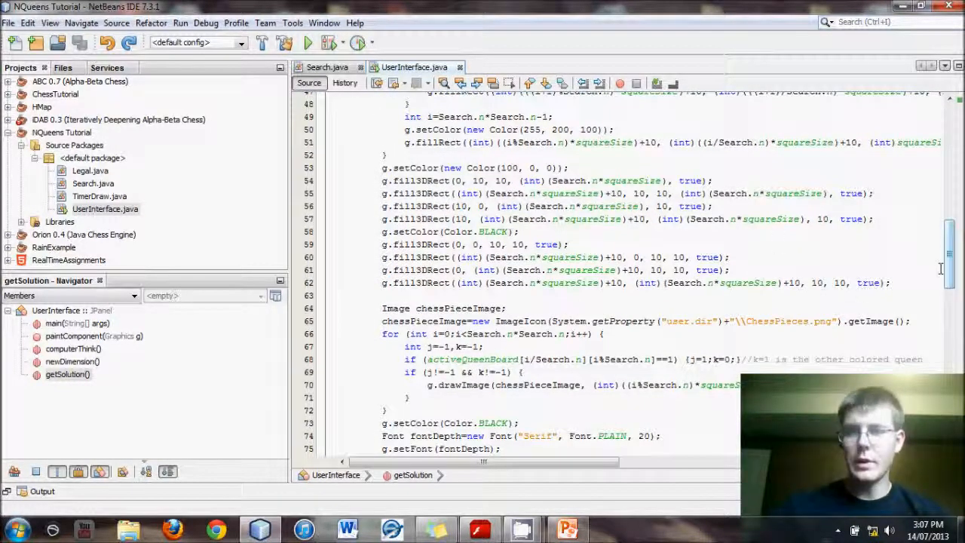
scroll(down, 3)
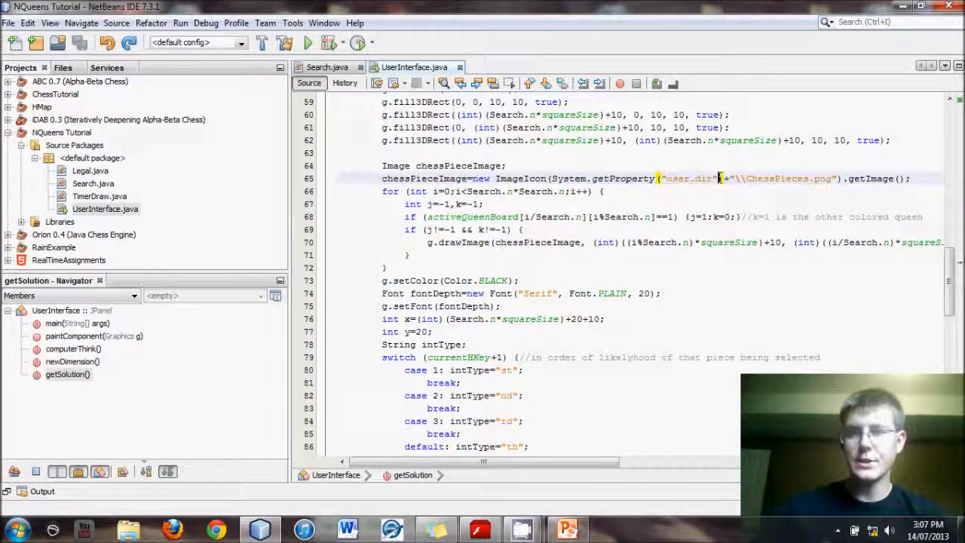
scroll(down, 3)
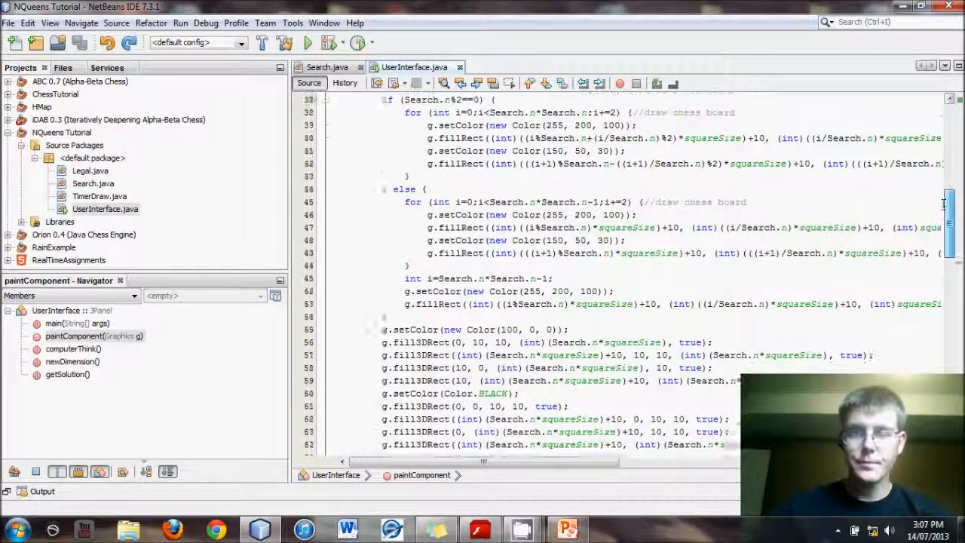
scroll(down, 3)
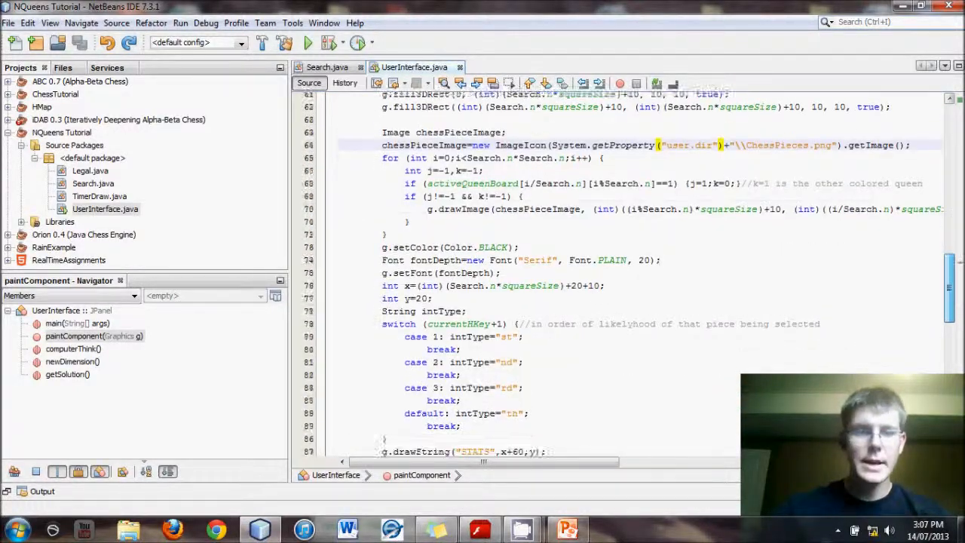
scroll(down, 3)
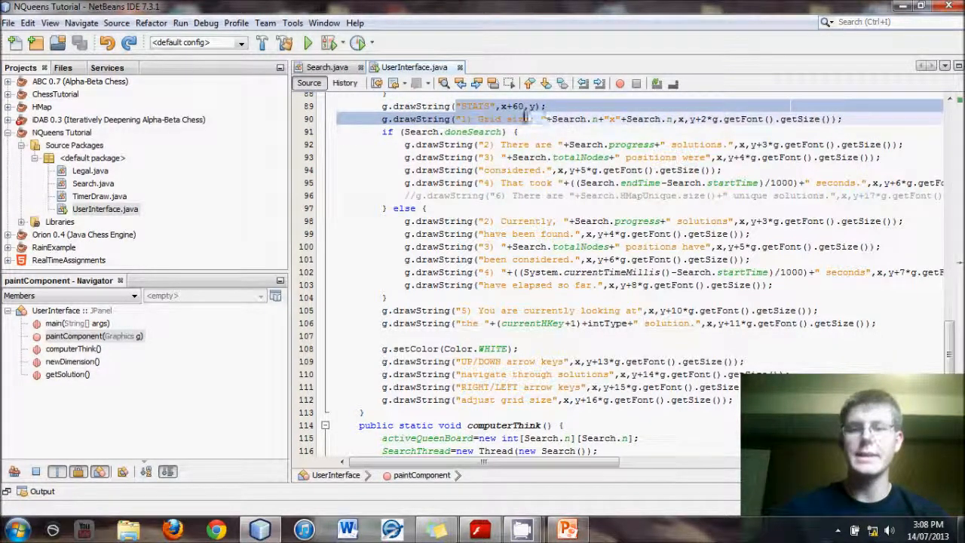
drag(525, 119, 691, 169)
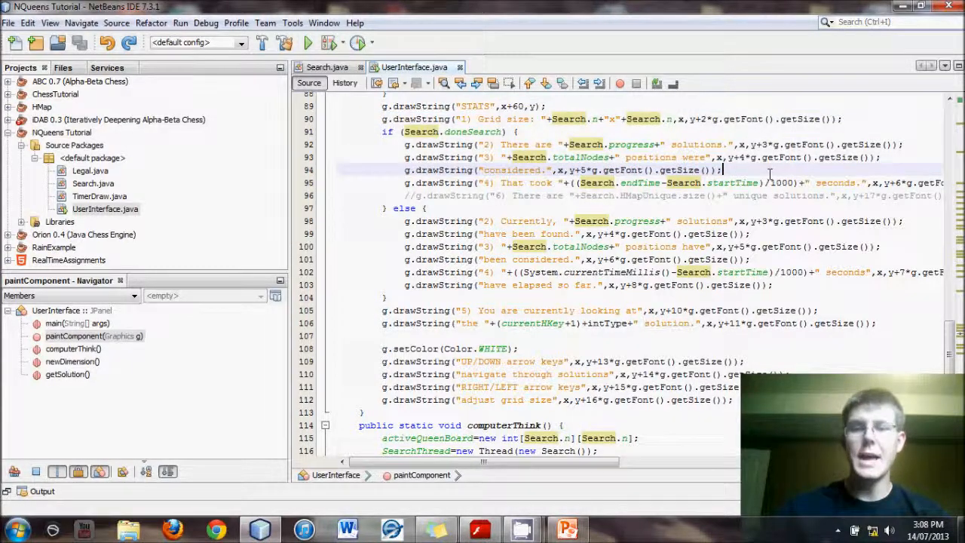
drag(407, 145, 721, 169)
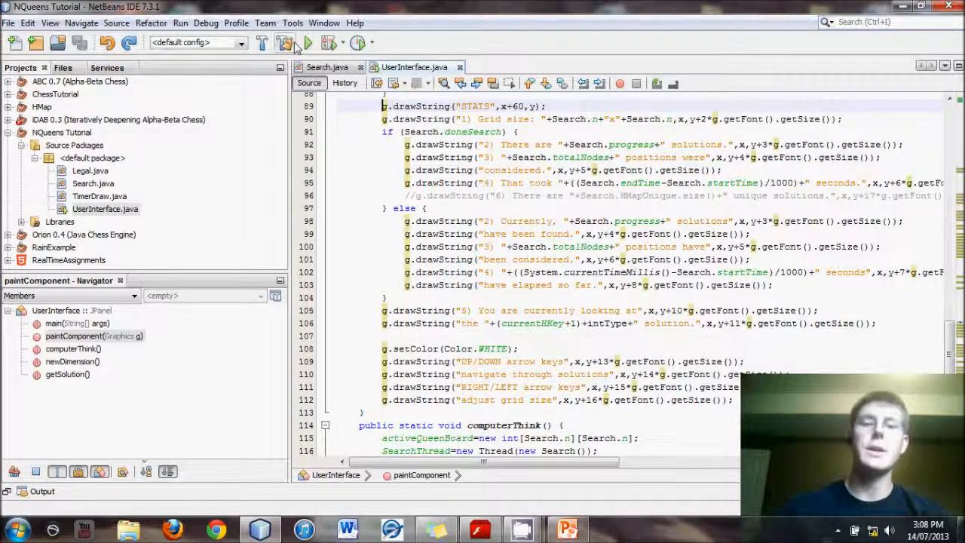
mouse_move(307, 42)
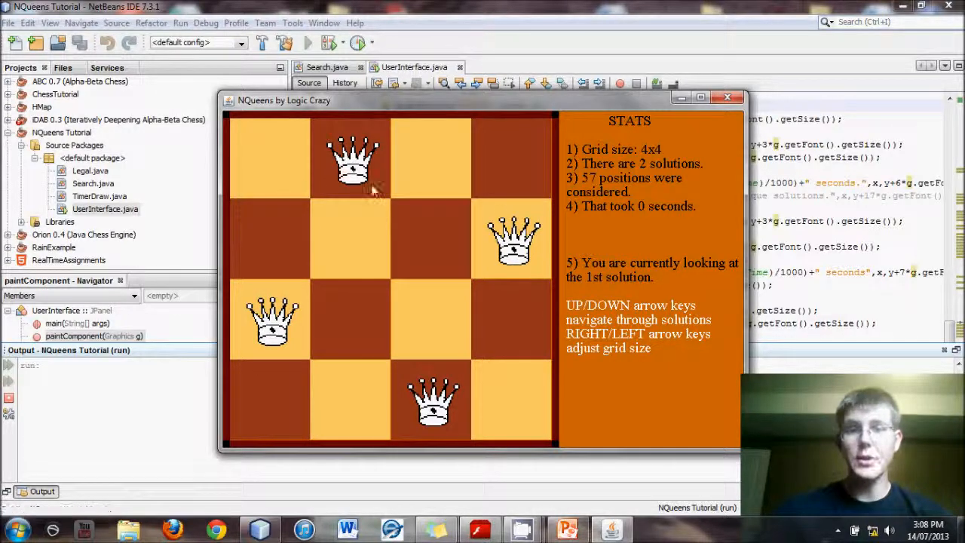
mouse_move(505, 139)
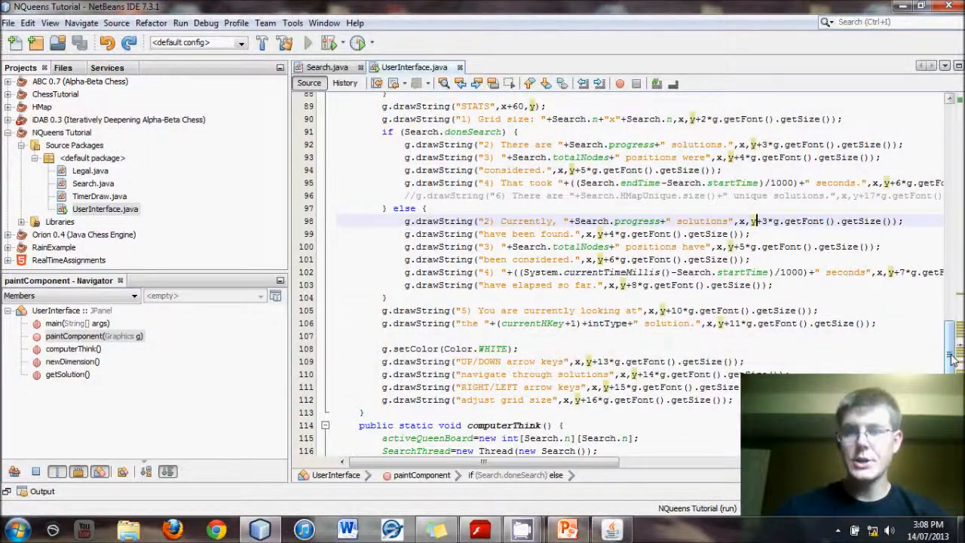
- View the running 4x4 N-Queens board with two solutions, then close its window
click(308, 43)
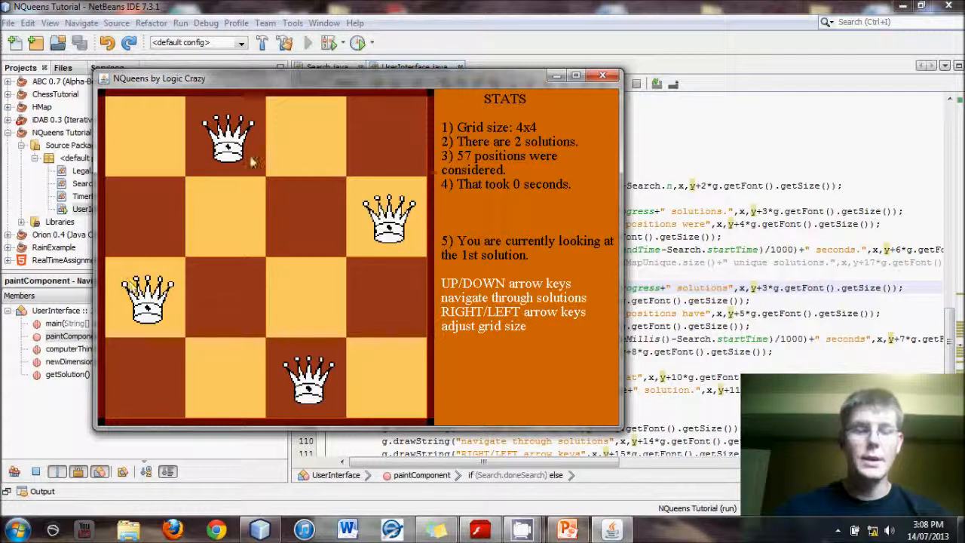
mouse_move(285, 96)
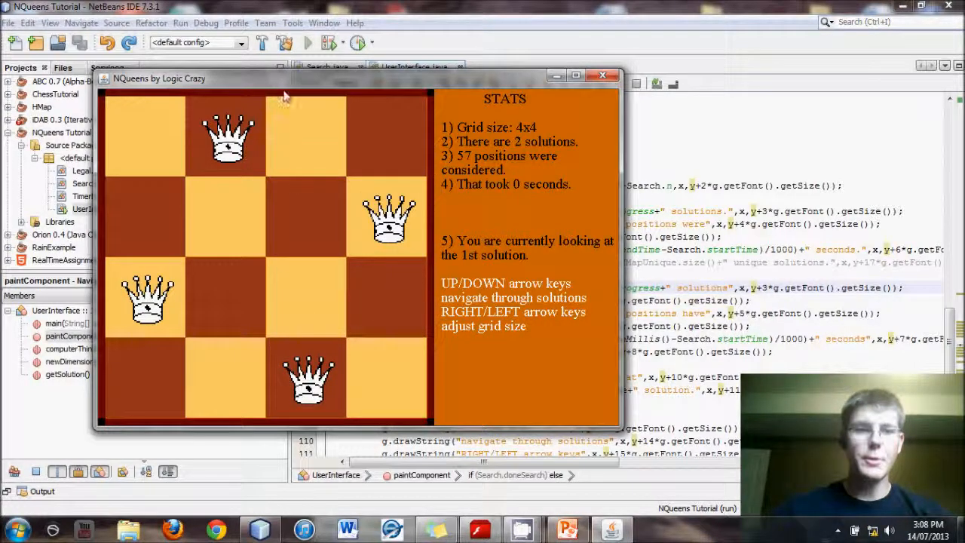
click(603, 75)
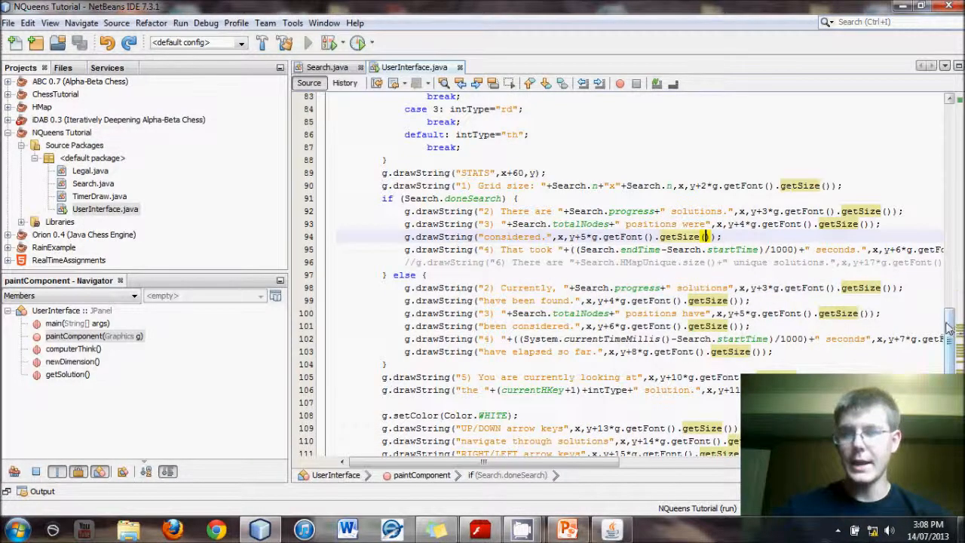
scroll(down, 3)
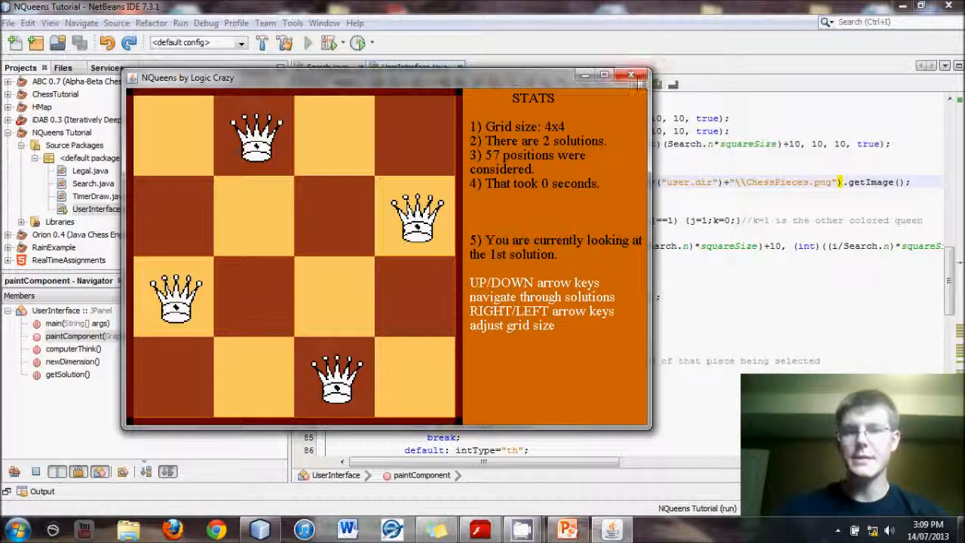
click(631, 76)
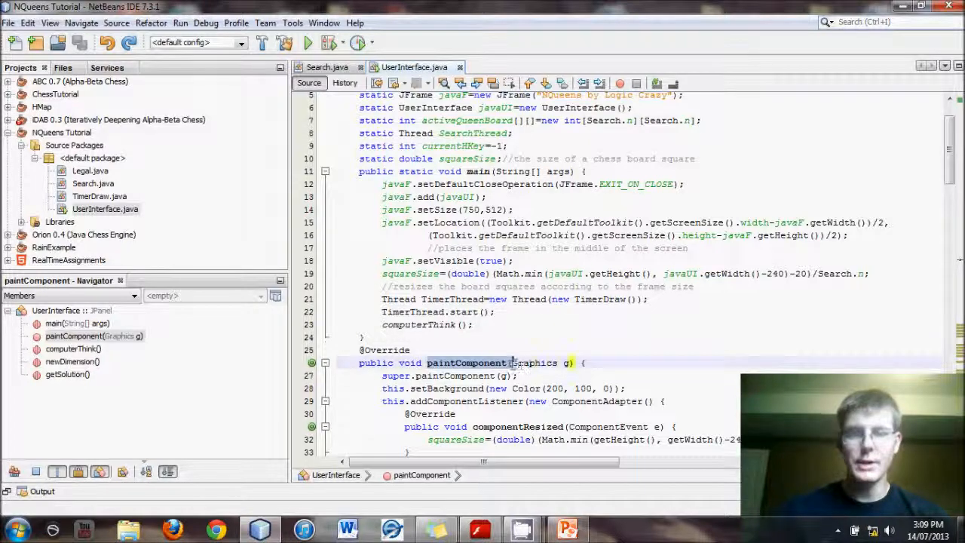
- Run the project again and view the 4x4 solution in the smaller NQueens window
scroll(down, 3)
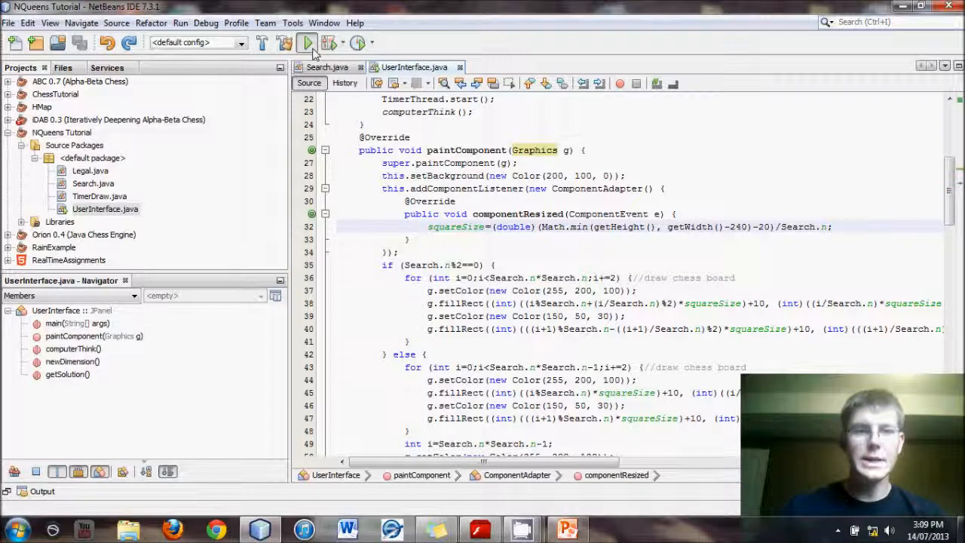
click(306, 42)
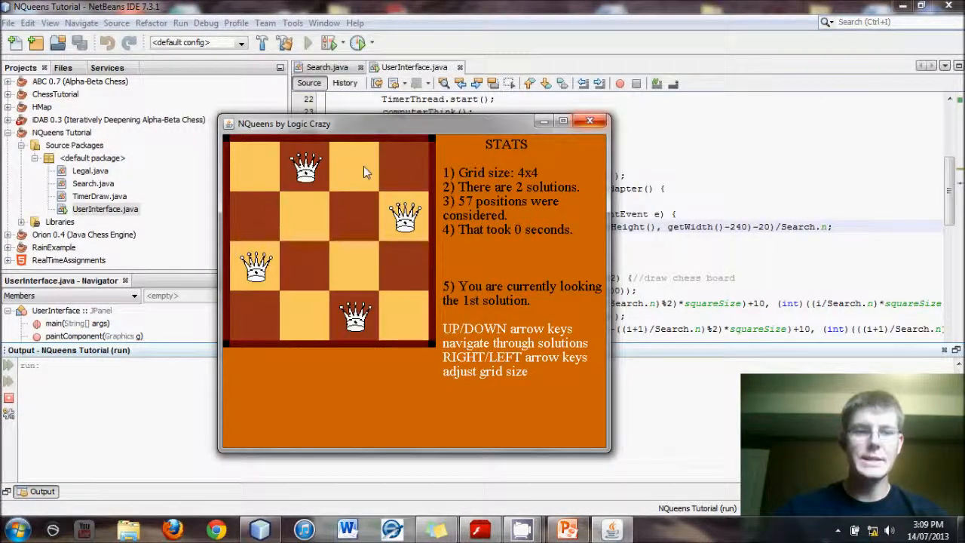
click(590, 121)
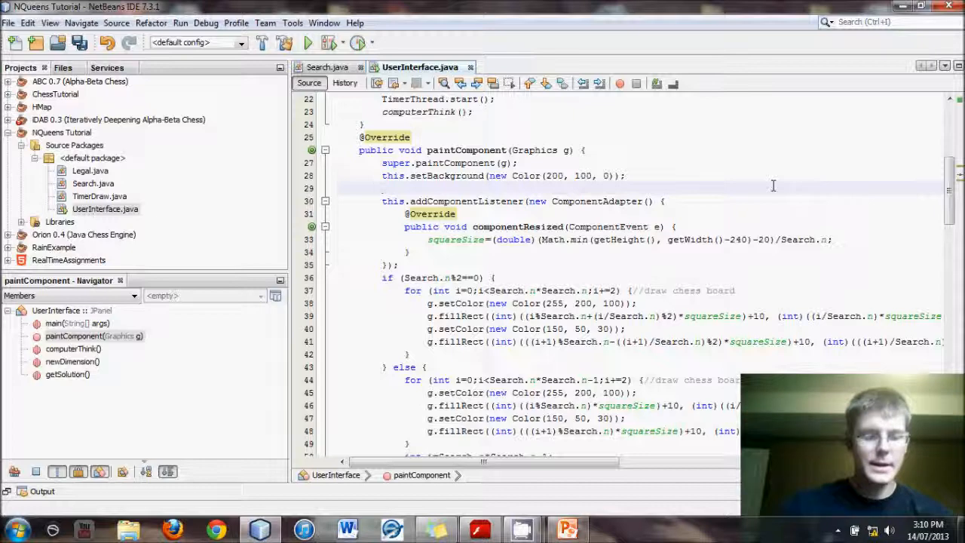
- Write KeyboardFocusManager.getCurrentKeyboardFocusManager() below setBackground using completion
text(this.)
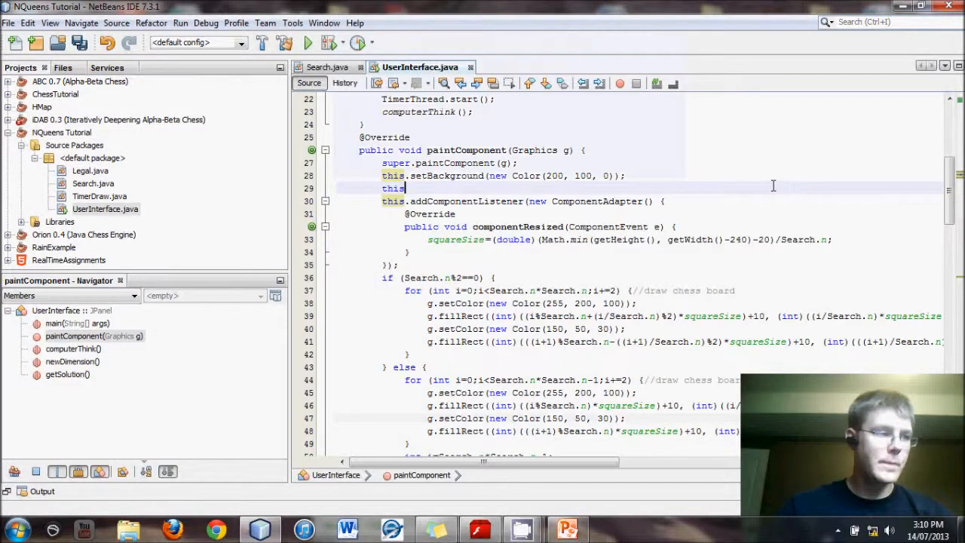
text(key)
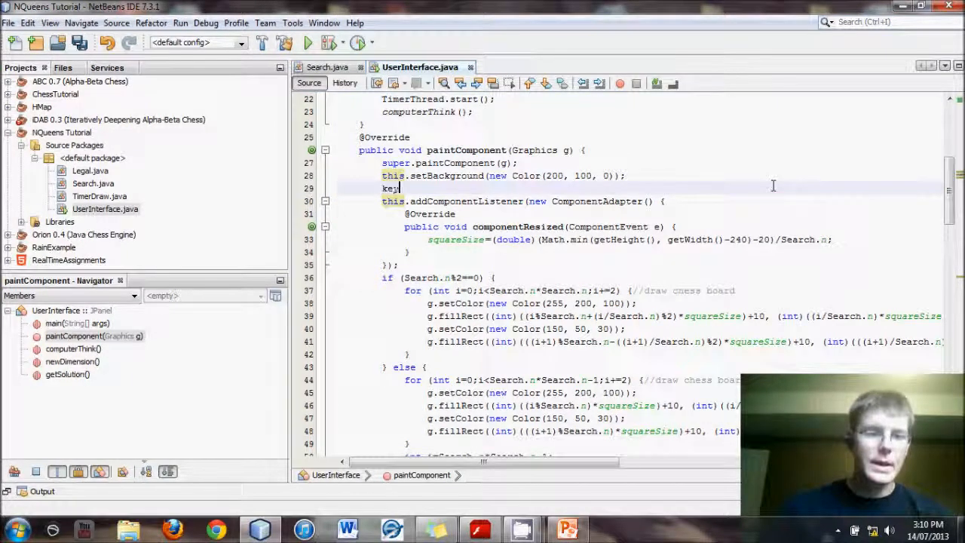
text(key)
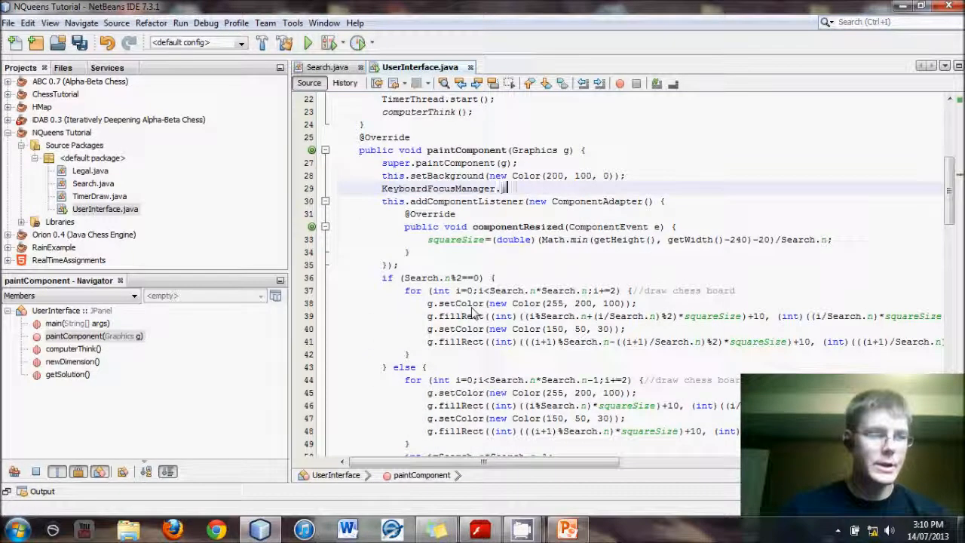
text(getcurrentKeyboardFocusManager()
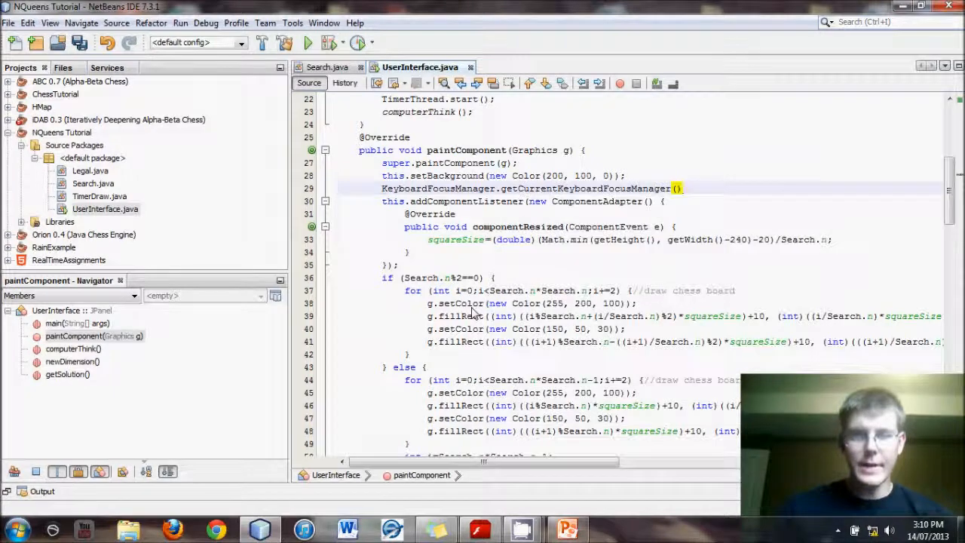
text(.)
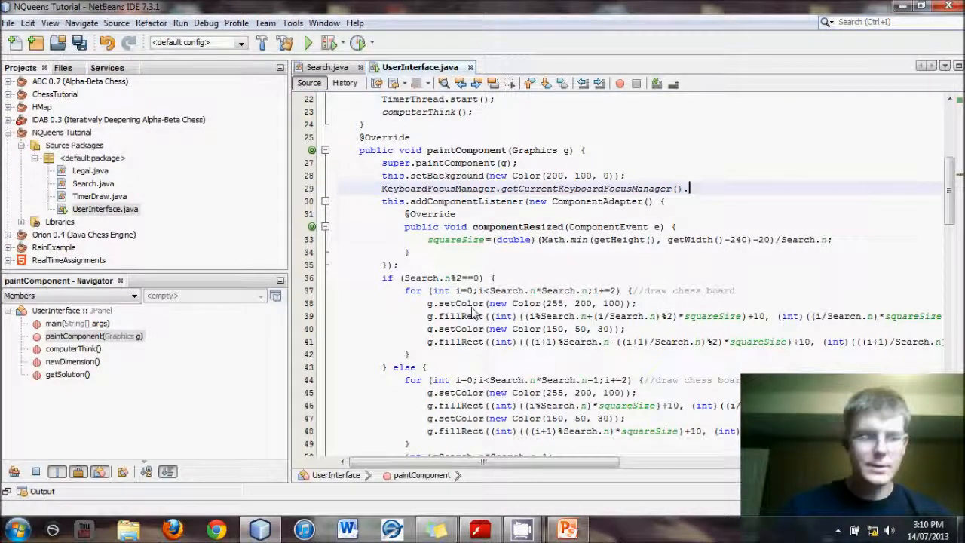
- Chain addKeyEventDispatcher(new KeyEventDispatcher ...) with an empty dispatchKeyEvent stub
text(.addKeyEventDispatcher(null))
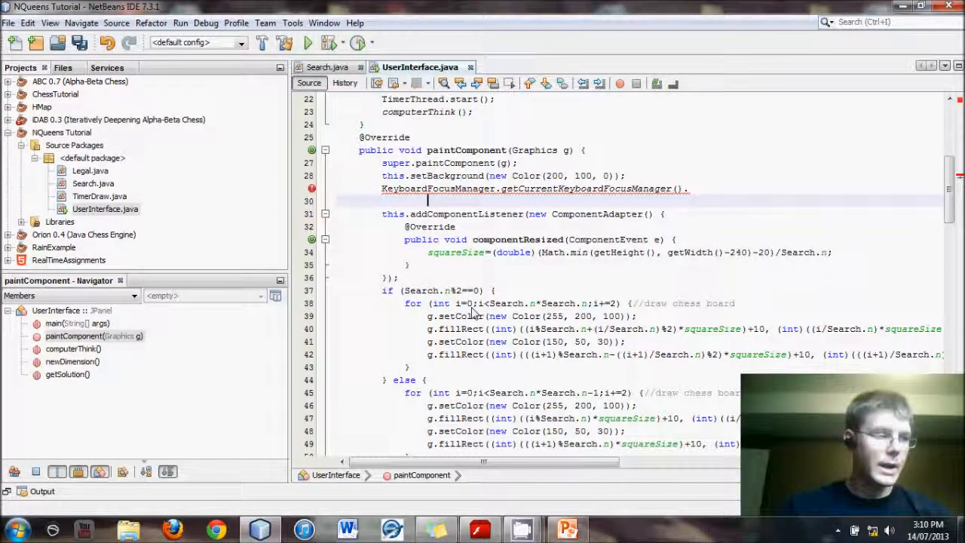
text(addkey)
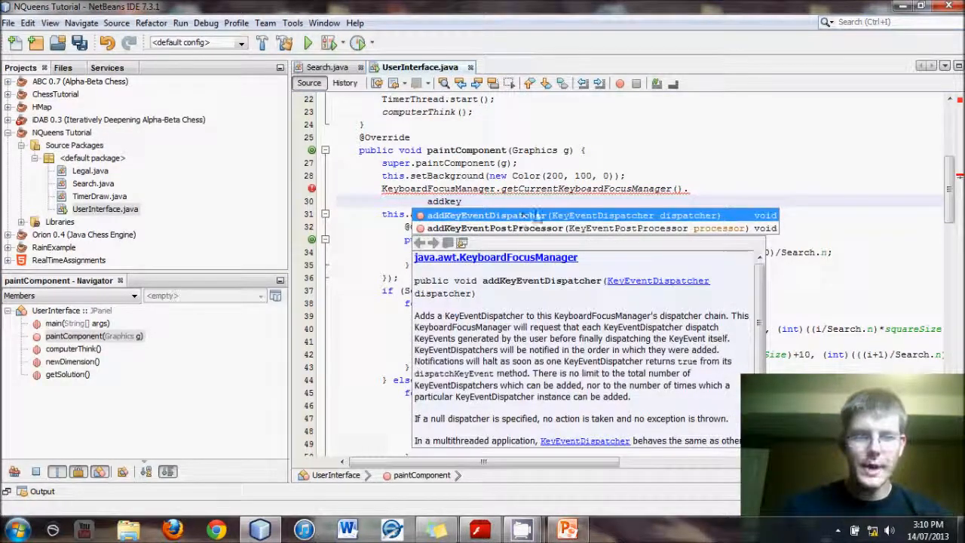
text(null);)
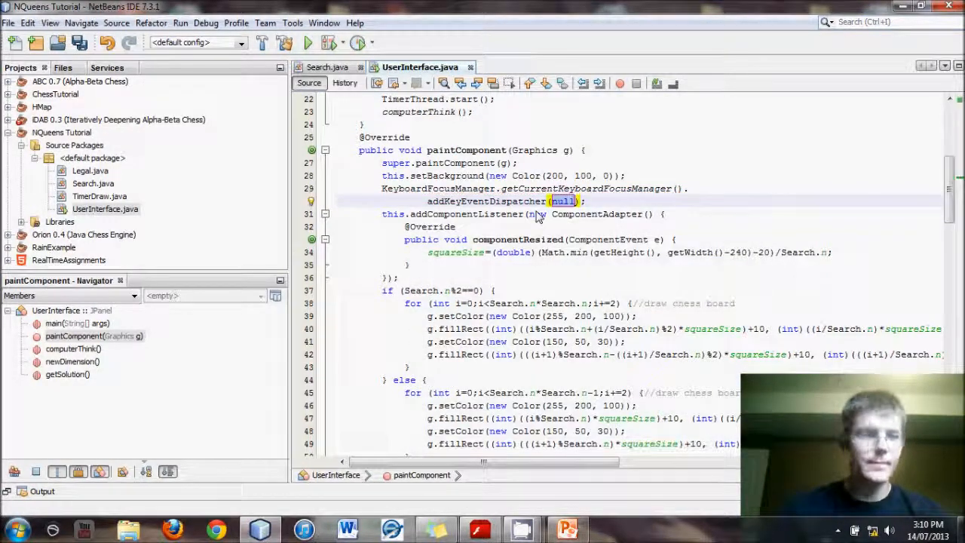
text(new)
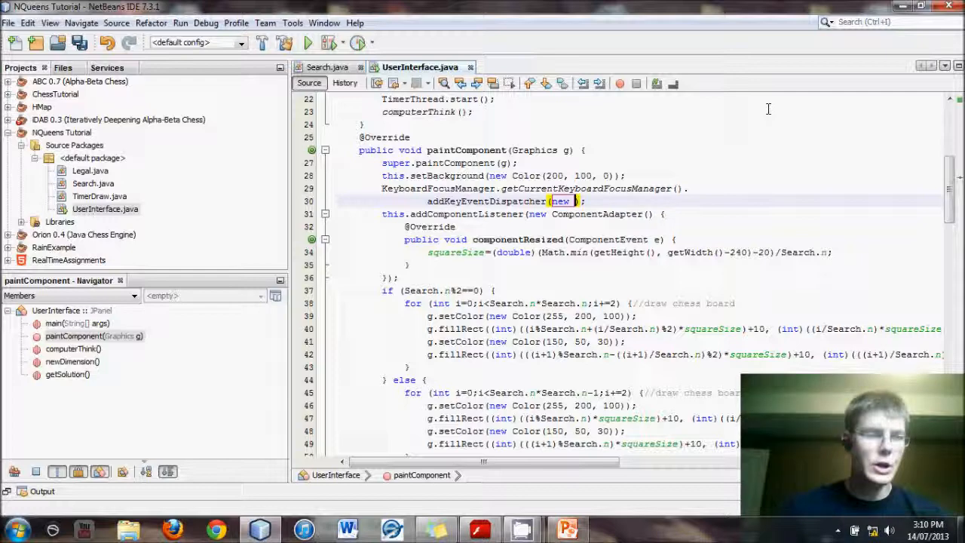
text(Keyr)
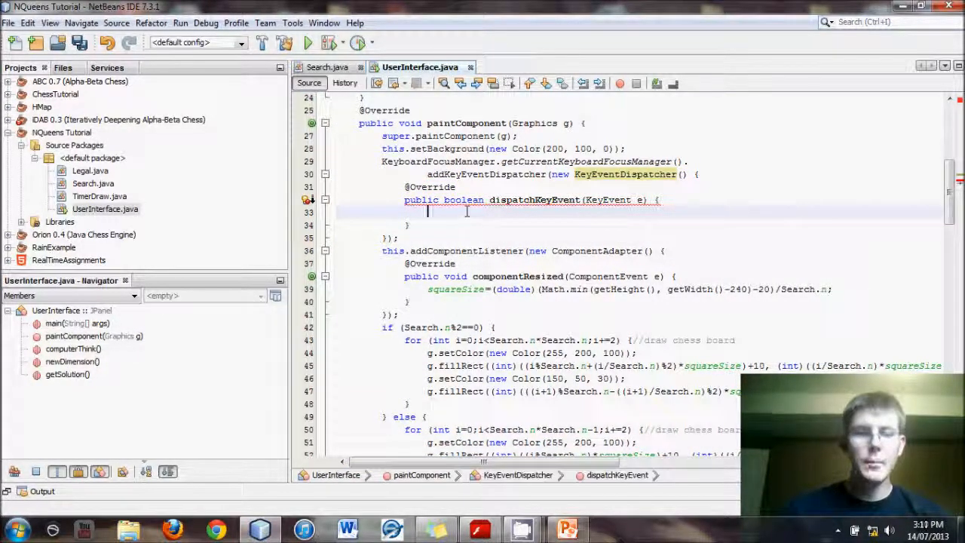
- Apply the 'Add return statement' fix so dispatchKeyEvent returns true, leaving blank lines above
click(311, 199)
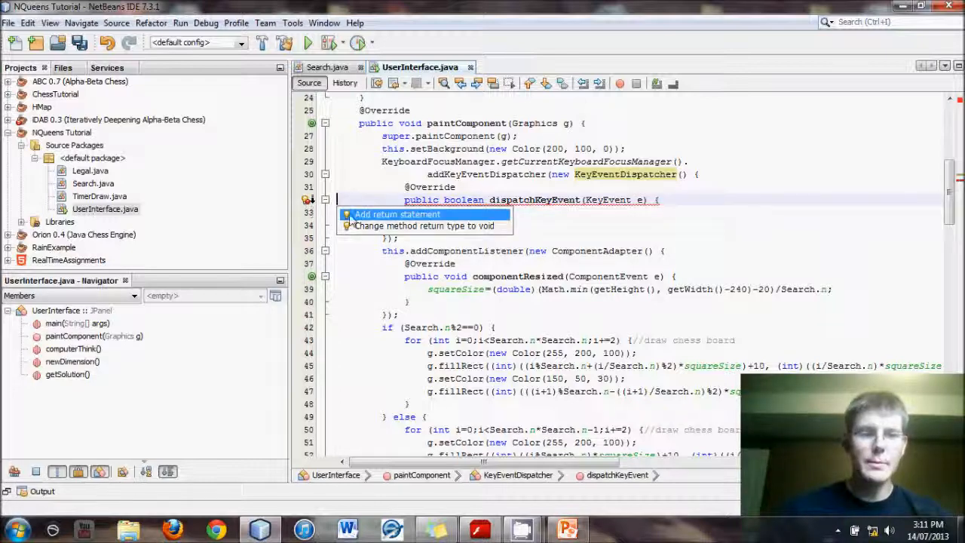
click(397, 214)
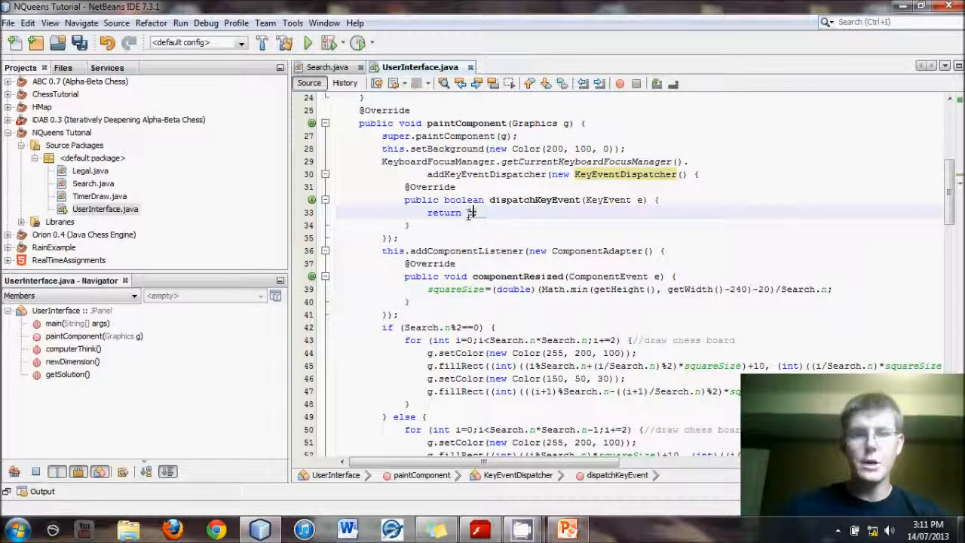
text(true;)
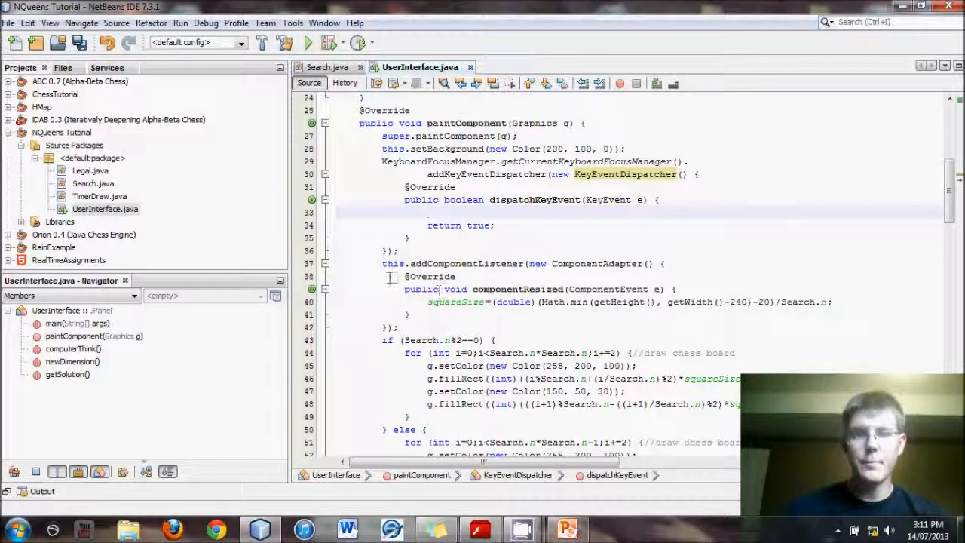
drag(381, 262, 405, 327)
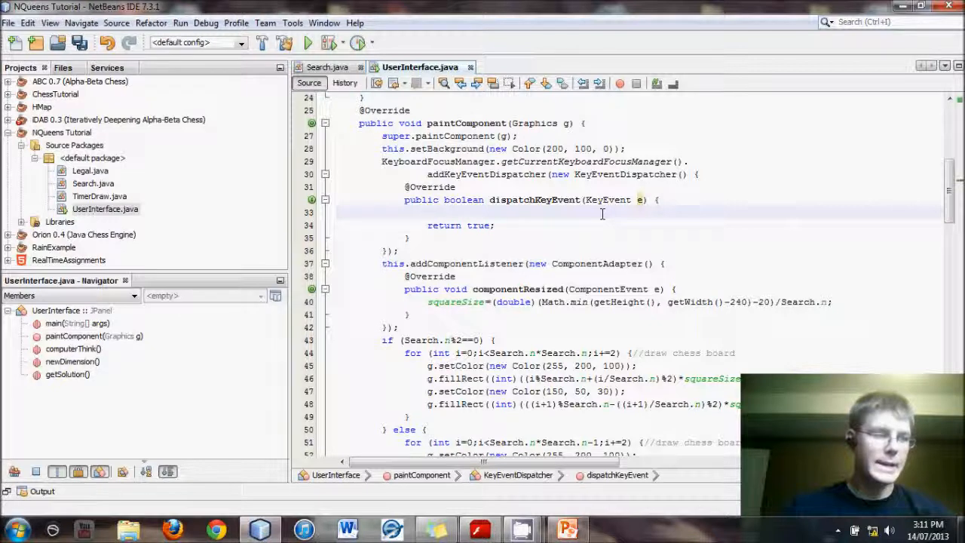
- Add if (e.getID()==KeyEvent.KEY_PRESSED) { } inside dispatchKeyEvent
text(if ())
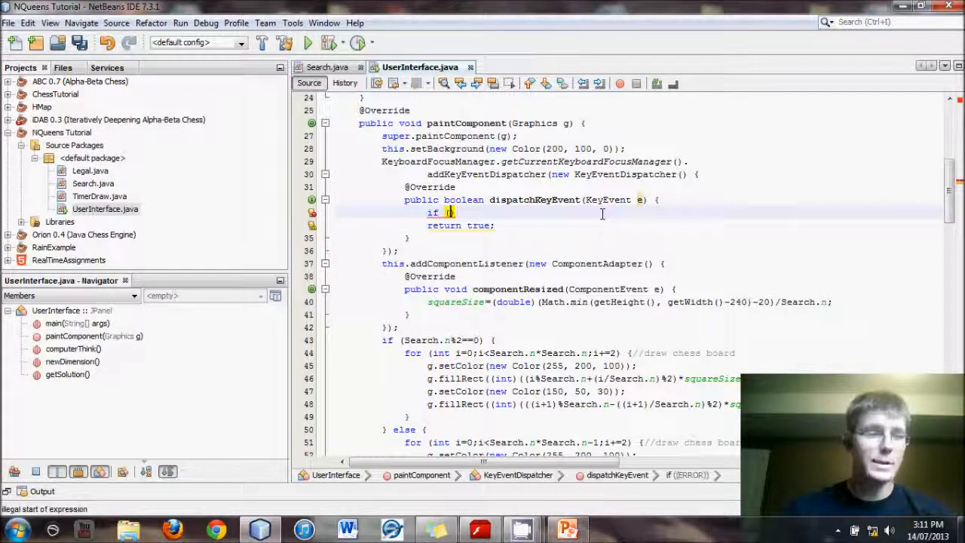
text(e.)
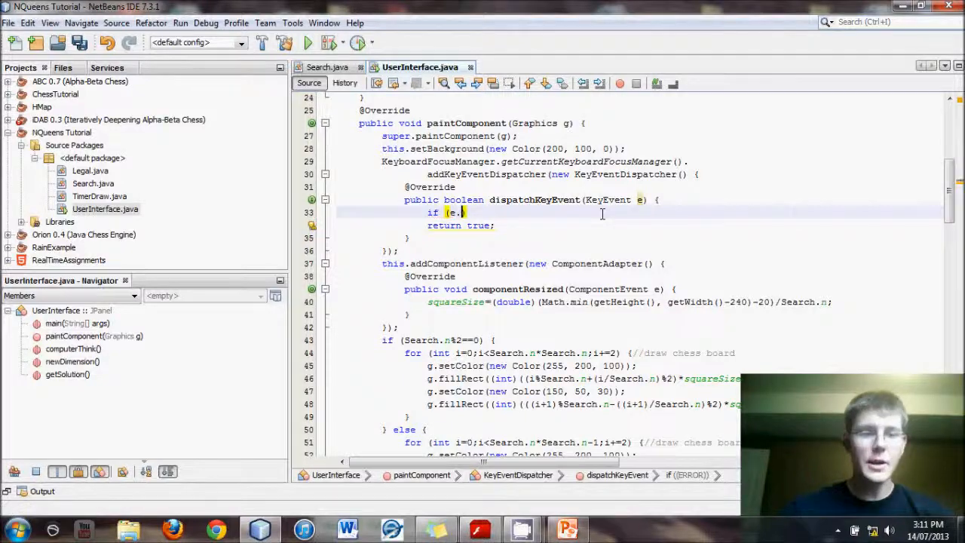
text(getID()
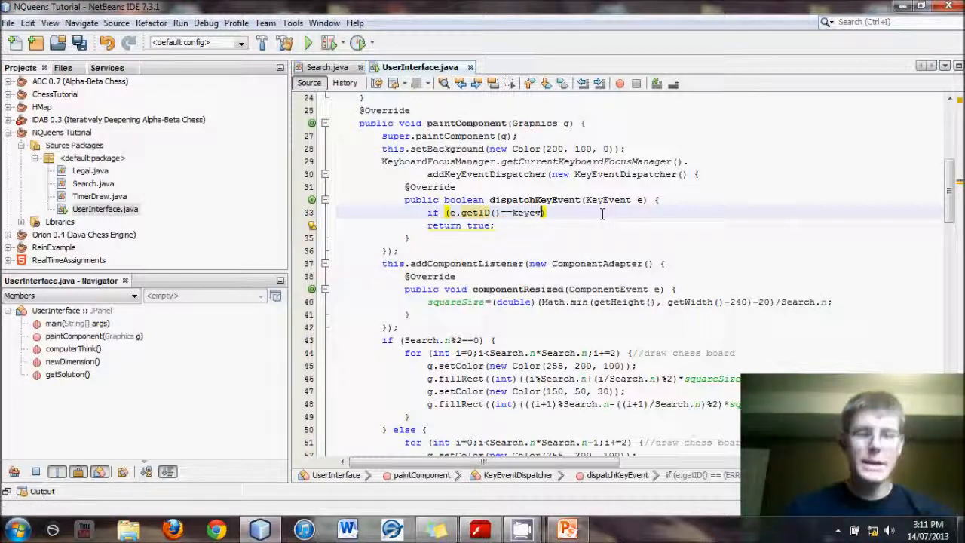
text(KeyEvent.)
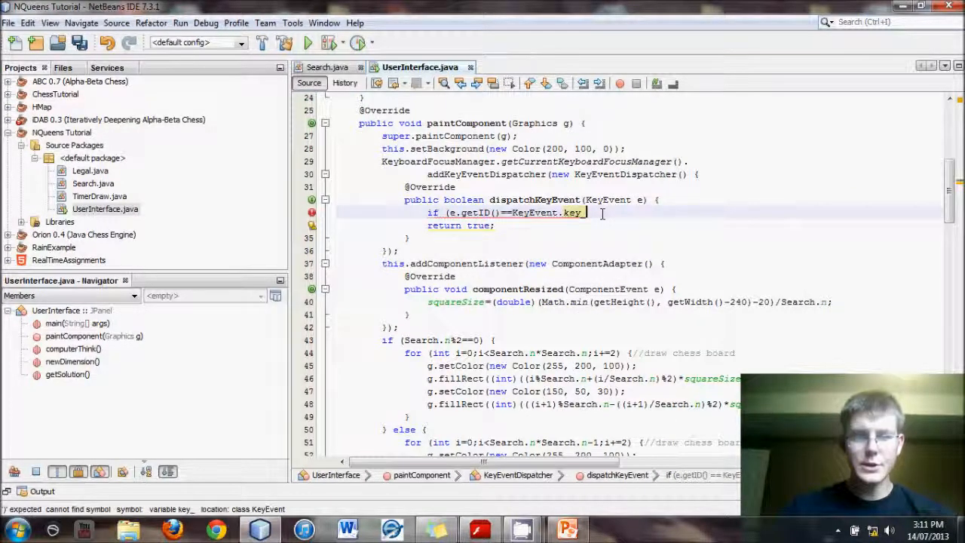
text(KEY_PRESSED) {)
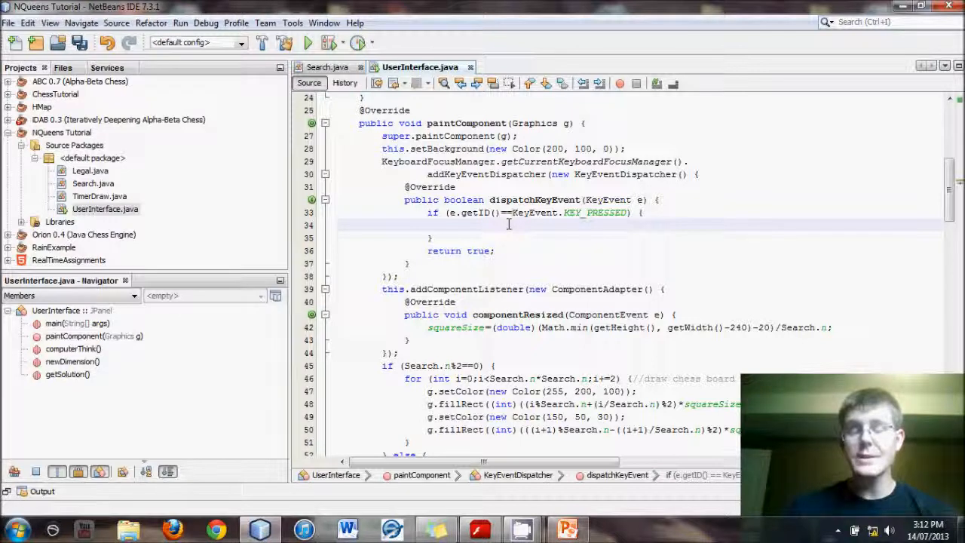
click(449, 225)
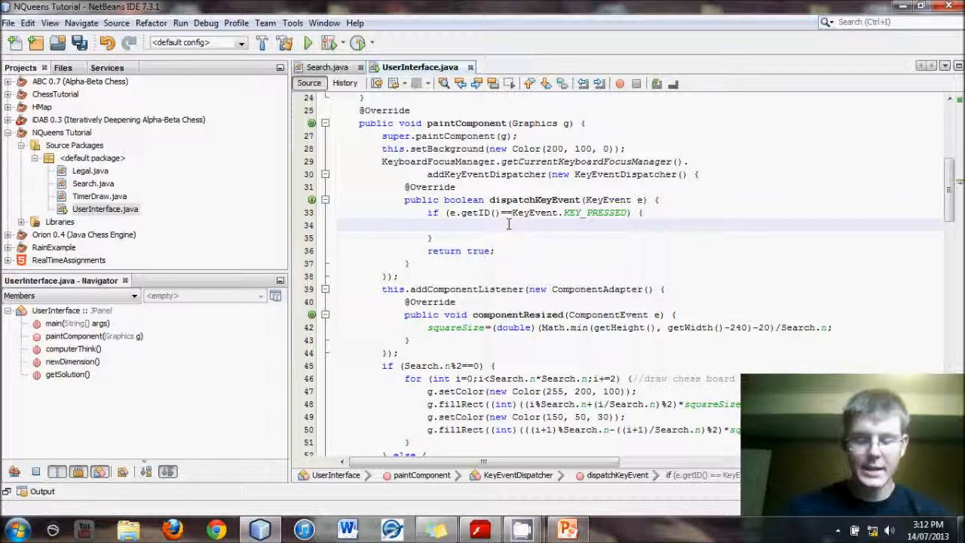
- Nest if (!Search.HMapSolutions.isEmpty()) { } inside the key-pressed block
text(i)
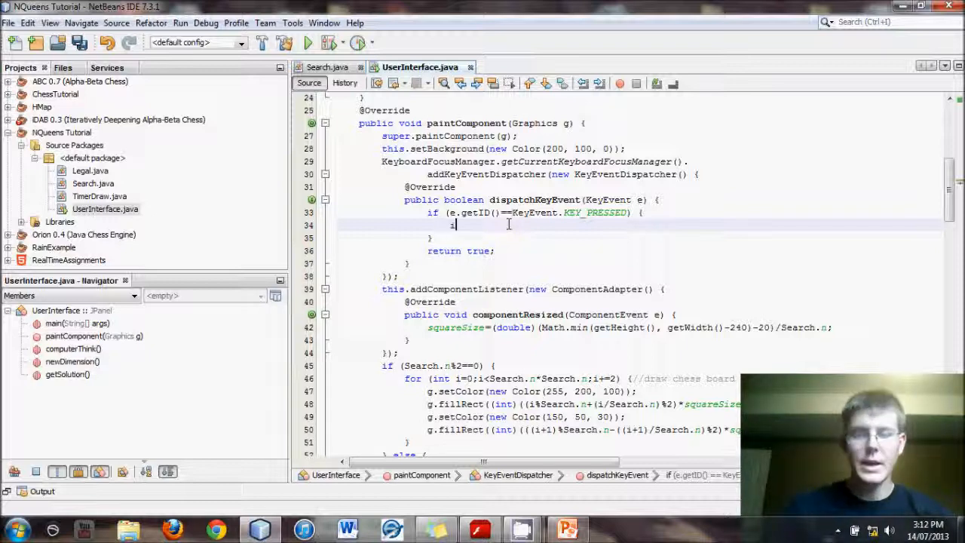
text(i)
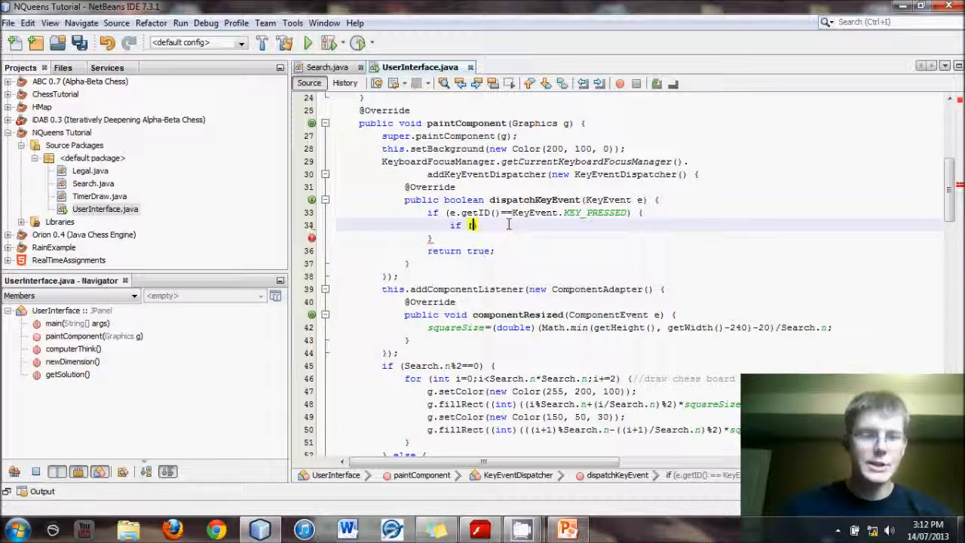
text(()
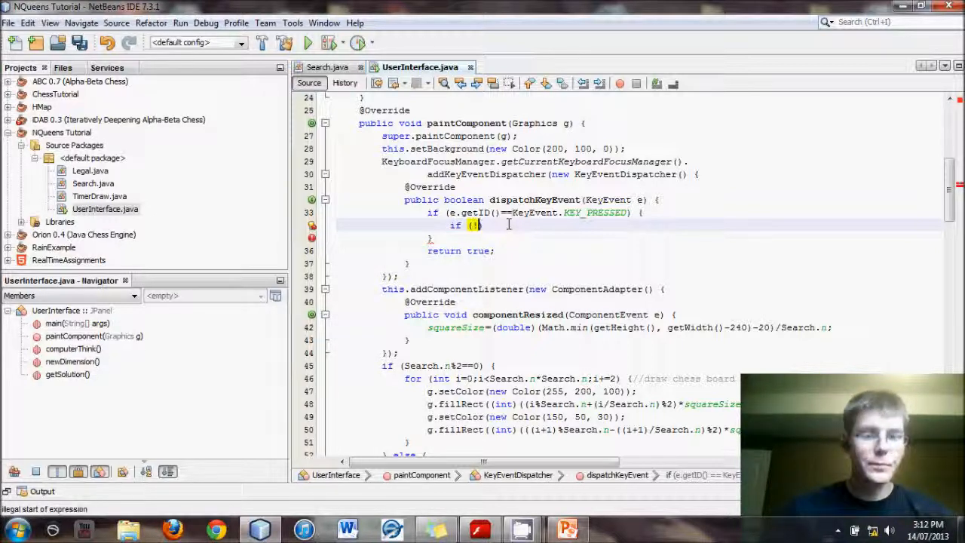
text(!Search)
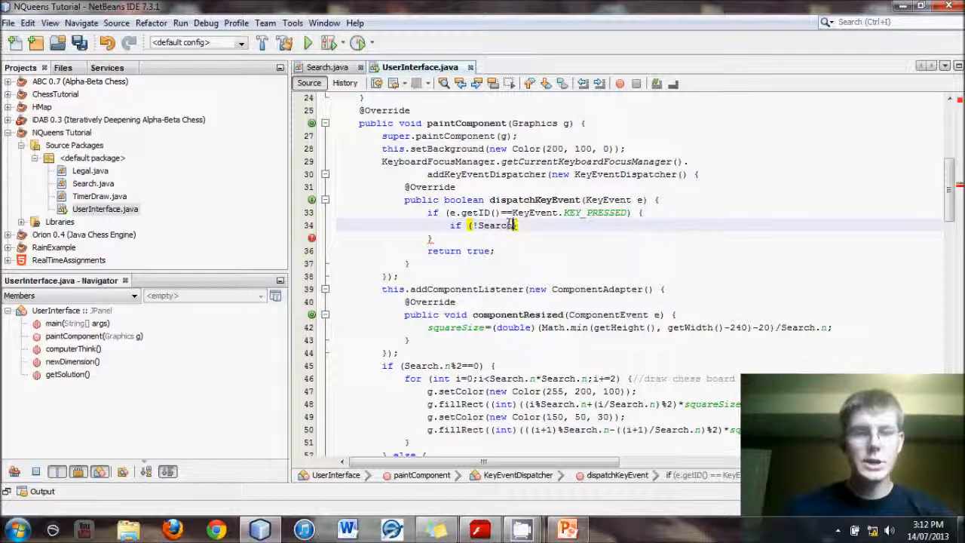
text(h)
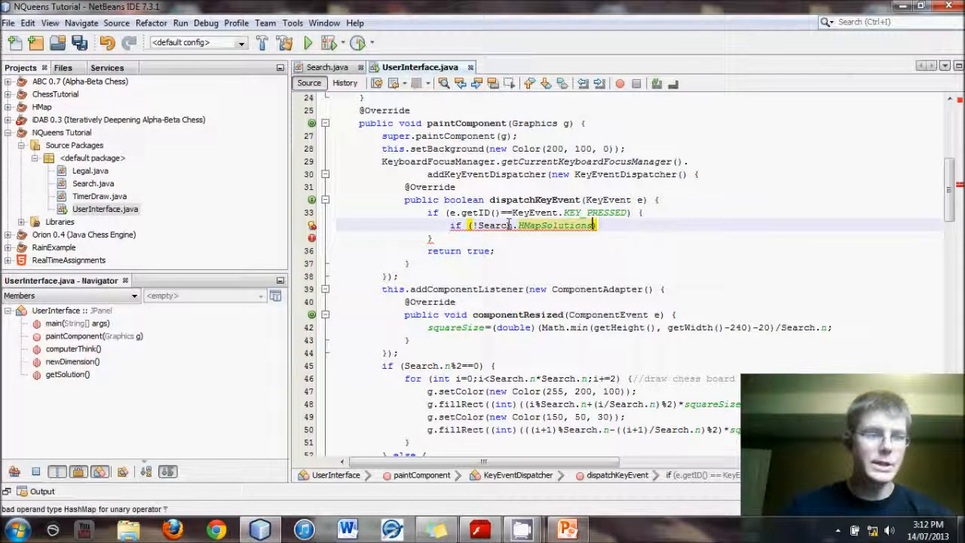
text(.isEmpty()) {)
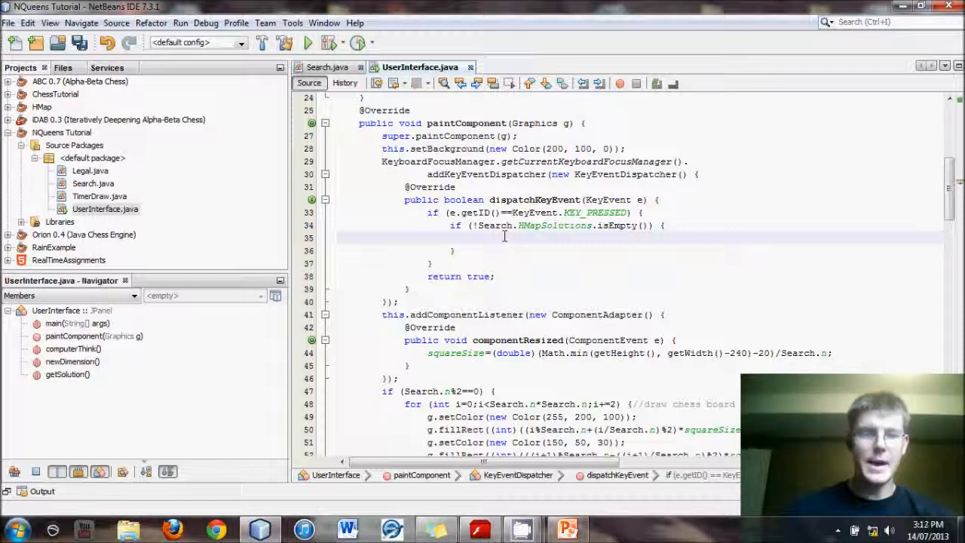
- Add if (e.getKeyCode()==KeyEvent.VK_DOWN) { } inside the non-empty solutions block
text(if (e.getKeyCode()==)
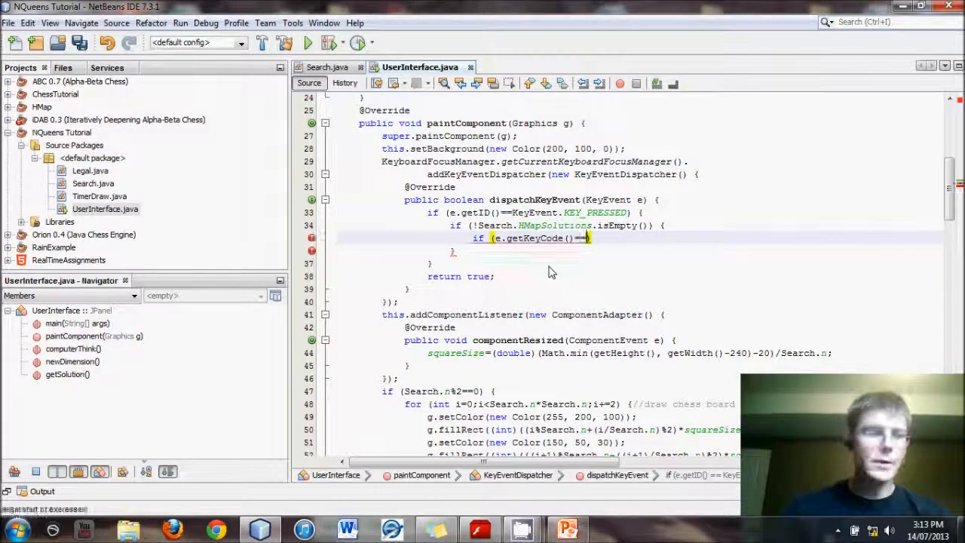
text(key)
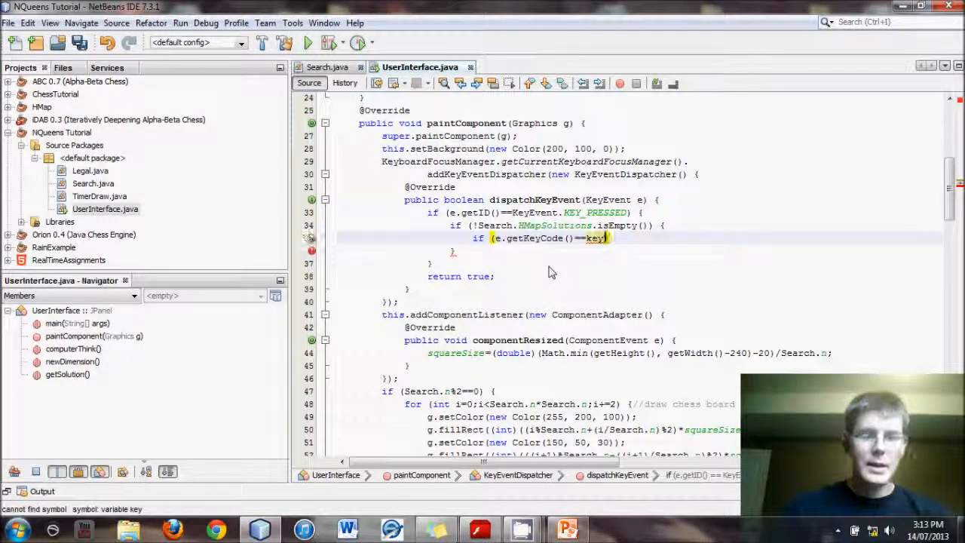
text(t)
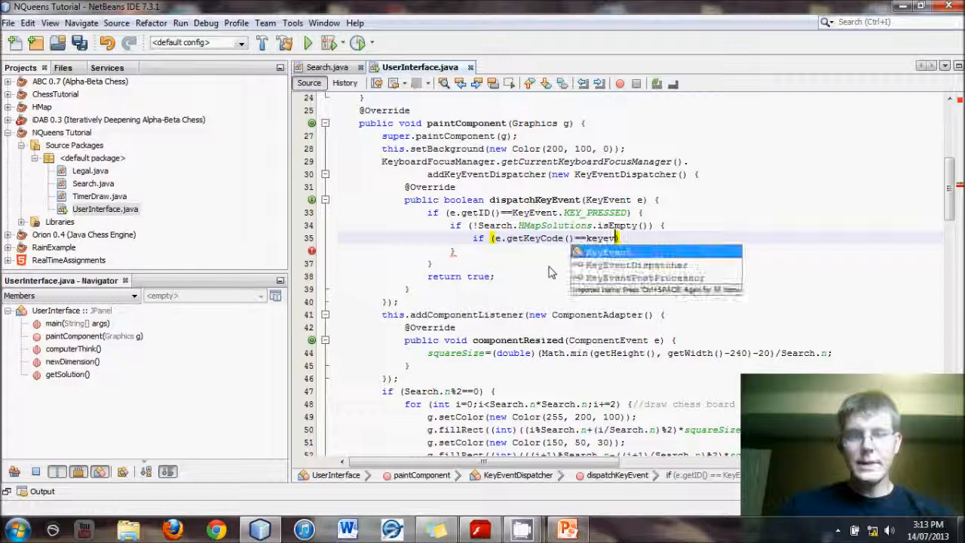
text(.)
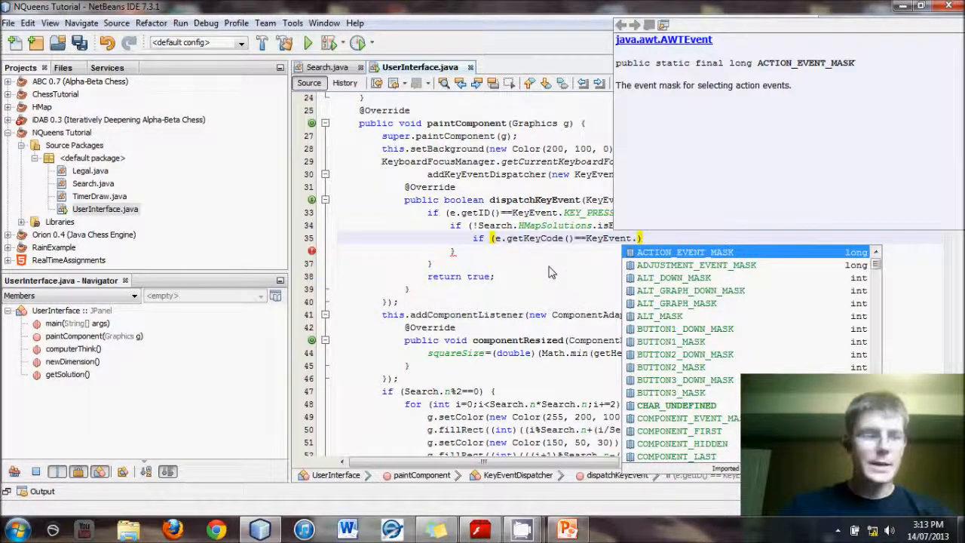
text(vk)
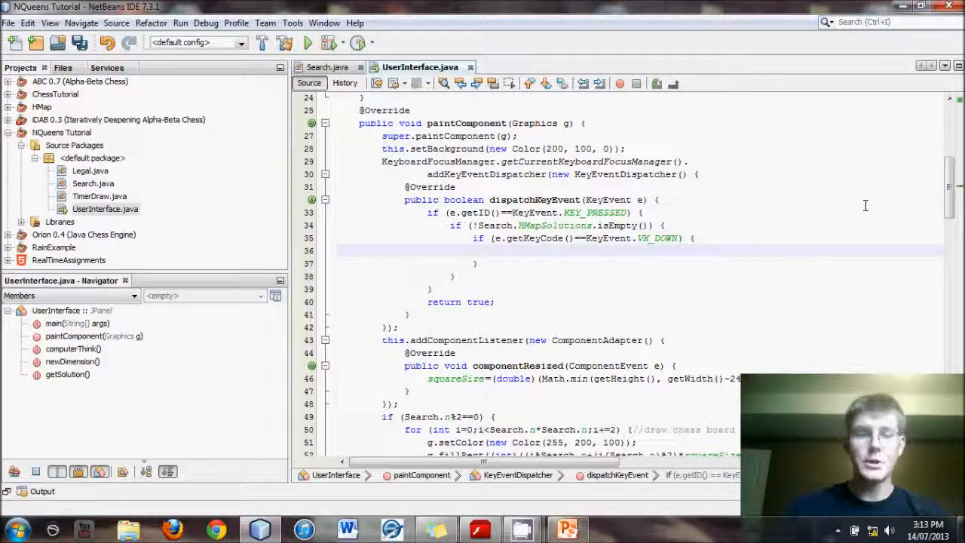
- Declare int length = Search.HMapSolutions.size() in the VK_DOWN block
text(int len)
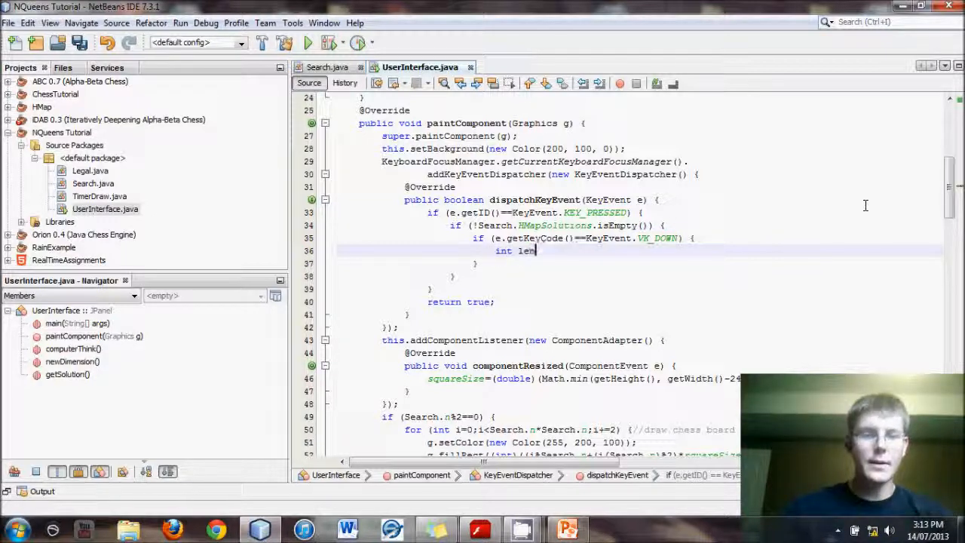
text(gth)
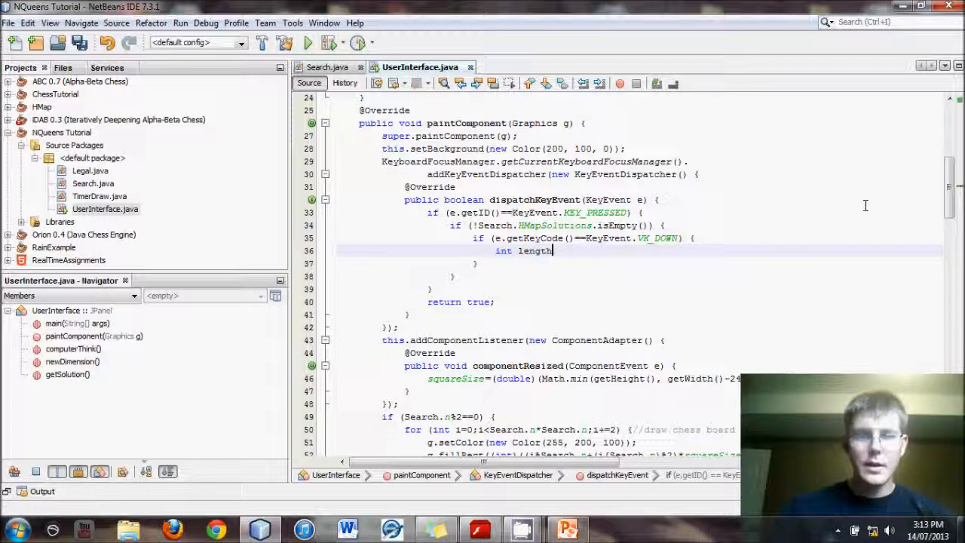
text(=)
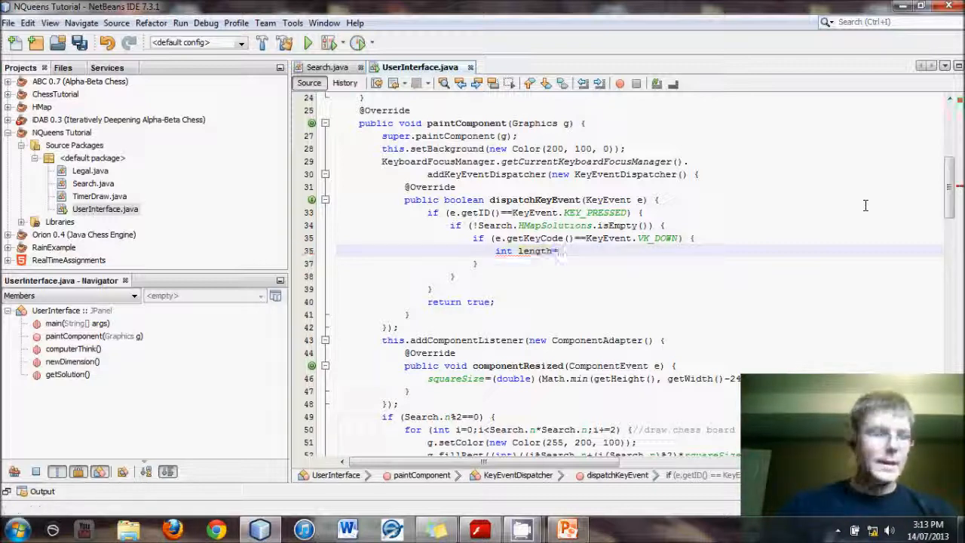
text(Searc)
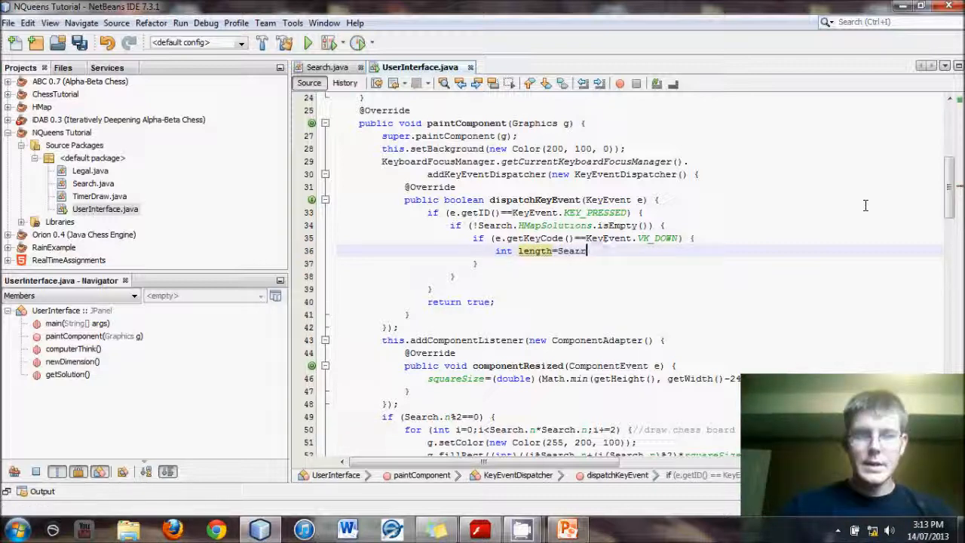
text(Search.HMapSolutions)
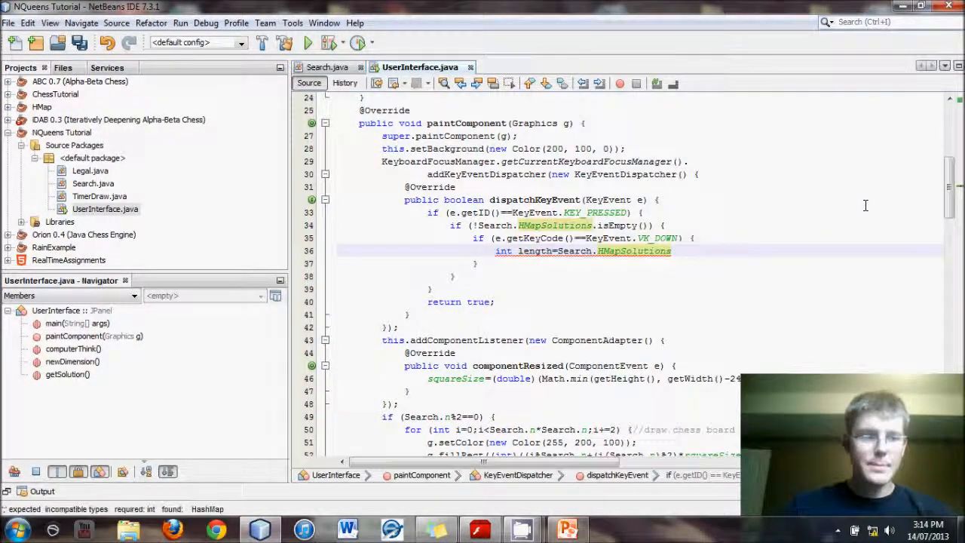
text(.size();)
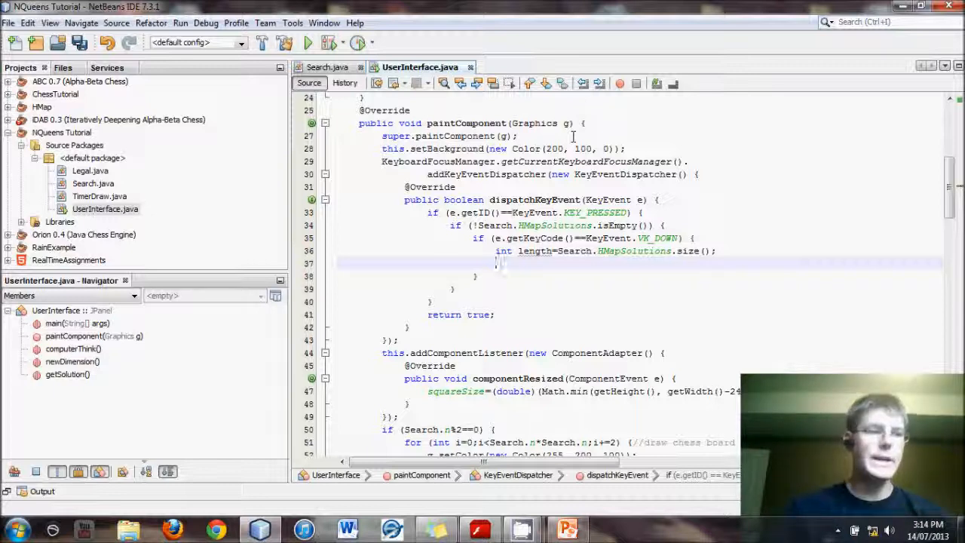
- Add if (length-1==currentHKey) { currentHKey=0; getSolution(); } to wrap to the first solution
text(if (length)
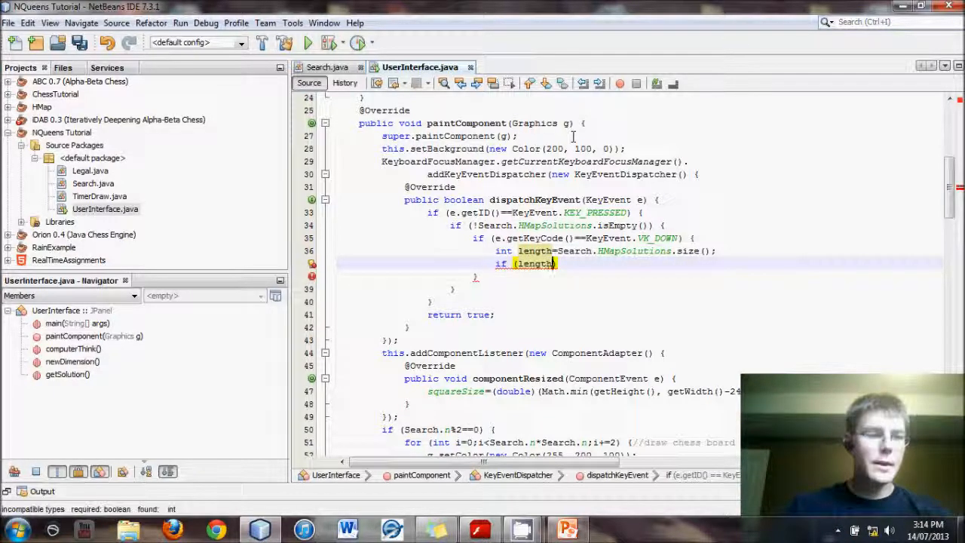
text(-1==co)
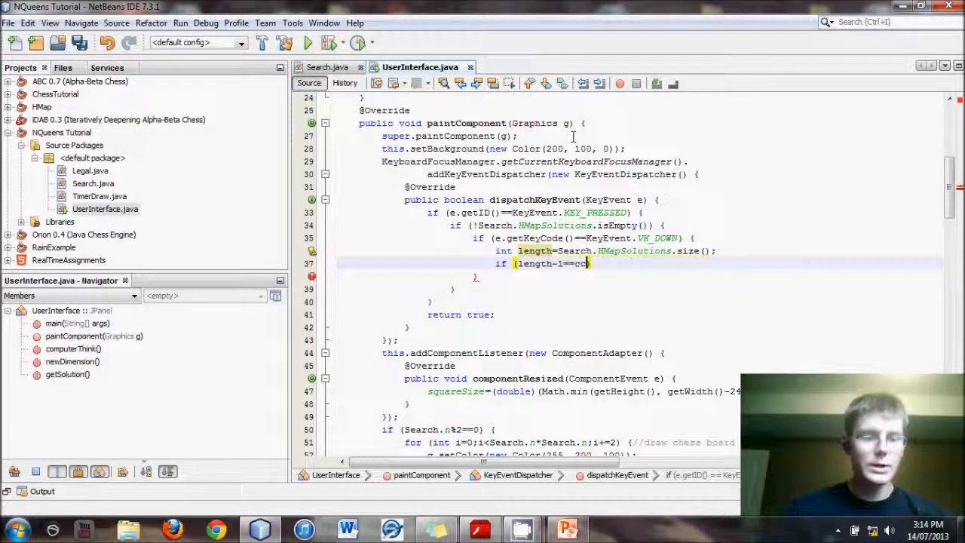
text(urrentHKey)
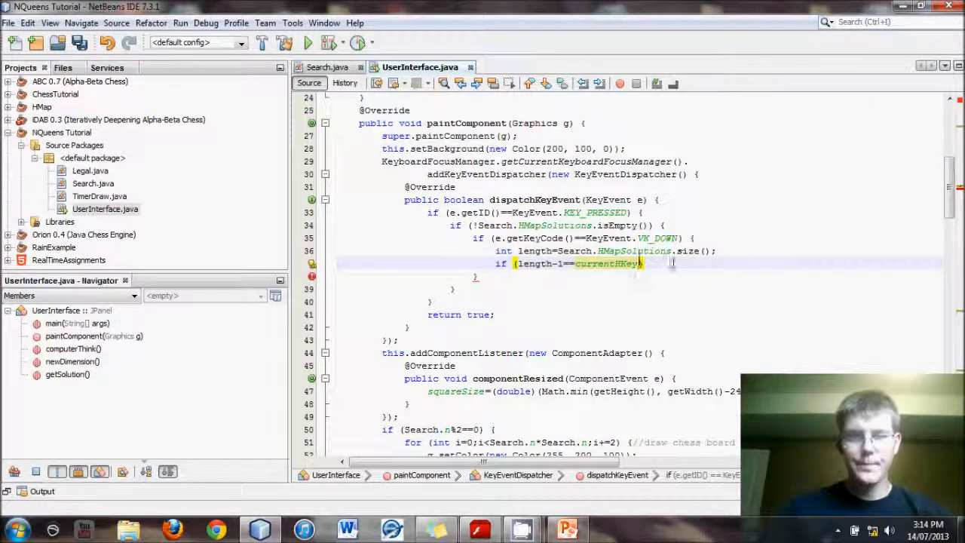
text({)
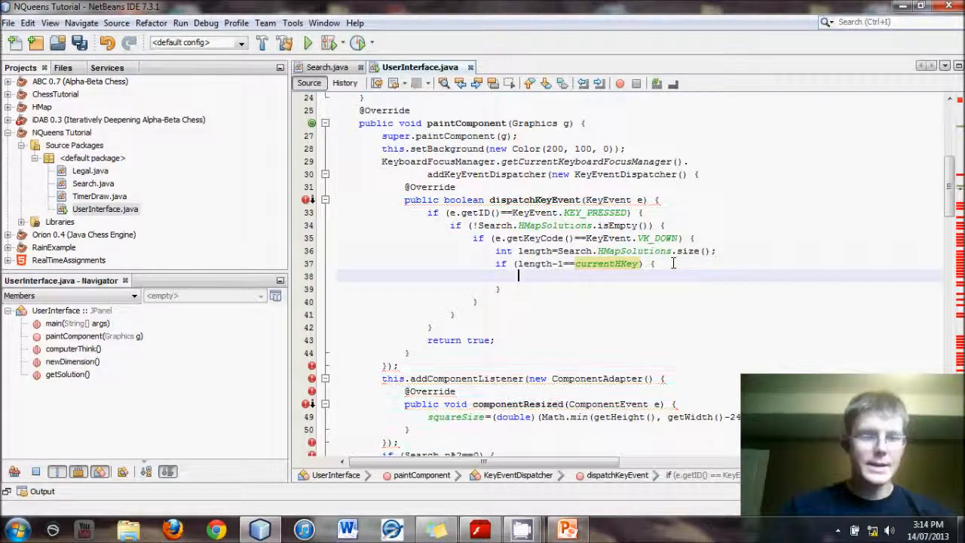
text(currentHKey)
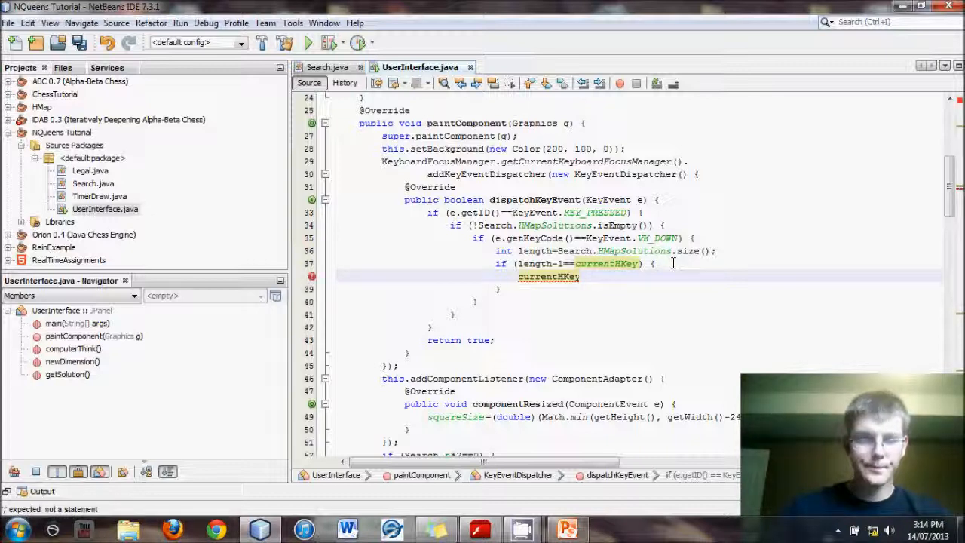
text(=)
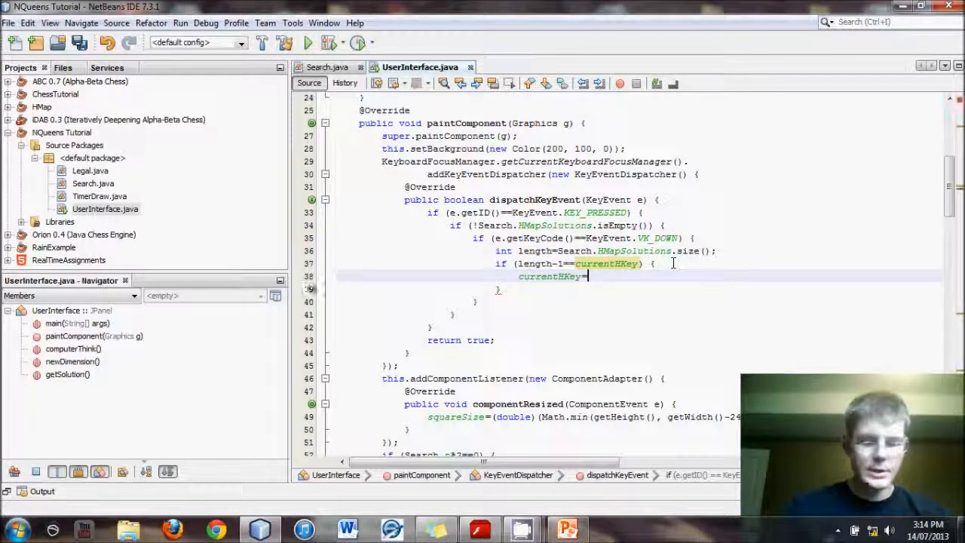
text(0;)
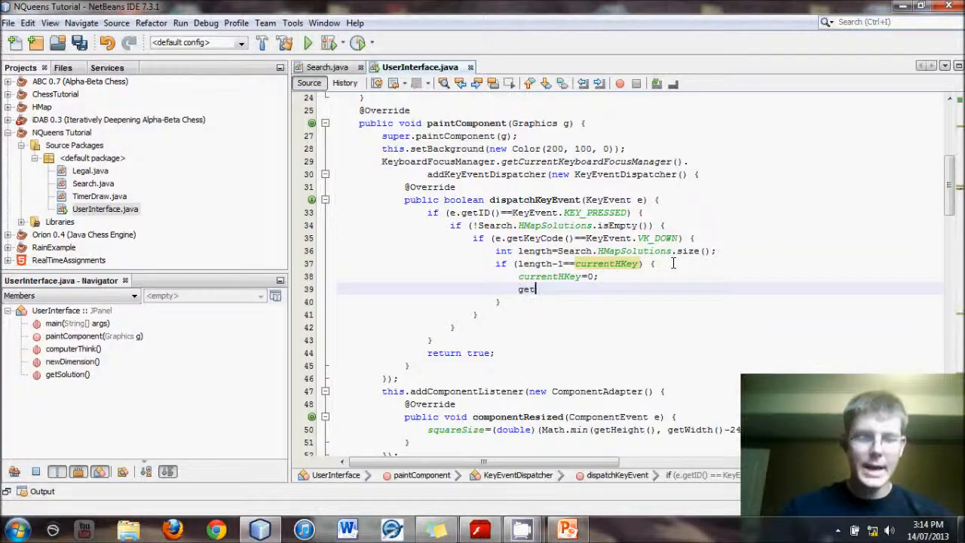
text(s)
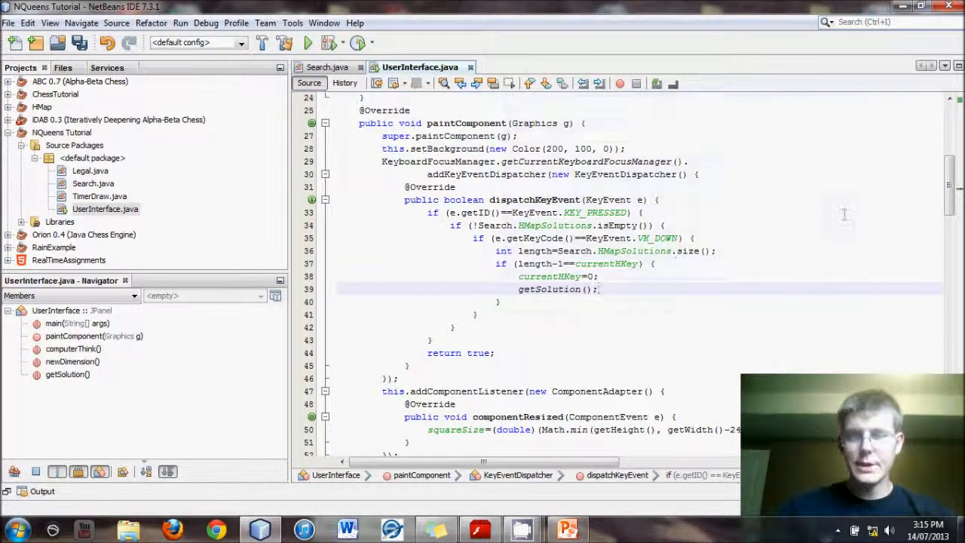
scroll(down, 3)
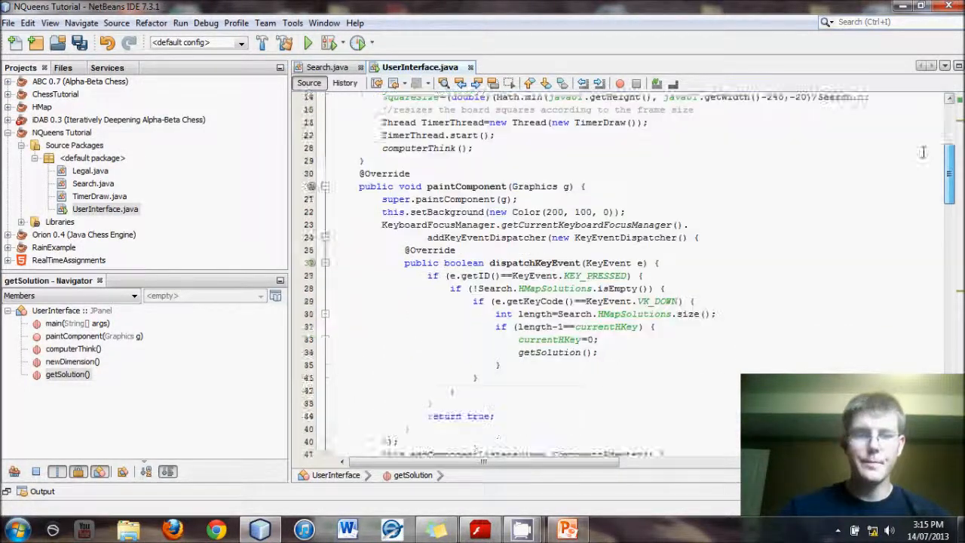
scroll(down, 3)
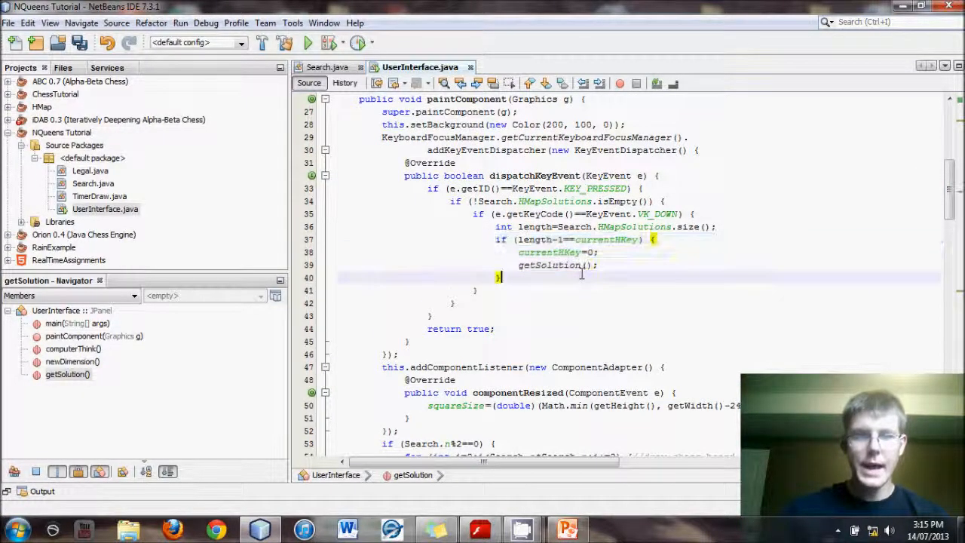
- Add else { currentHKey++; getSolution(); } and duplicate the block for VK_UP
text(else {)
text(get)
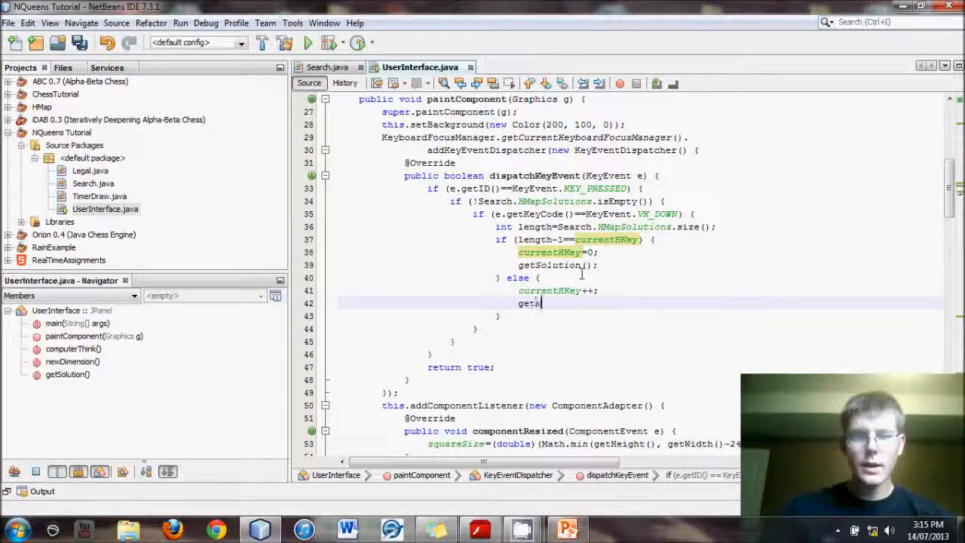
text(Solution();)
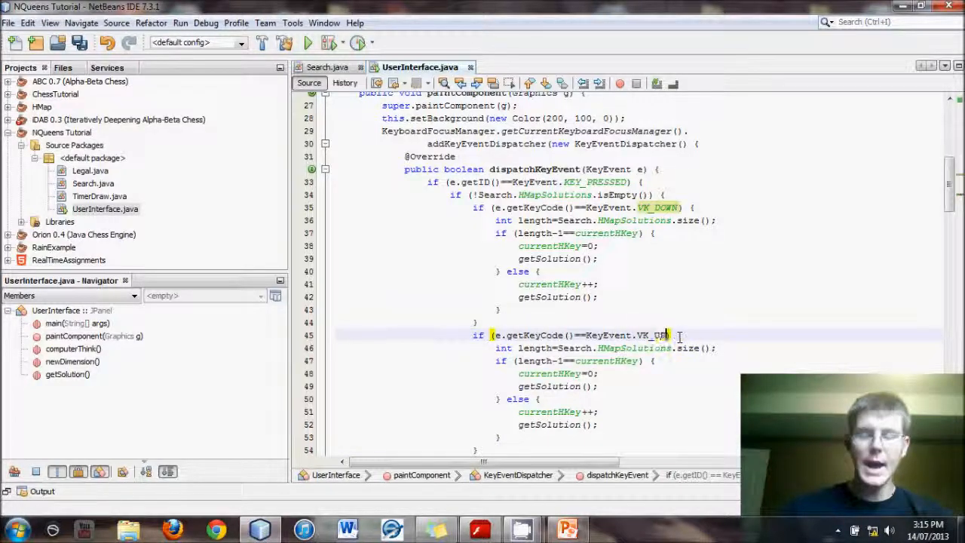
- In the VK_UP block, wrap currentHKey from 0 to length-1, otherwise decrement it
scroll(down, 3)
text(==0)
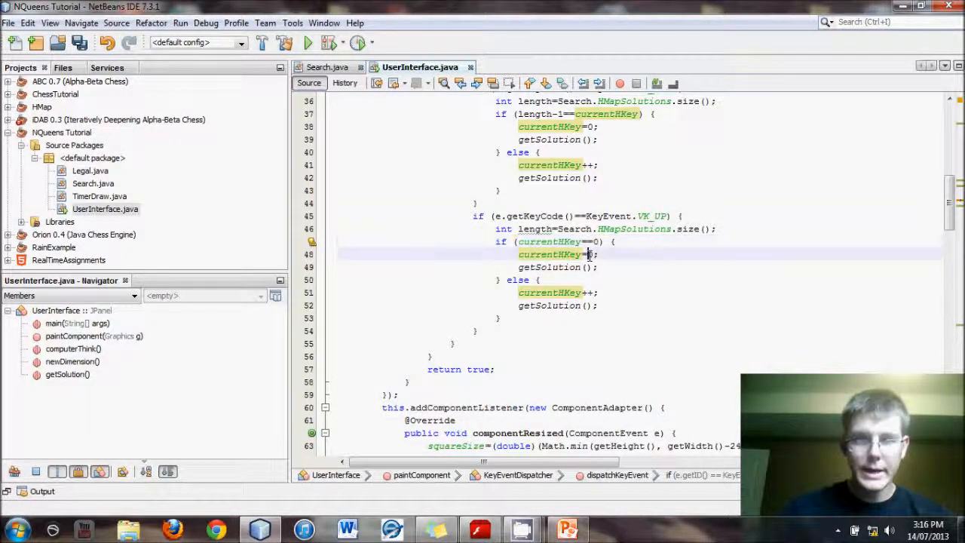
text(length)
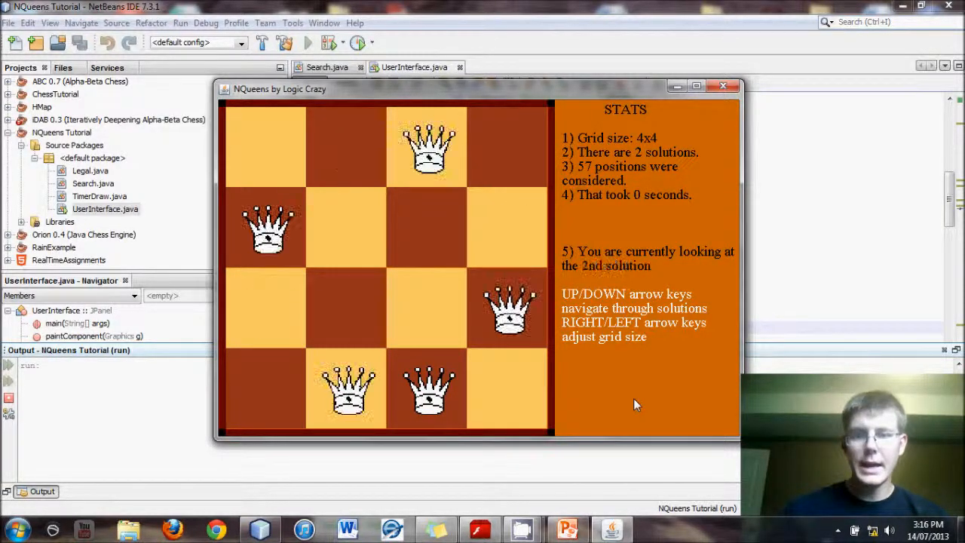
- In the running board, flip between the 1st and 2nd 4x4 solutions with UP/DOWN, then close the window
key(Up)
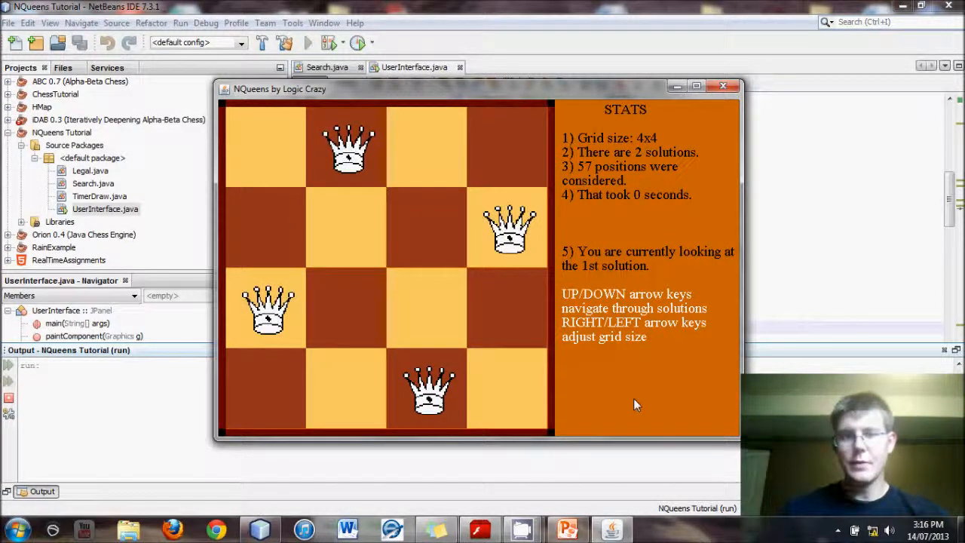
mouse_move(607, 259)
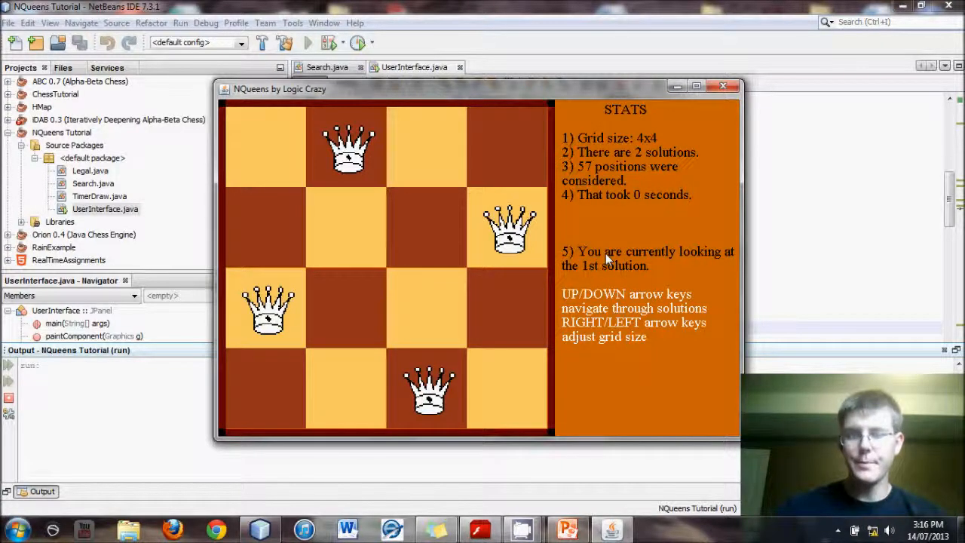
key(down)
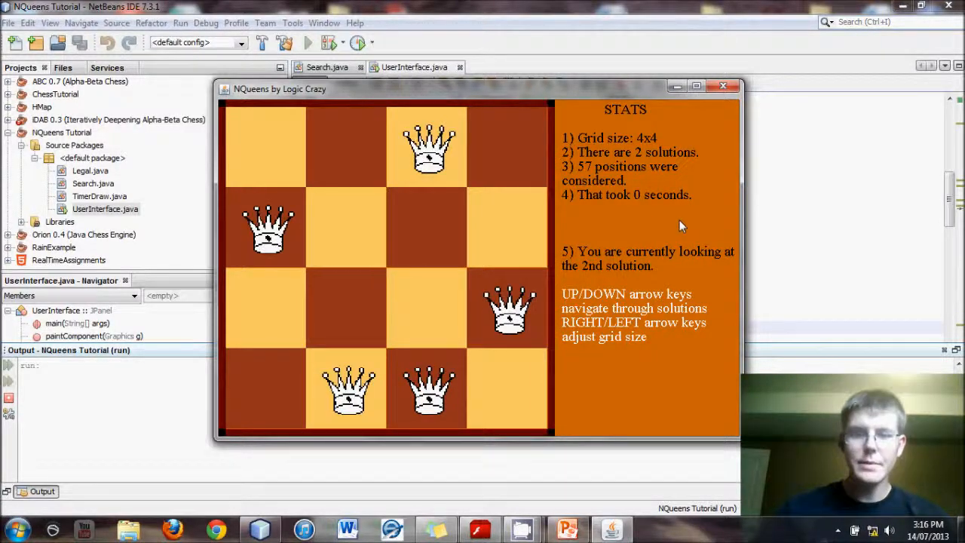
key(up)
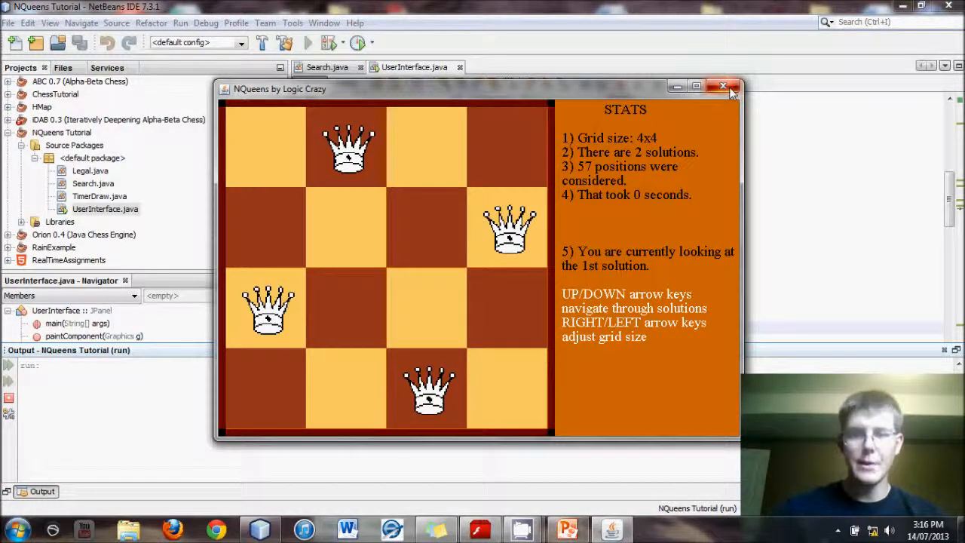
click(724, 84)
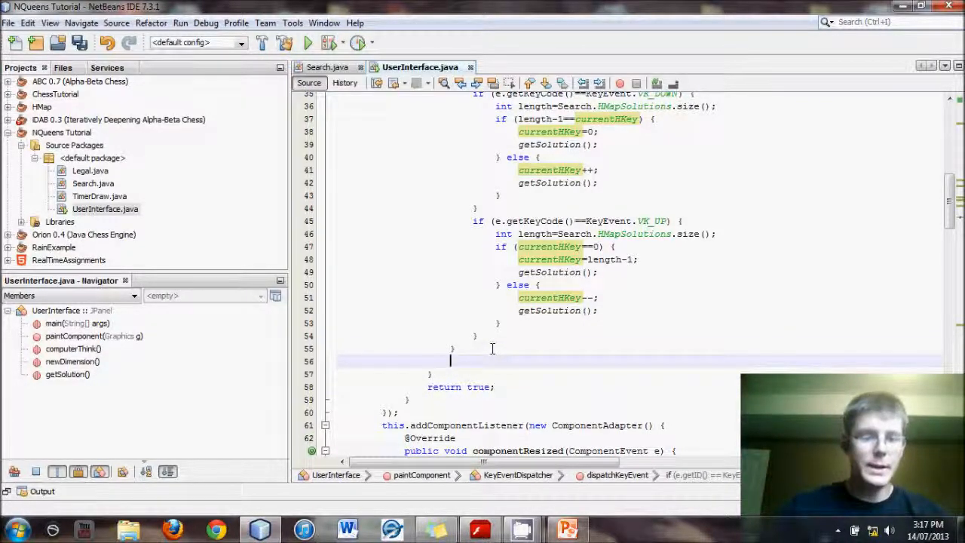
- Add an if (e.getKeyCode()==KeyEvent.VK_LEFT) block that runs Search.n++
text(i)
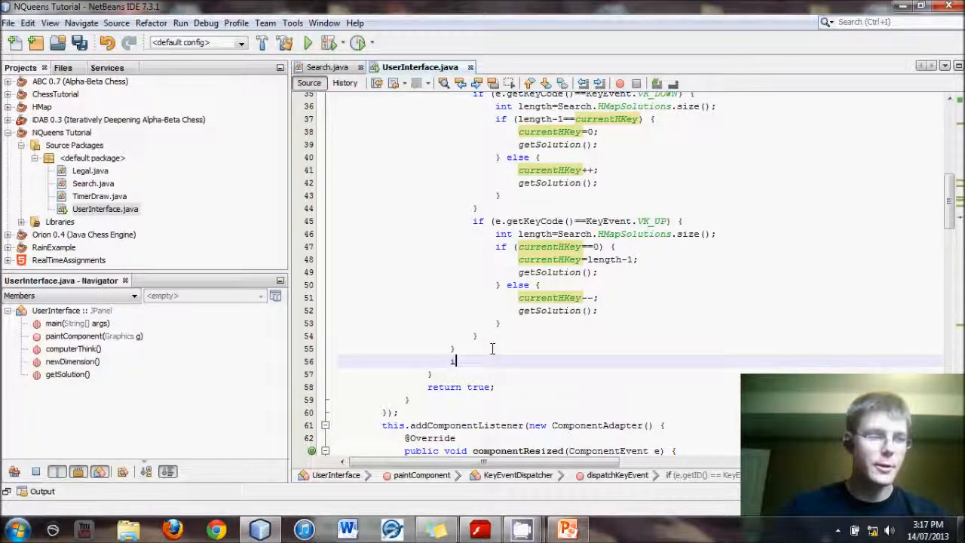
text(f (e.)
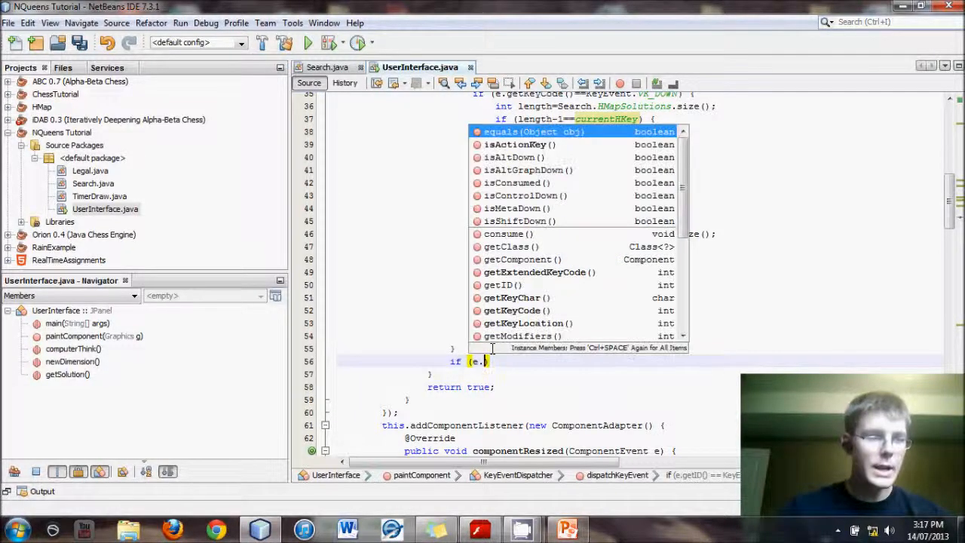
text(getk)
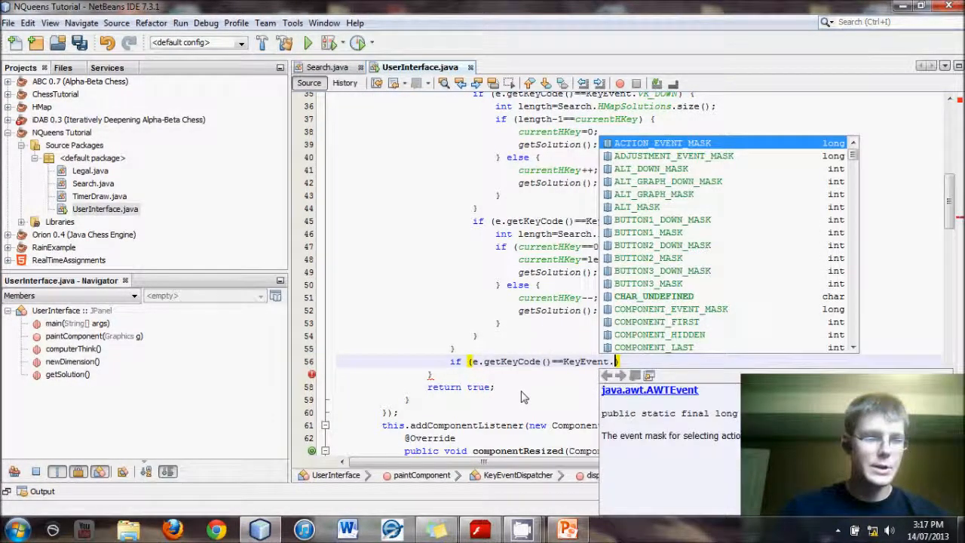
text(vk)
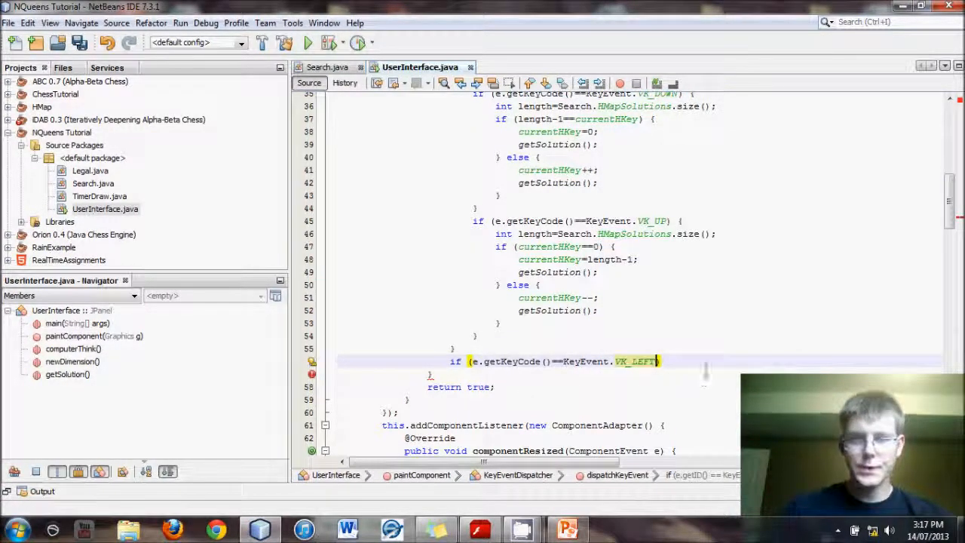
text({)
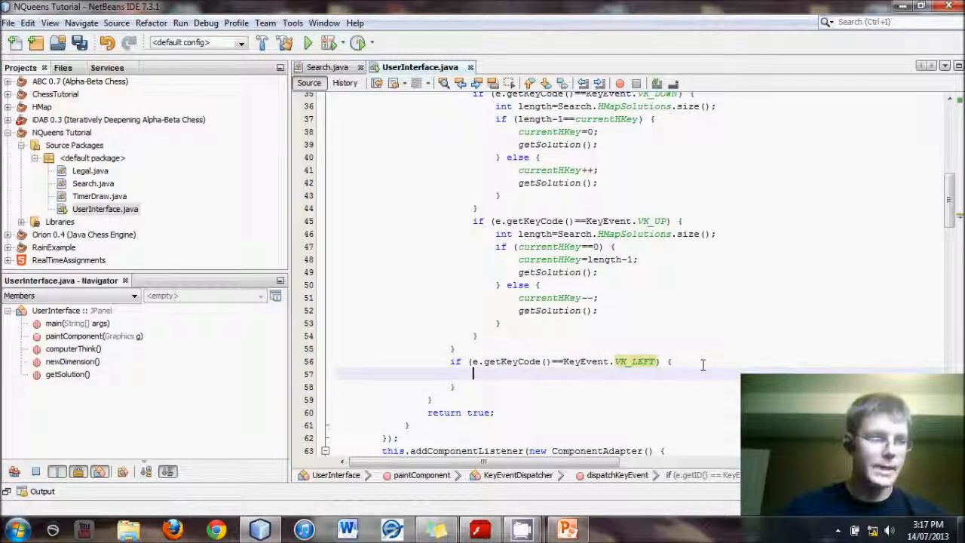
text(Search.)
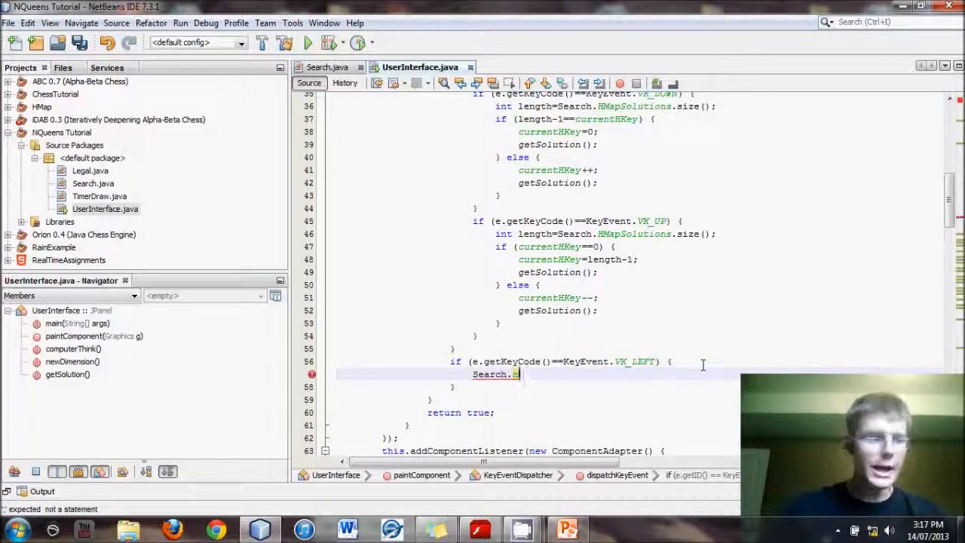
text(n++;)
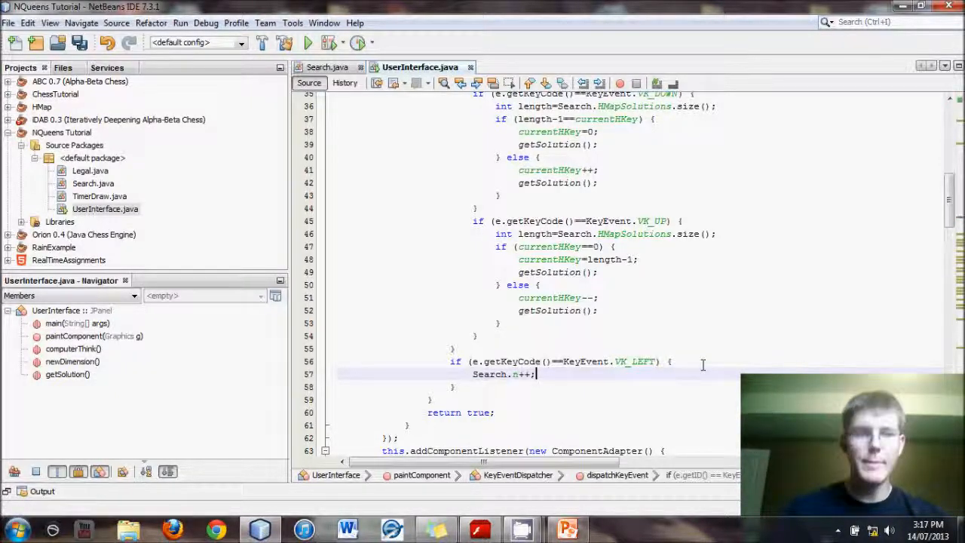
- Check the n field in Search.java and call newDimension() in the LEFT-key block
click(326, 67)
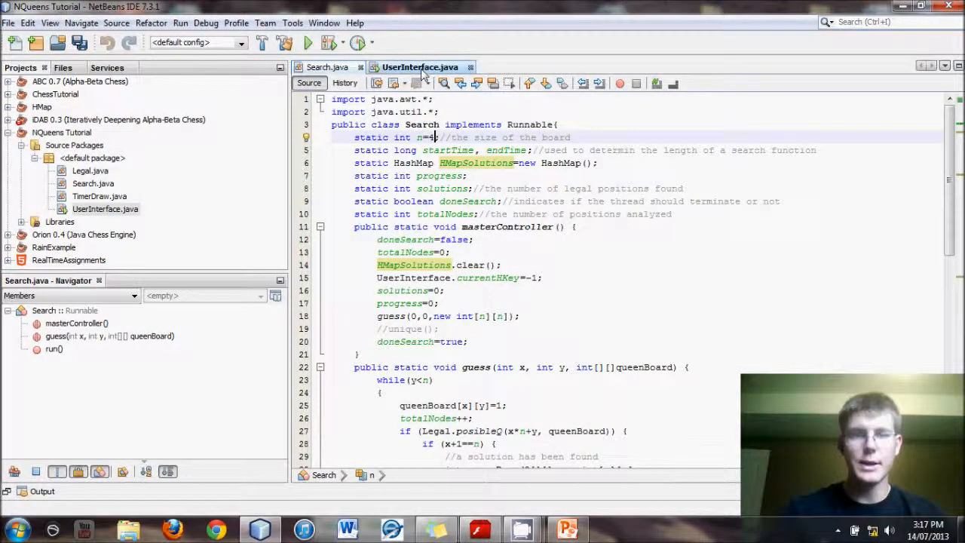
scroll(down, 3)
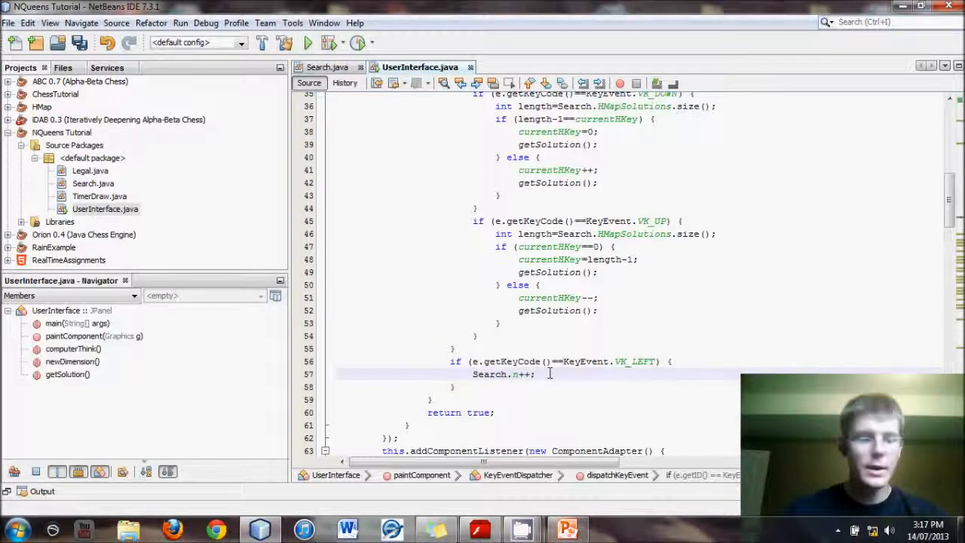
text(newDimension();)
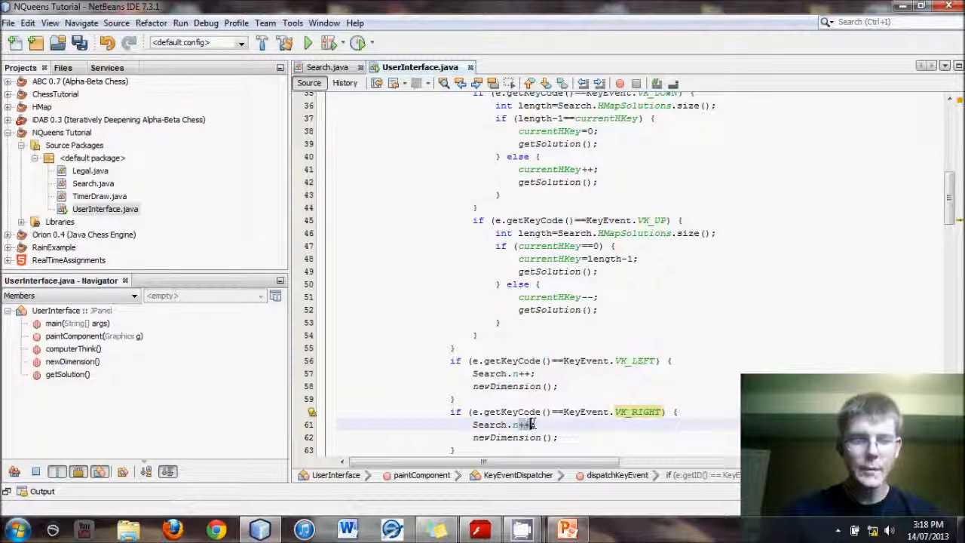
- In the VK_RIGHT block, decrement Search.n and wrap it with an if (Search.n>4) guard
text(--)
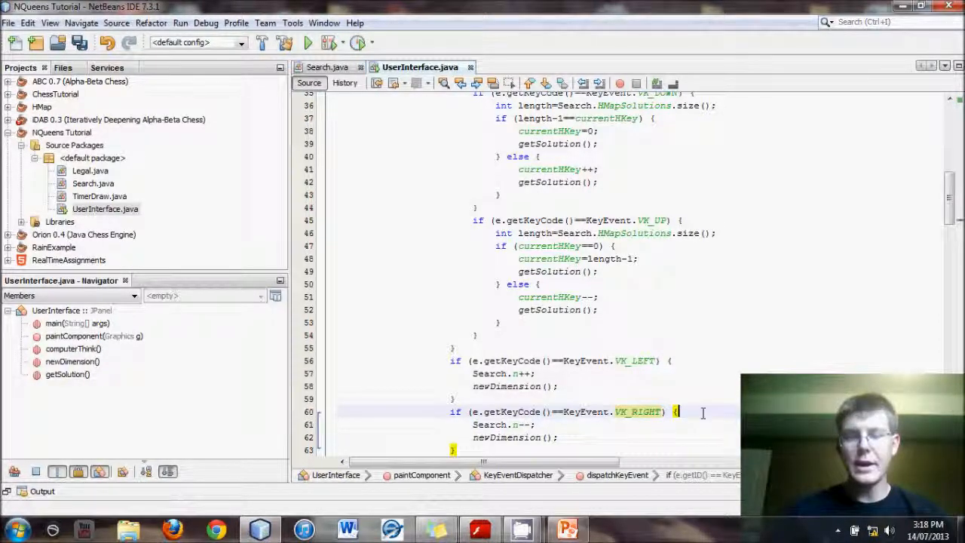
key(enter)
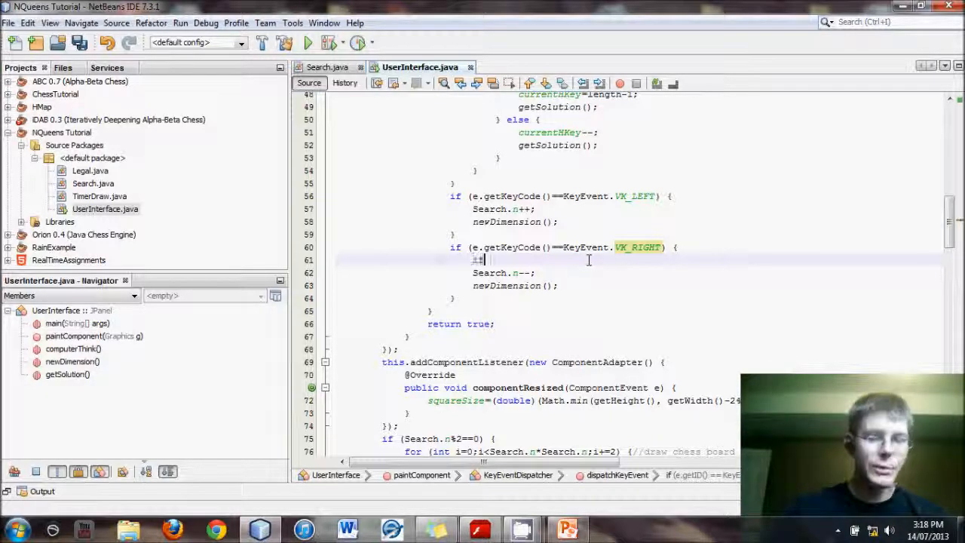
text(if (Sea)
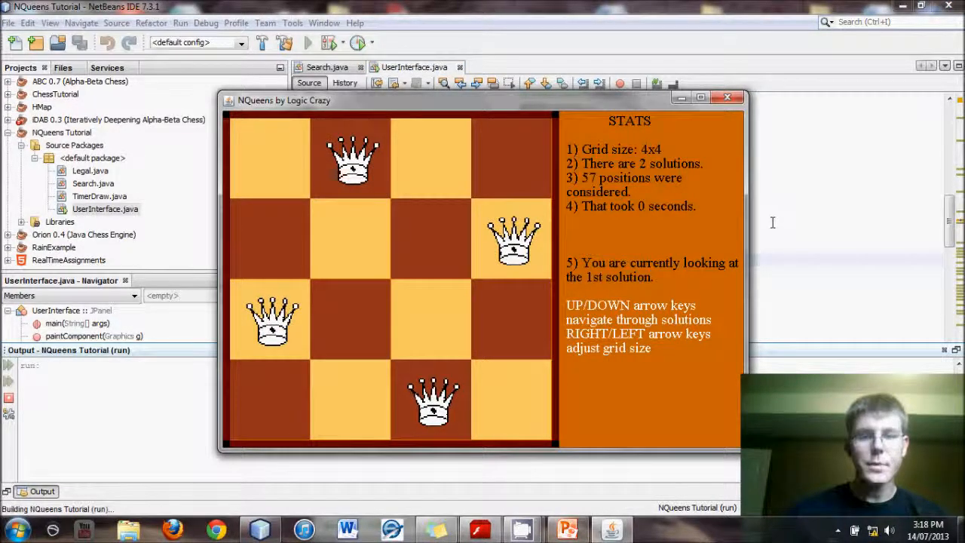
mouse_move(632, 236)
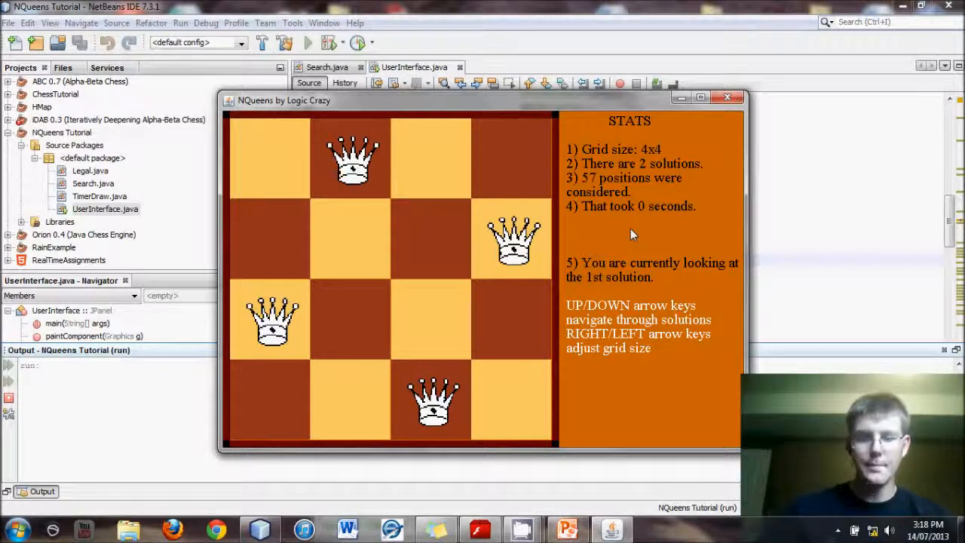
drag(284, 100, 253, 68)
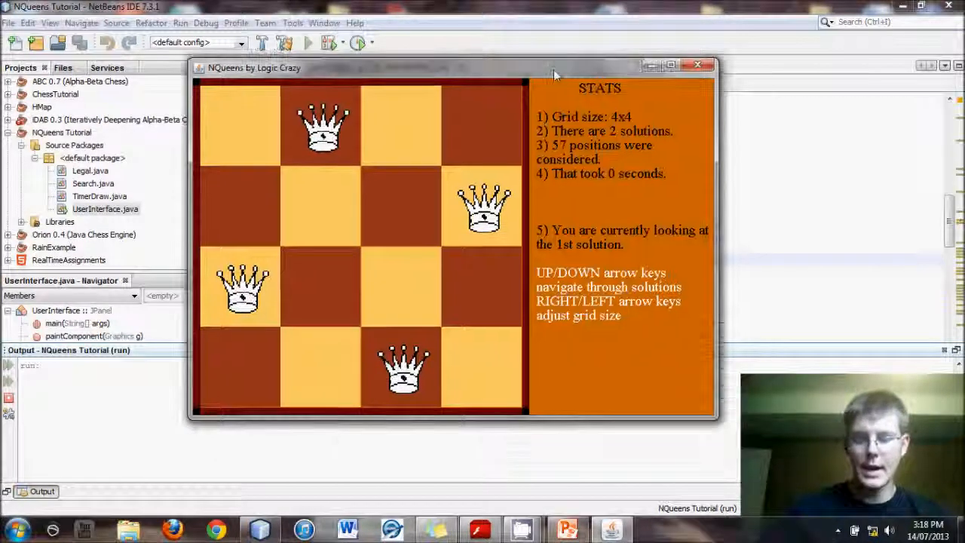
key(Right)
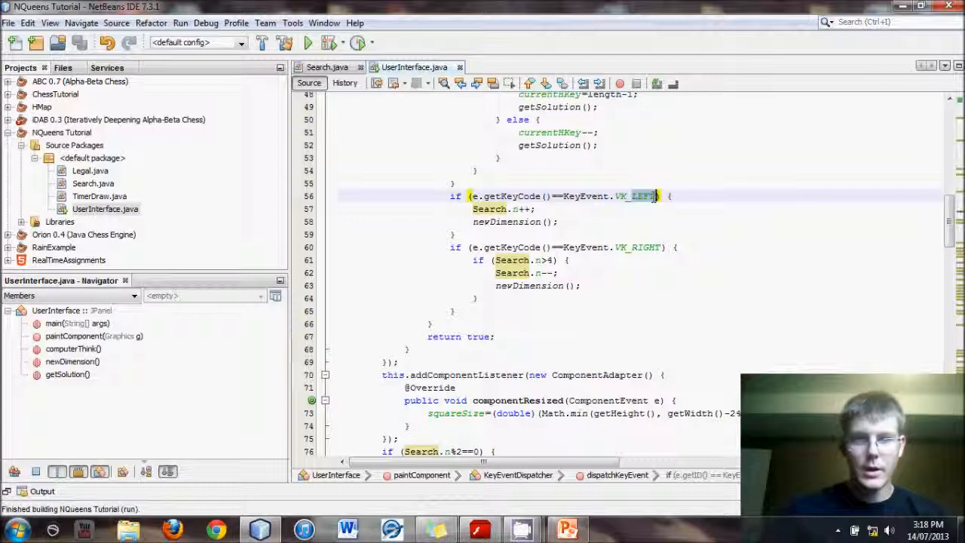
- Use VK_RIGHT for the n++ block and VK_LEFT for the n-- block
text(VK_RIGHT)
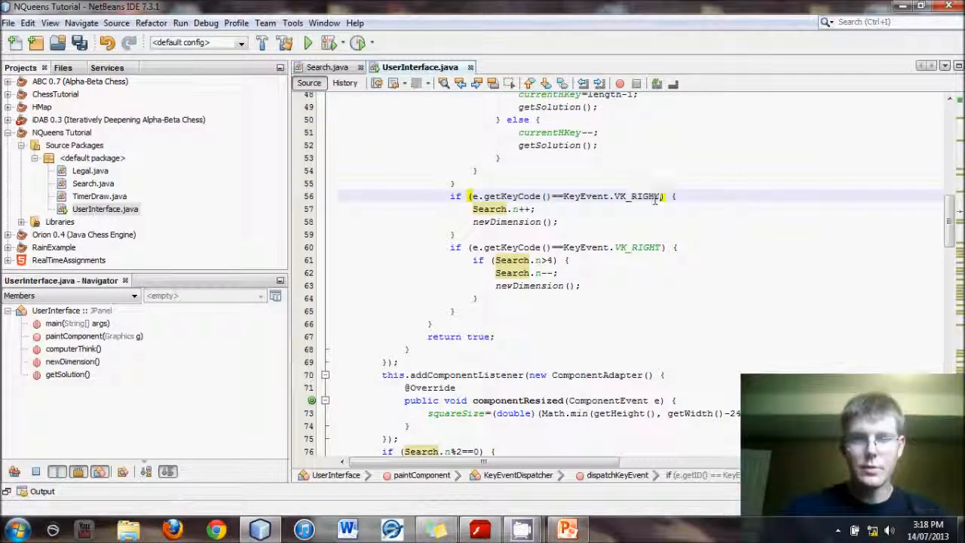
double_click(642, 247)
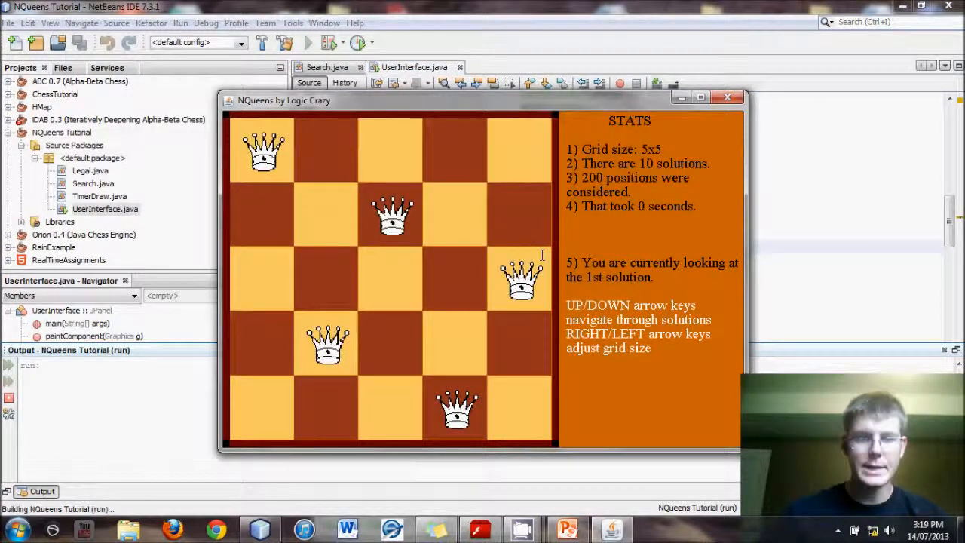
- In the running board, switch 5x5 to 4x4 and back, then step through the 5x5 solutions to the 1st of 10
key(Left)
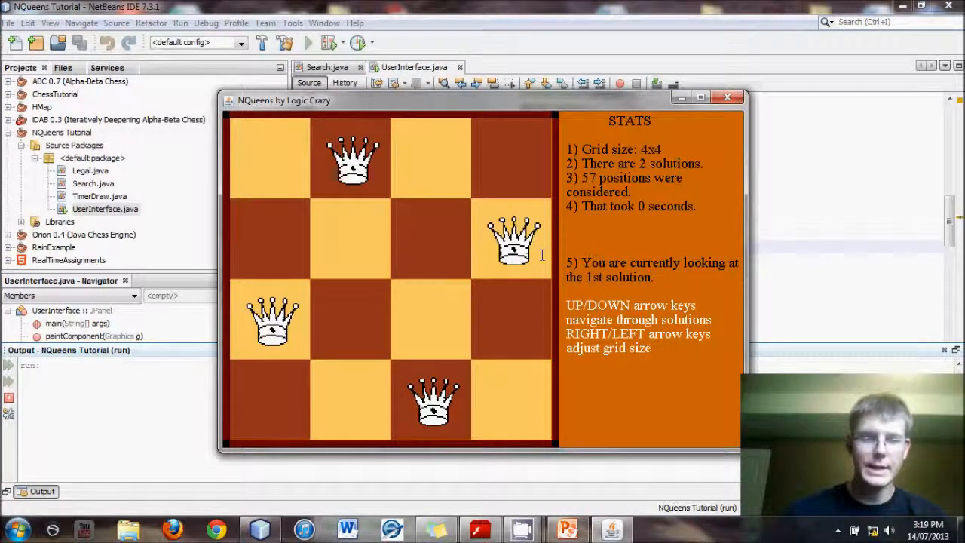
key(Right)
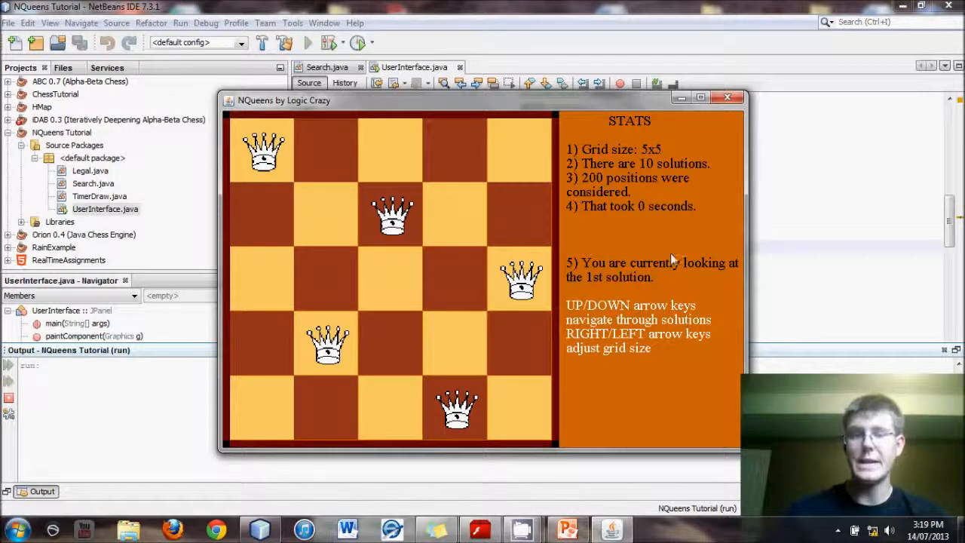
mouse_move(633, 253)
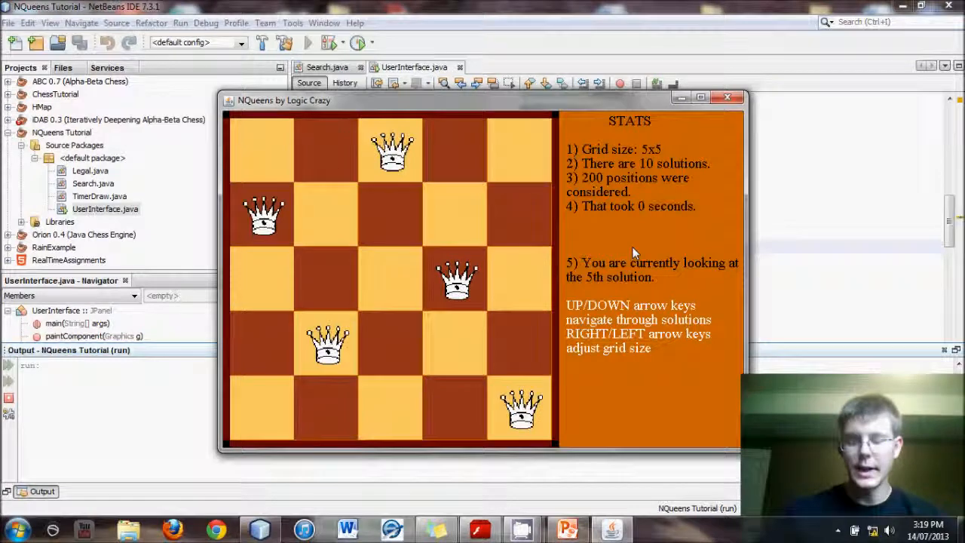
key(up)
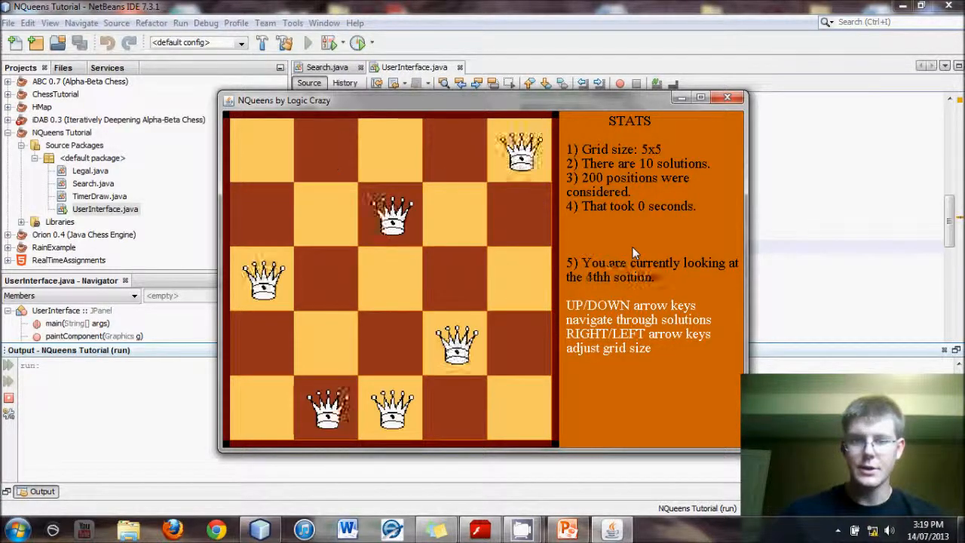
key(Down)
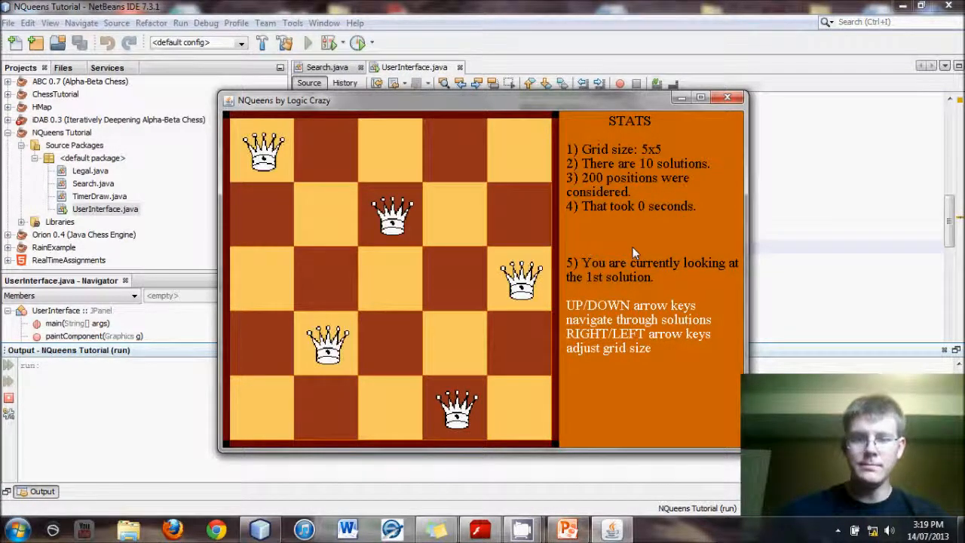
- Grow the running board with RIGHT through 8x8, 9x9, 10x10, 11x11, 12x12 to 13x13
key(right)
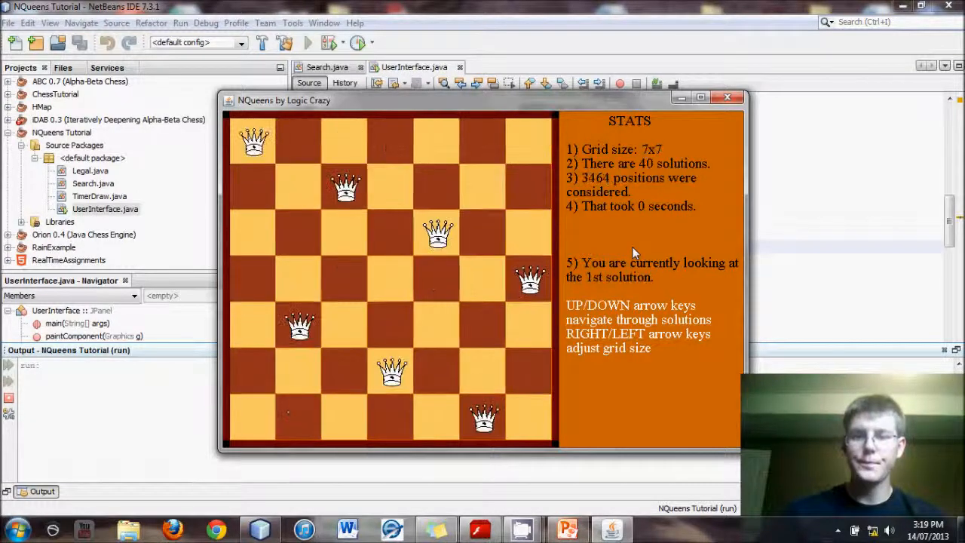
key(Right)
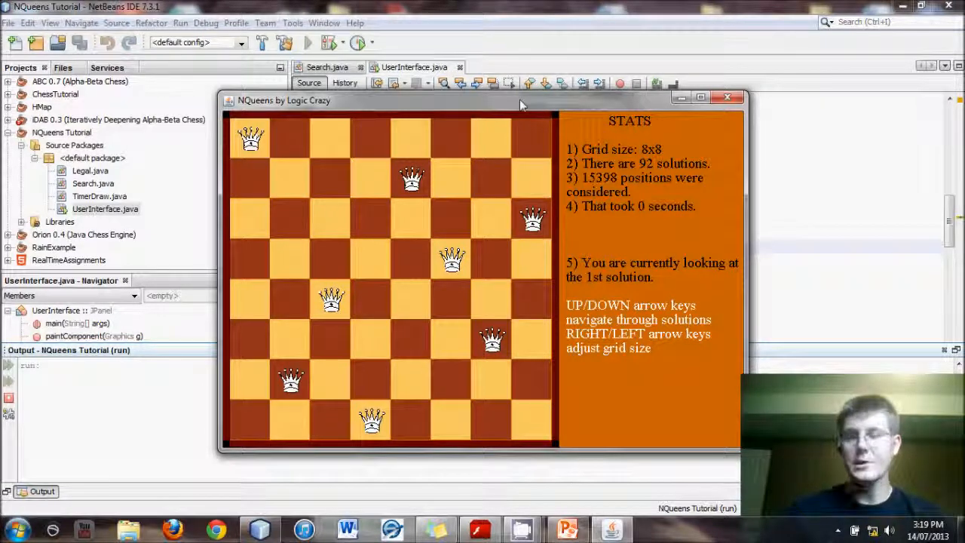
mouse_move(686, 187)
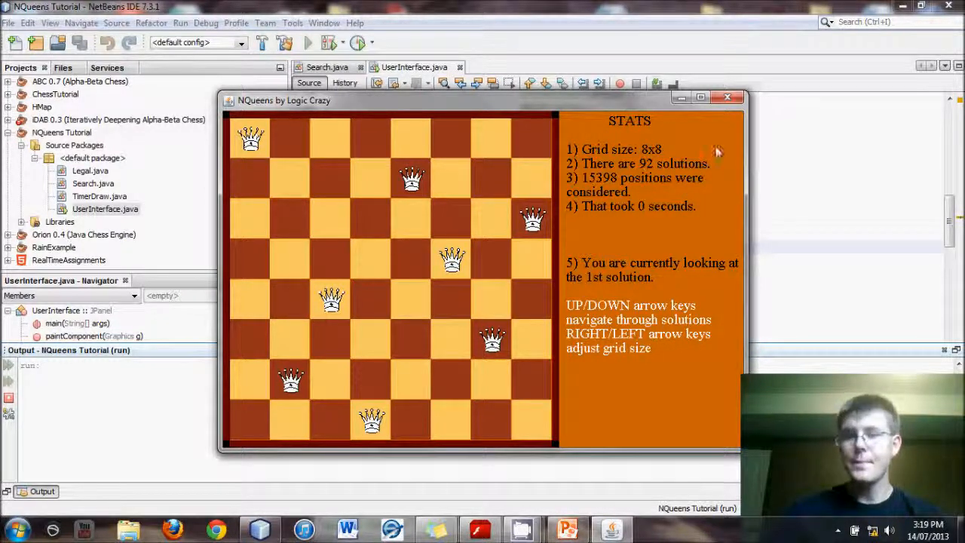
mouse_move(706, 154)
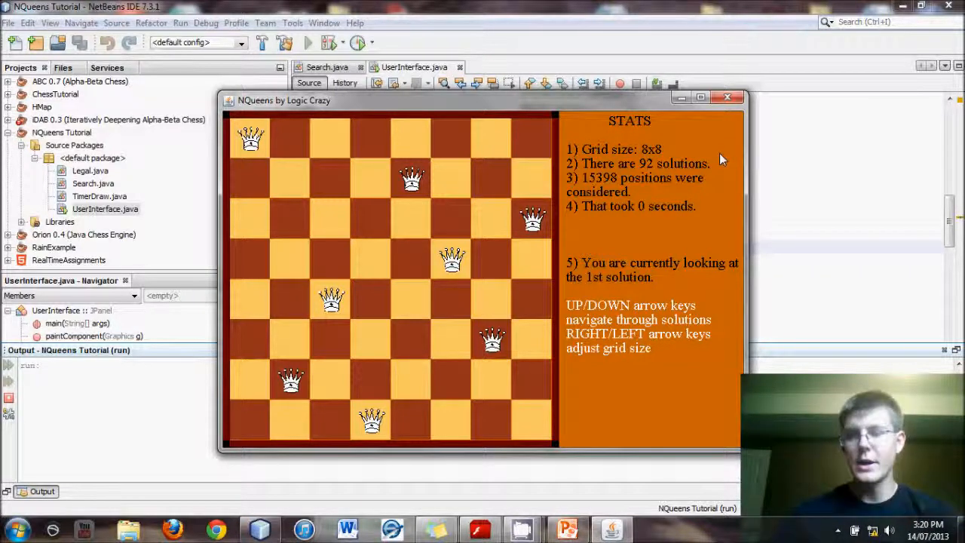
key(Right)
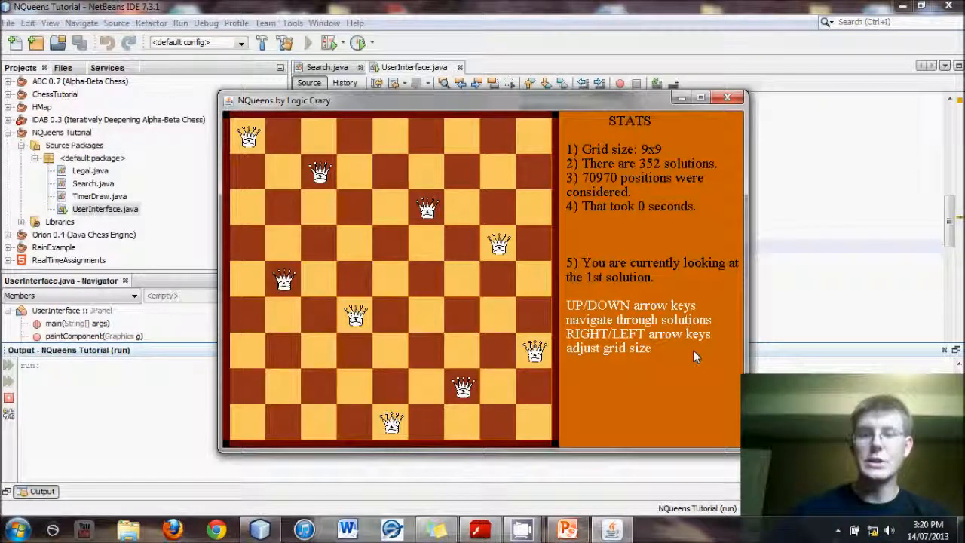
key(right)
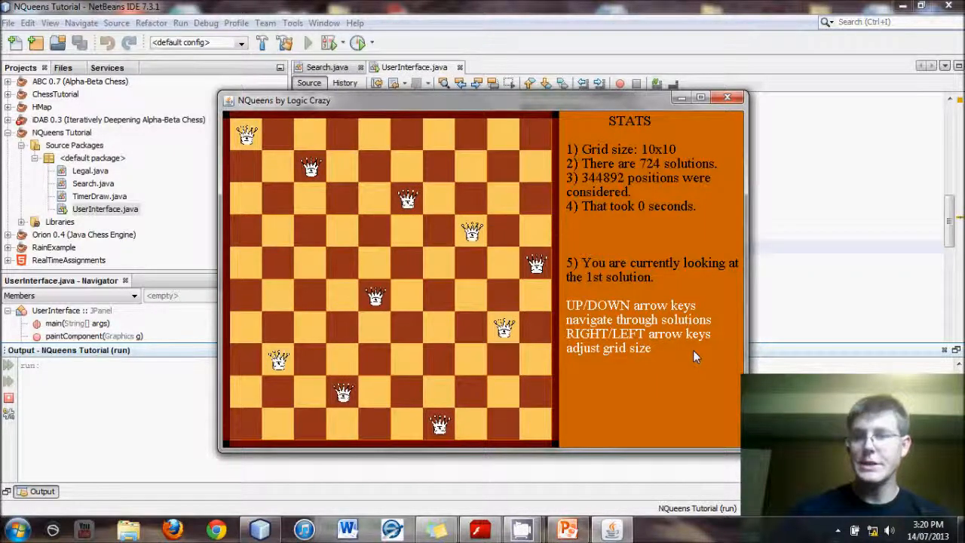
key(right)
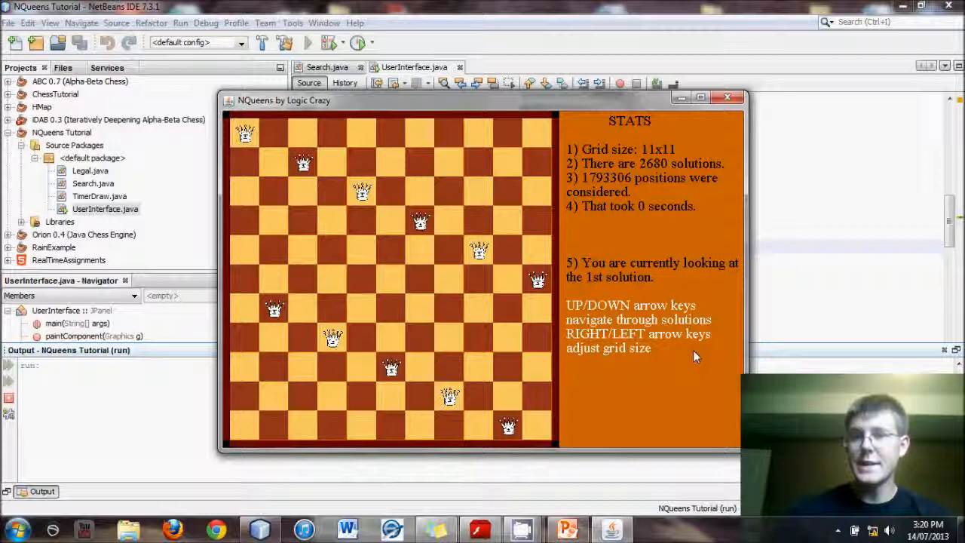
key(Right)
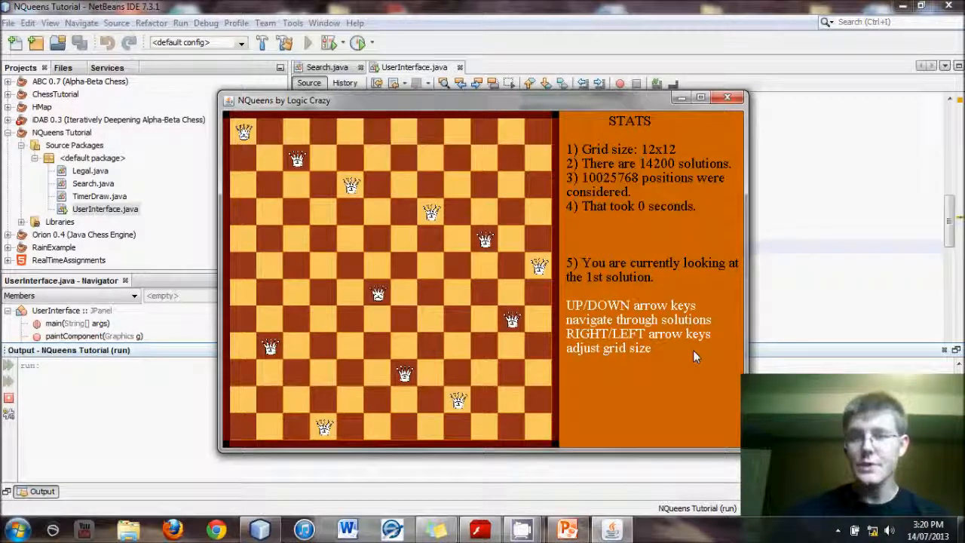
key(right)
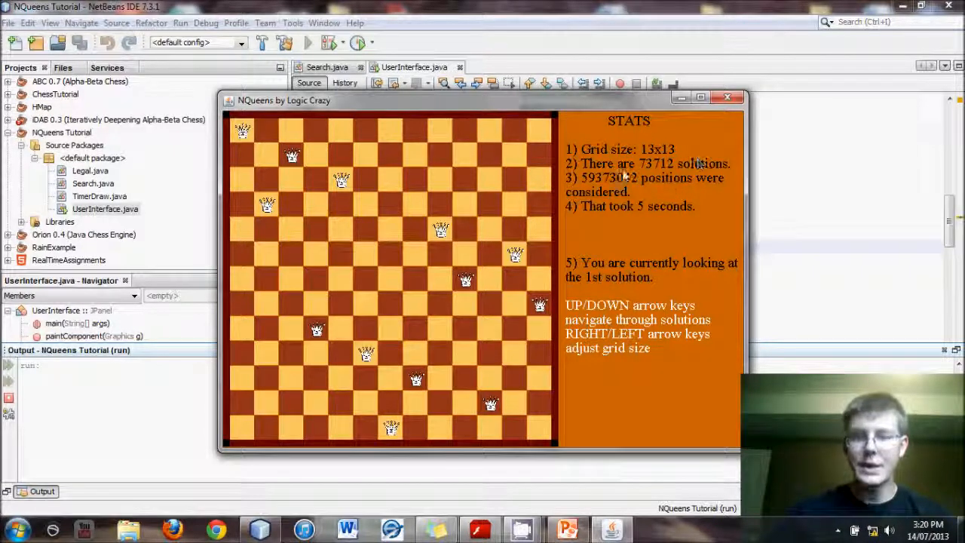
mouse_move(618, 184)
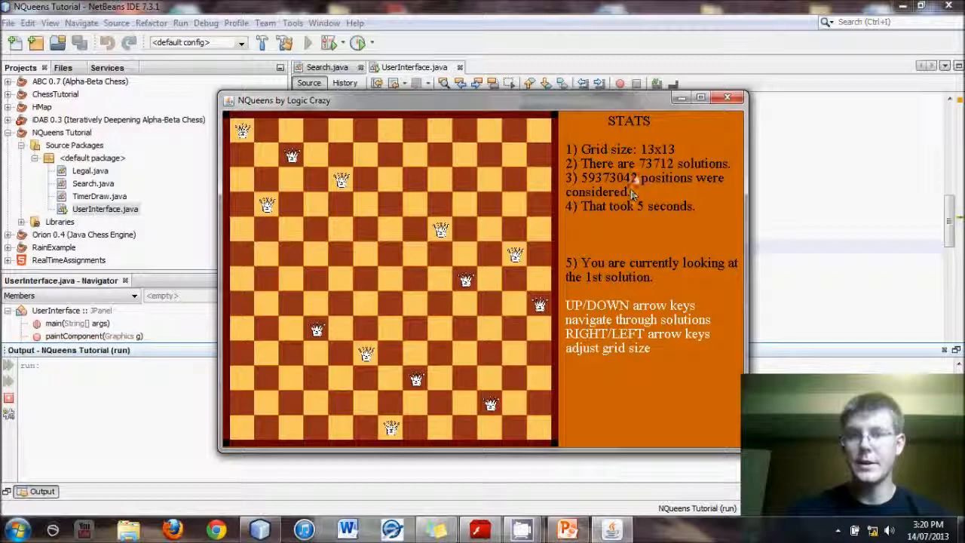
mouse_move(662, 244)
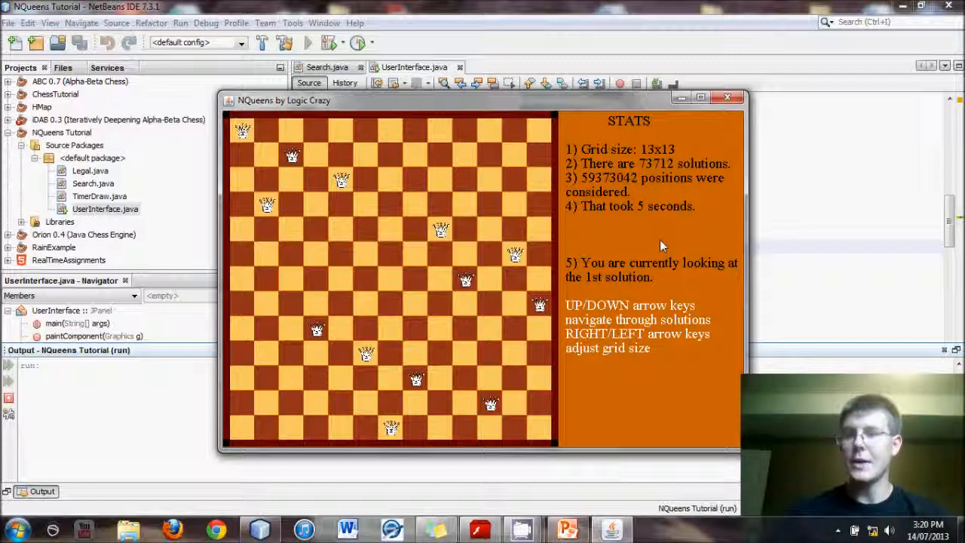
mouse_move(650, 237)
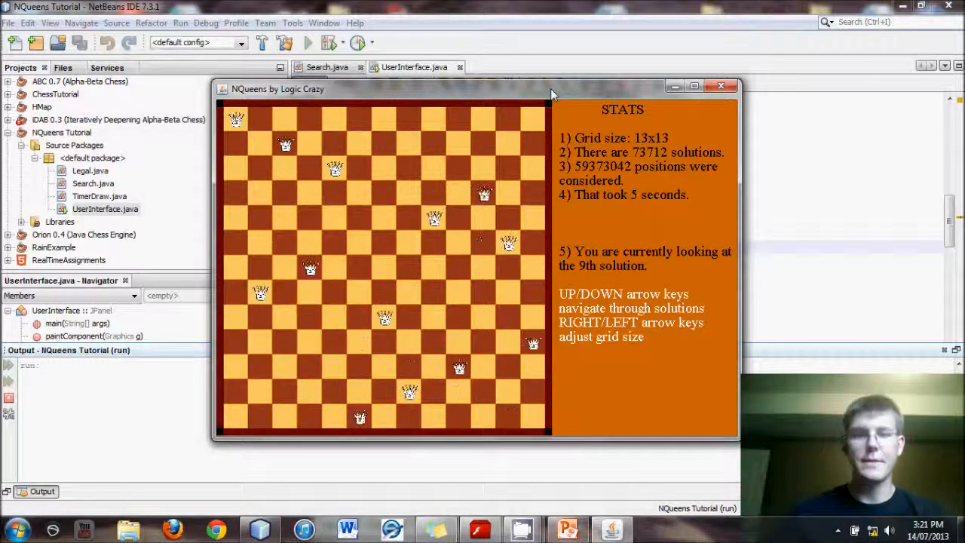
- Browse ahead through the 13x13 solutions, then close the N-Queens window
key(Up)
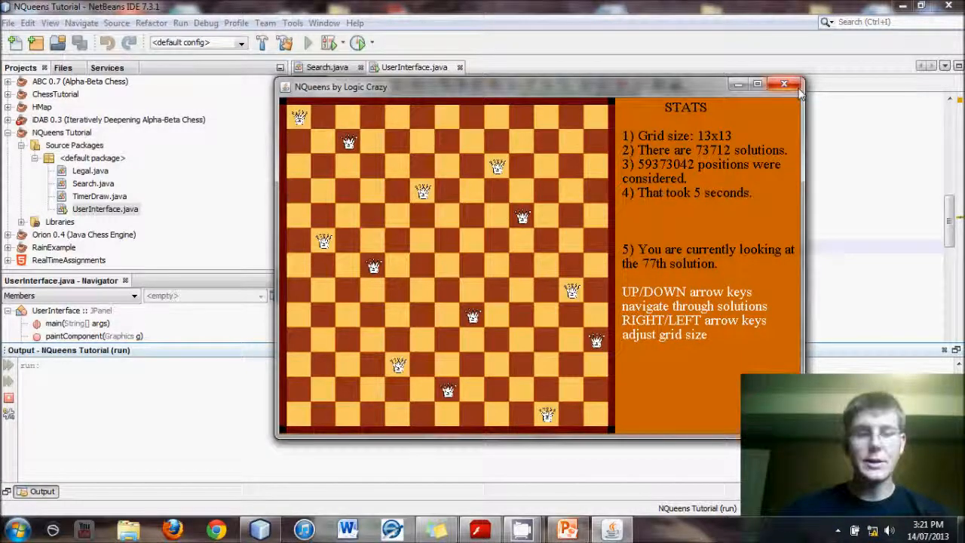
click(784, 85)
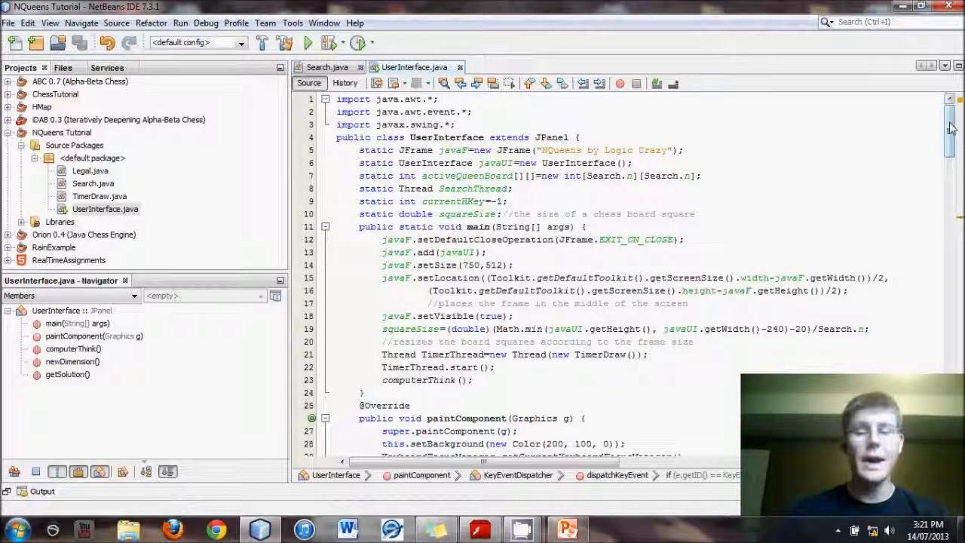
scroll(down, 3)
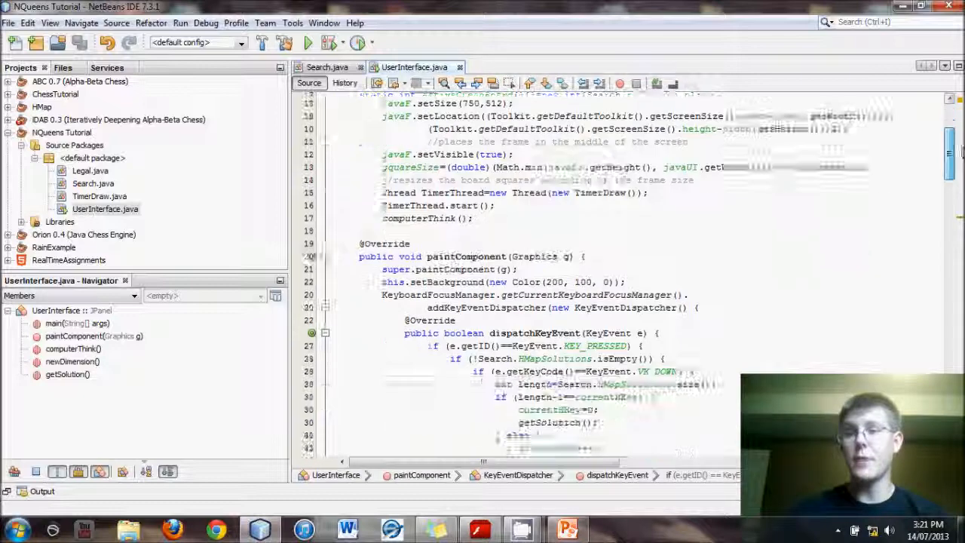